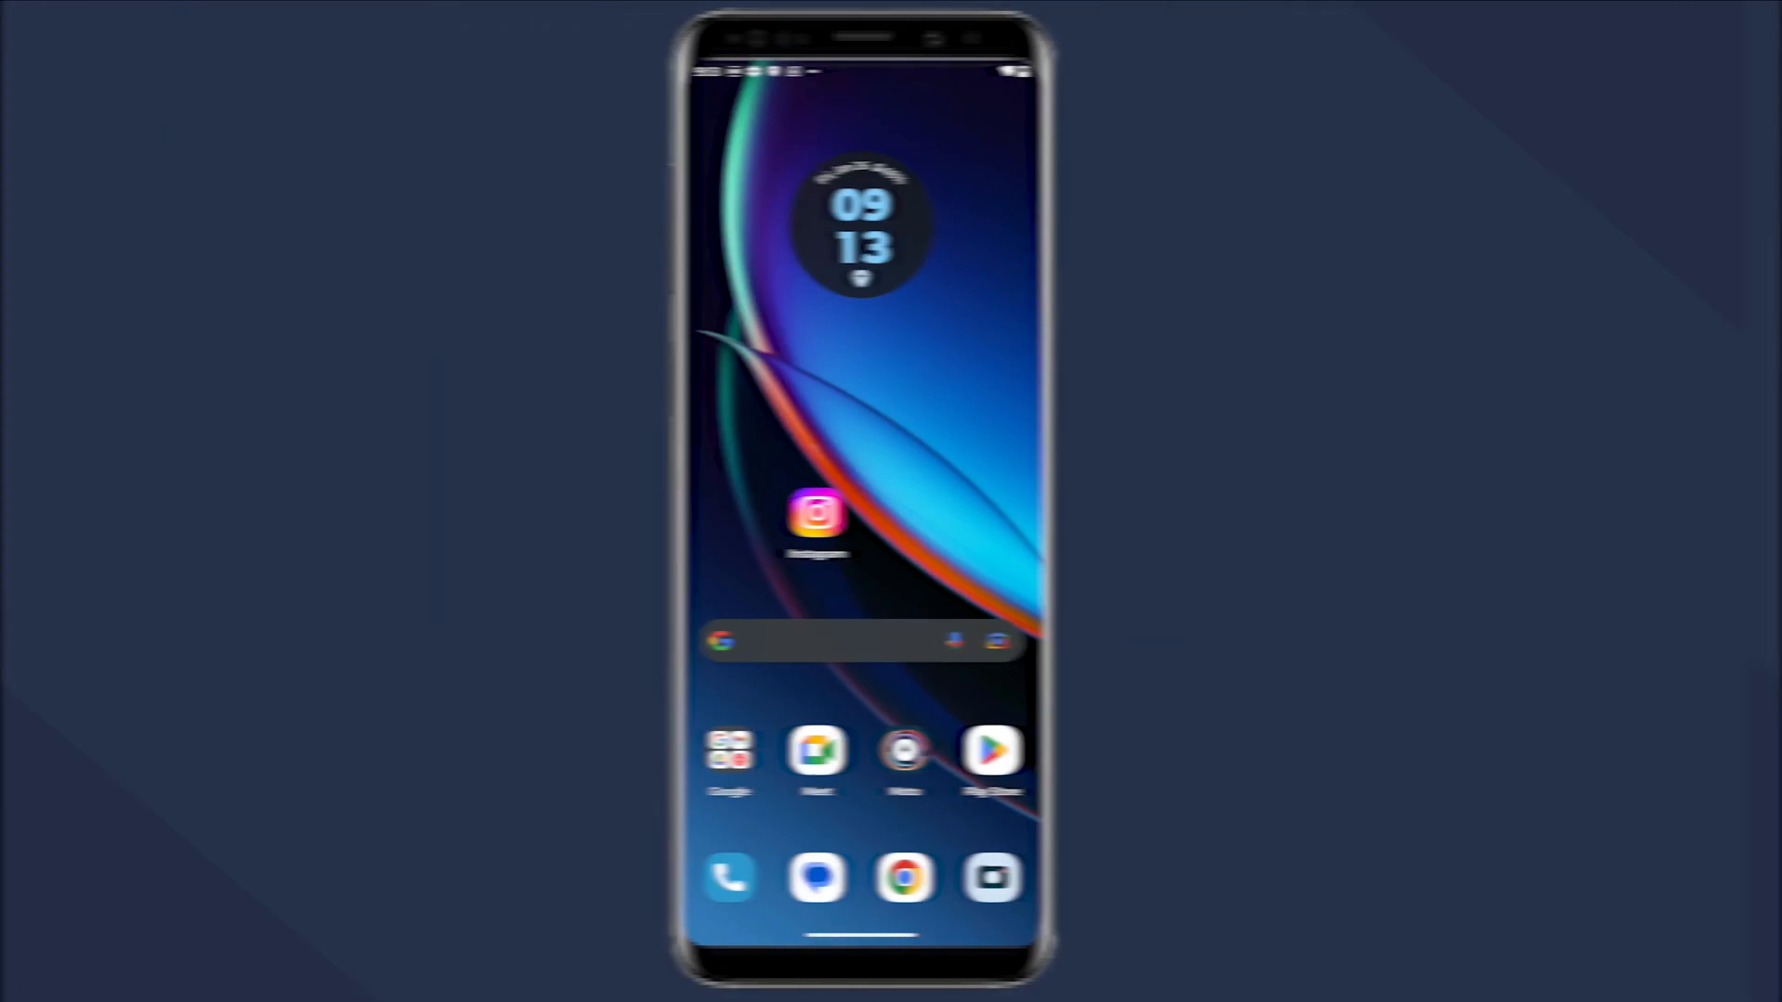
Step: Launch Instagram on Android, choose Forgot password and submit the account's mobile number
{"action": "left_click", "coordinate": [816, 519]}
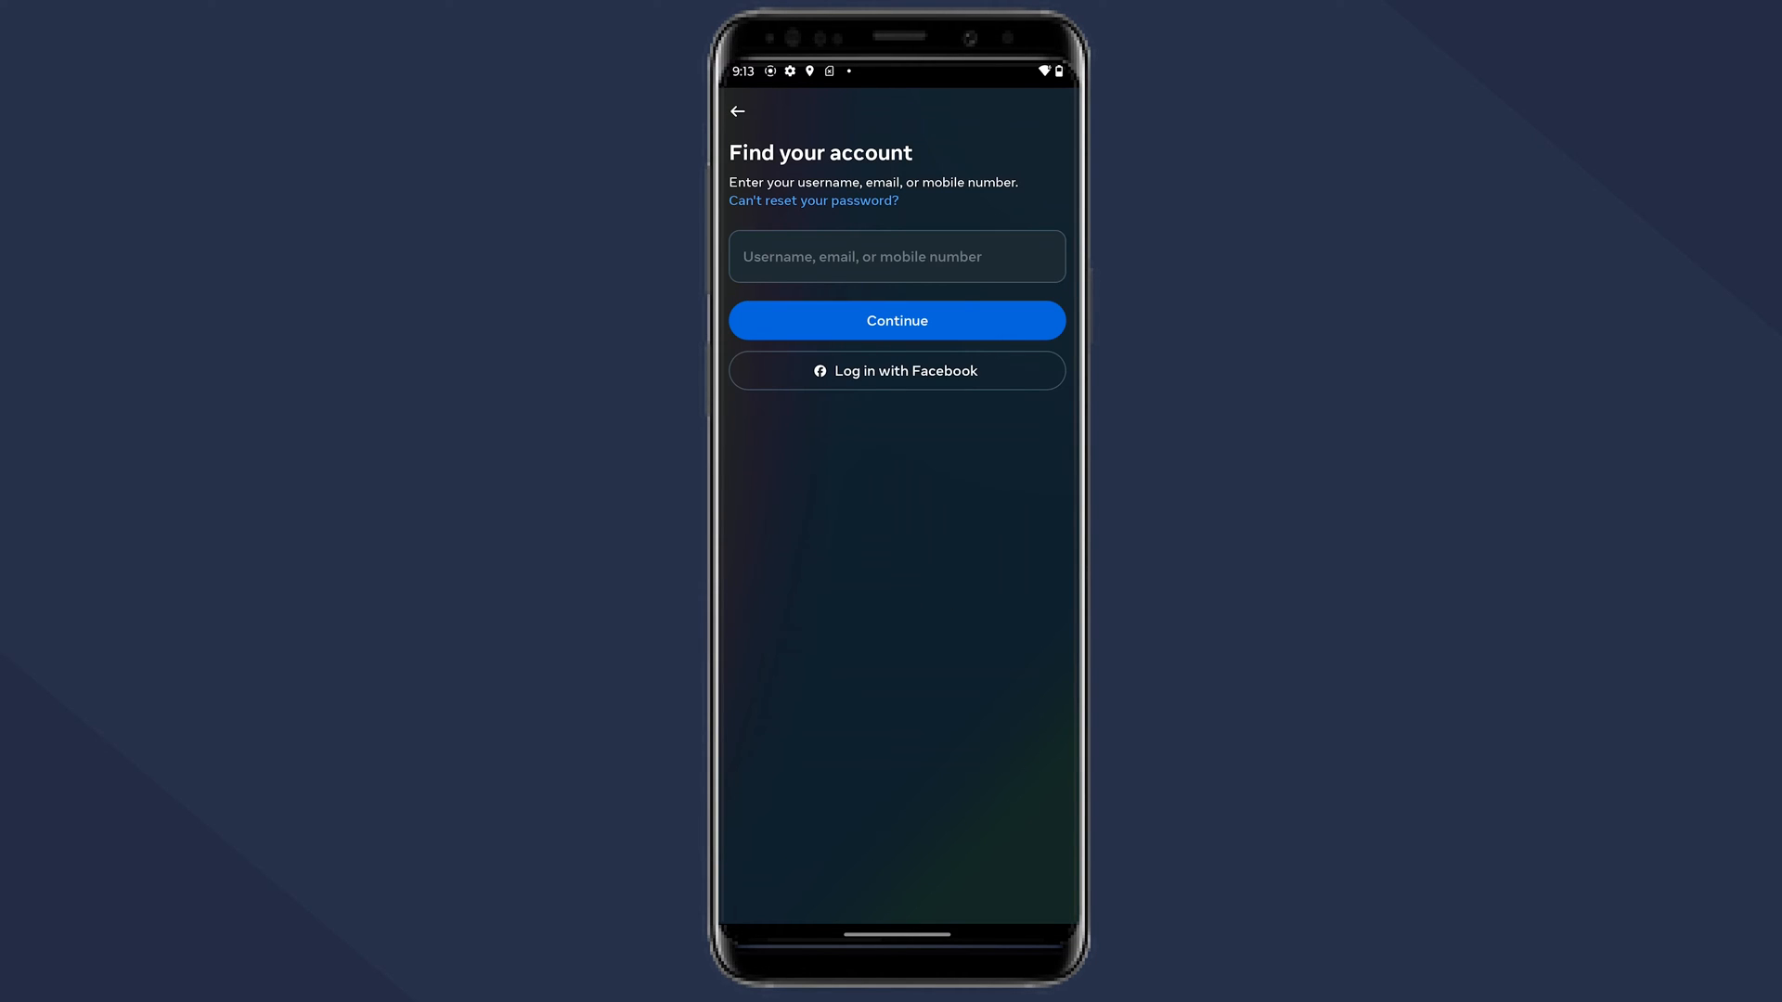
{"action": "left_click", "coordinate": [896, 256]}
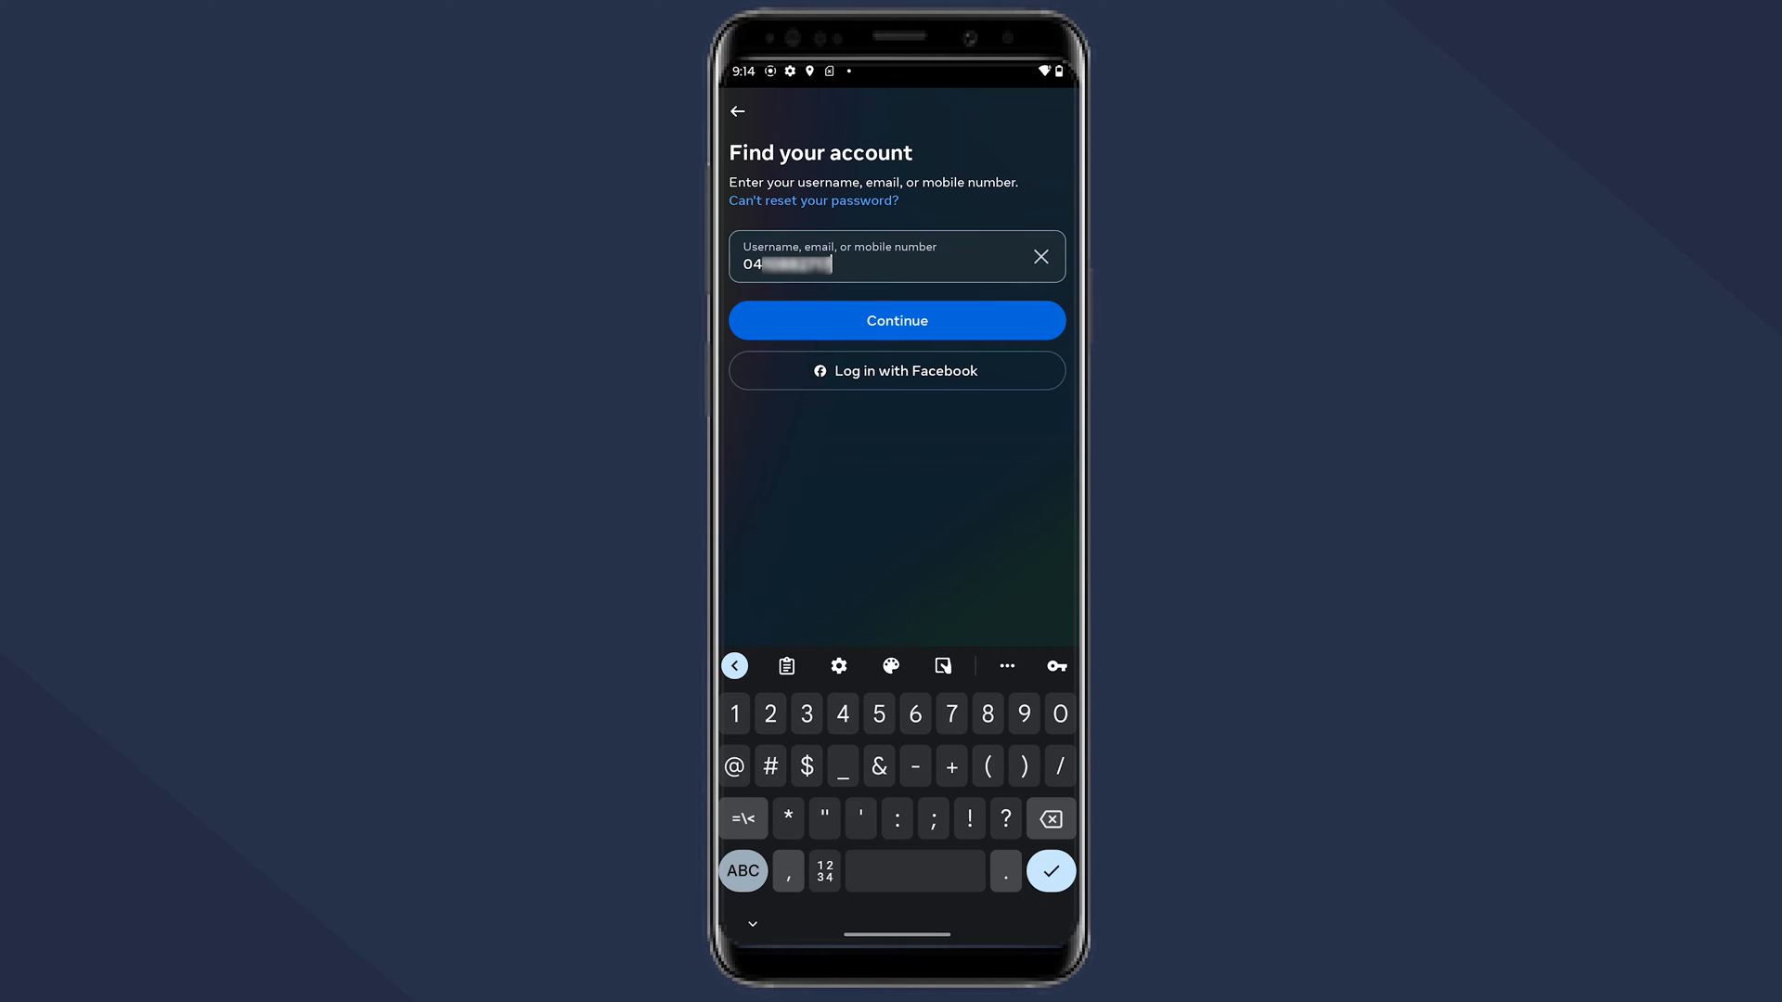
{"action": "left_click", "coordinate": [897, 320]}
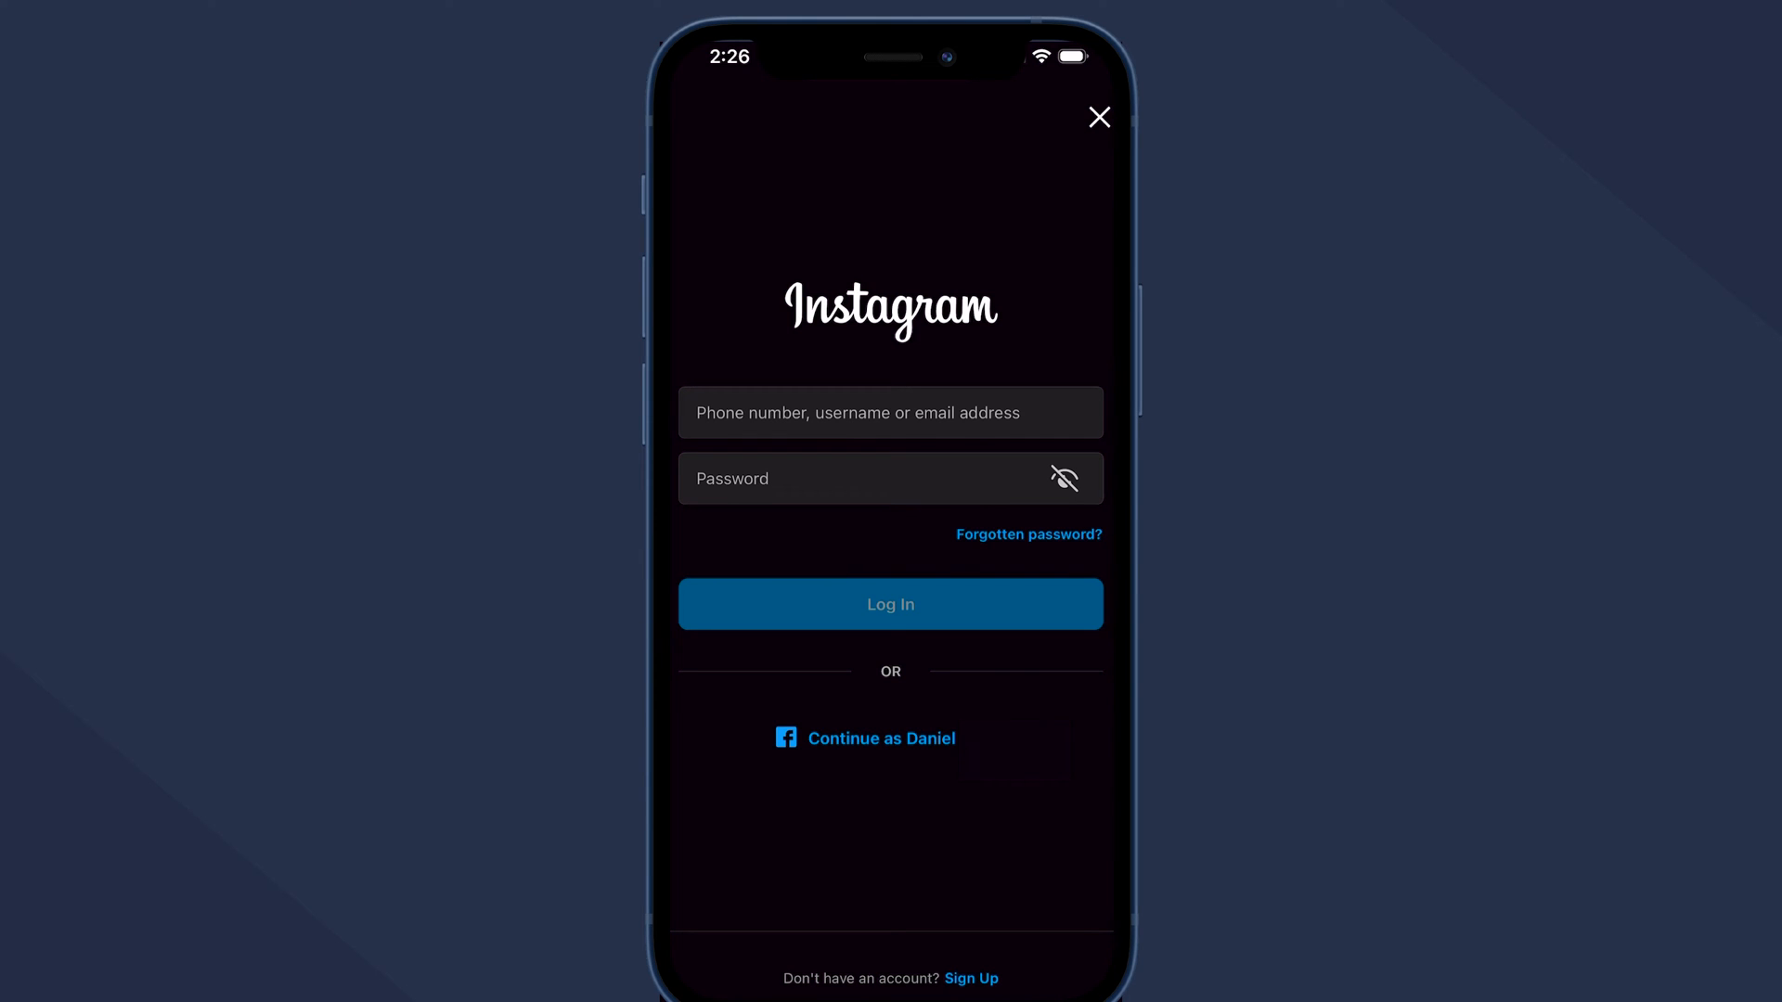
{"action": "left_click", "coordinate": [1028, 534]}
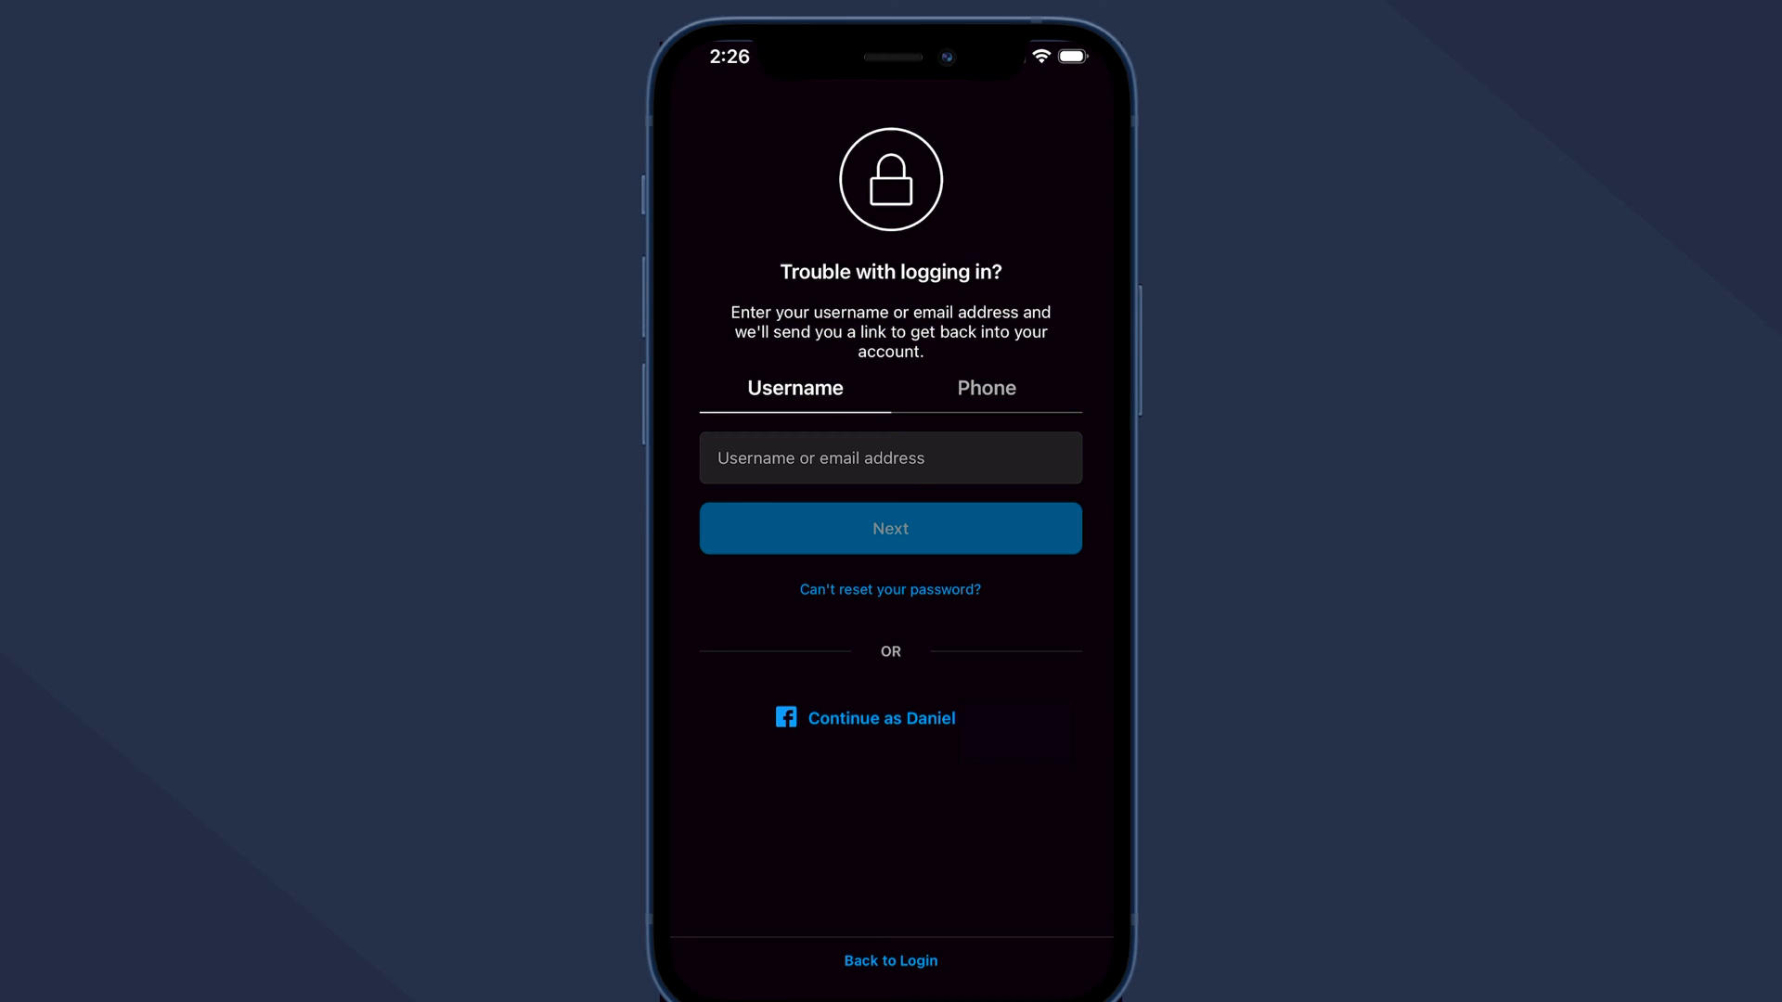
{"action": "left_click", "coordinate": [881, 718]}
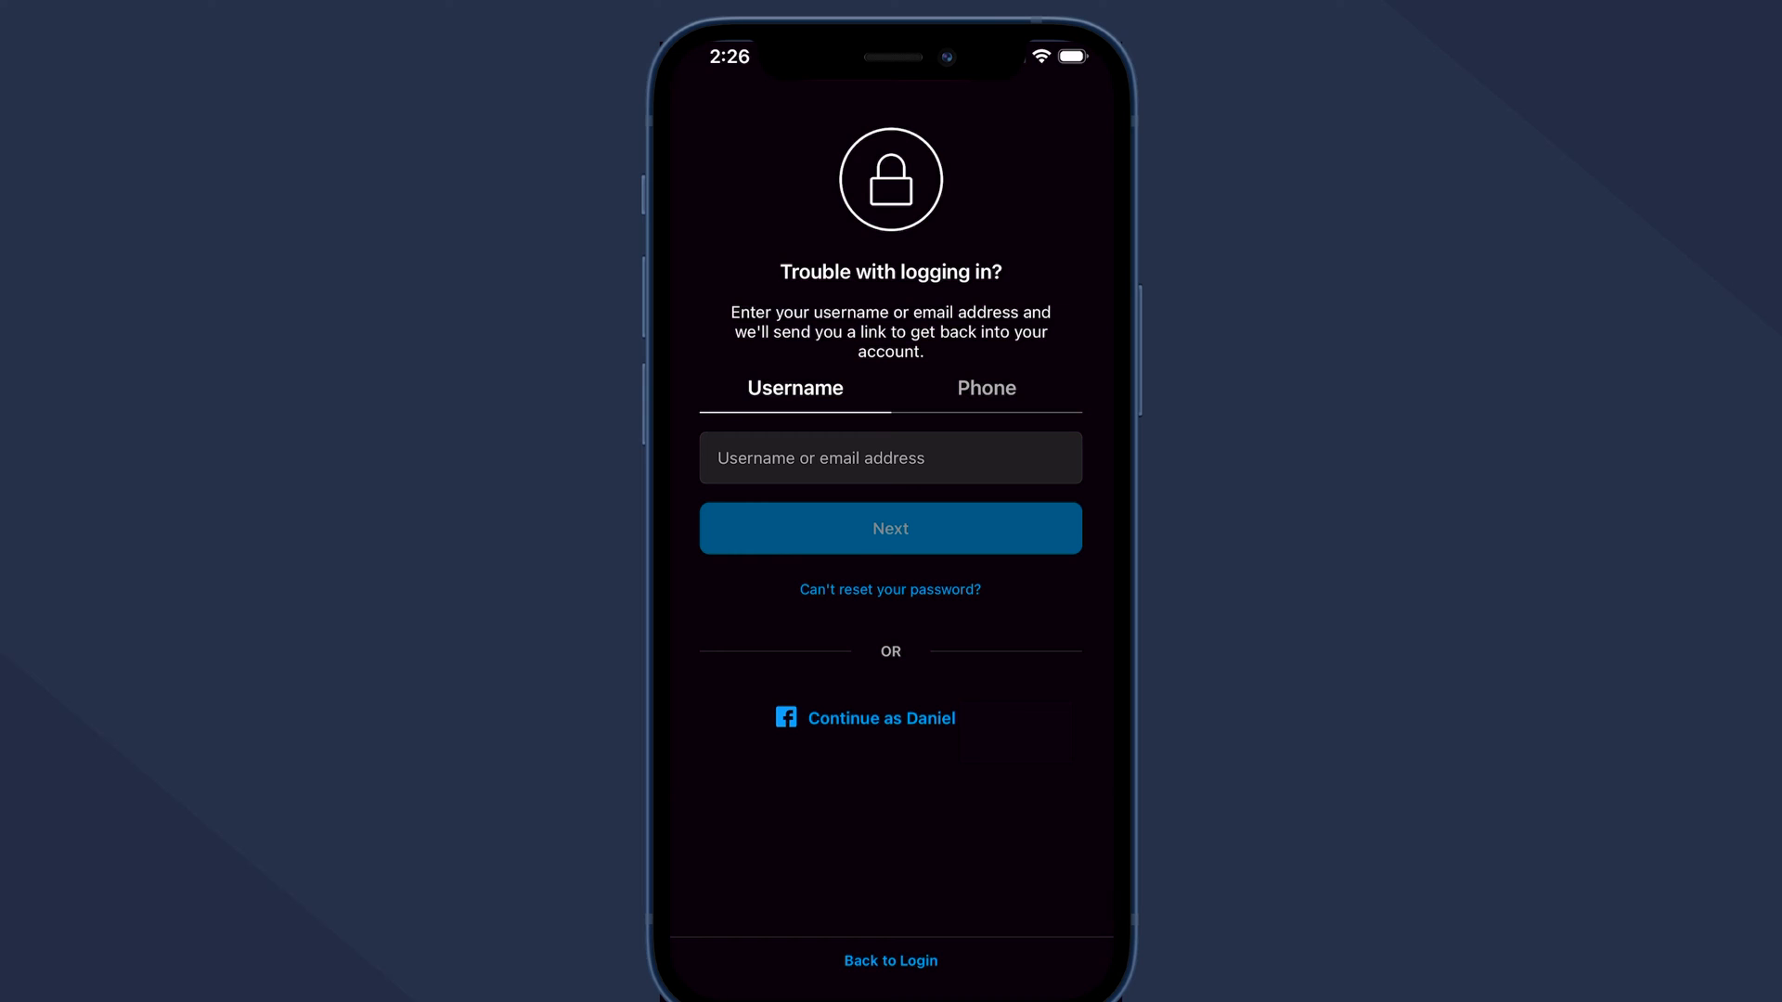
{"action": "type", "text": "041234"}
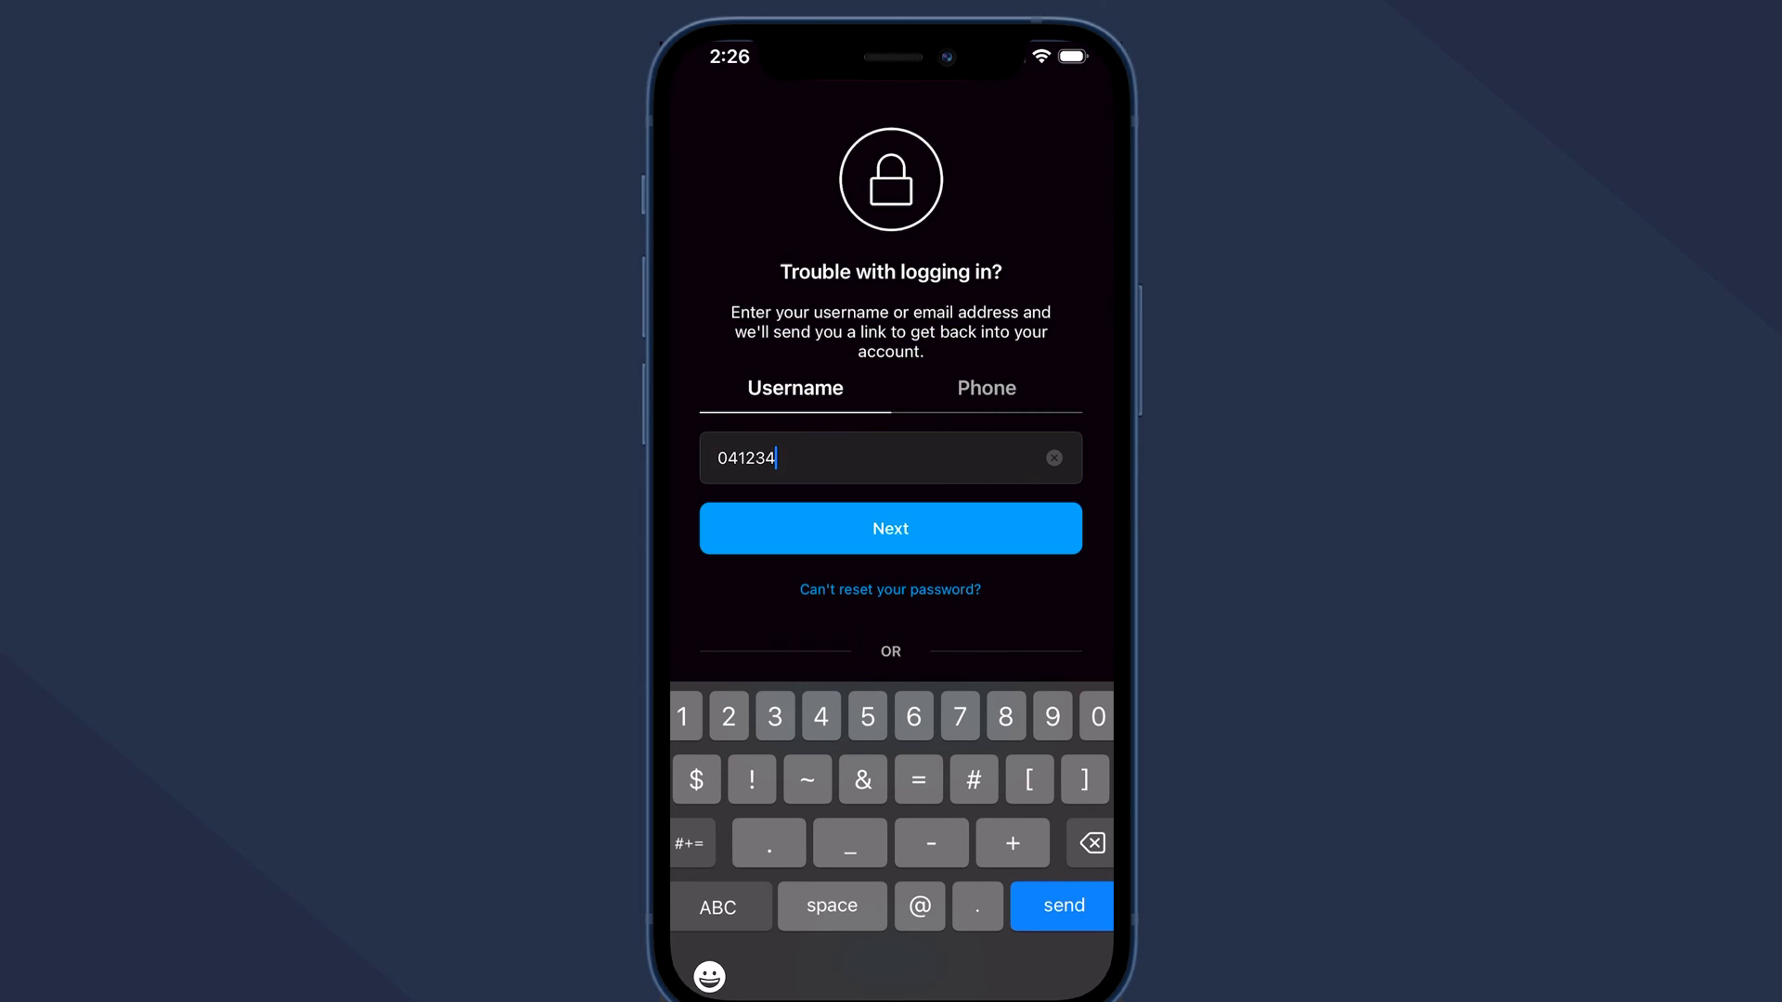
{"action": "type", "text": "5678"}
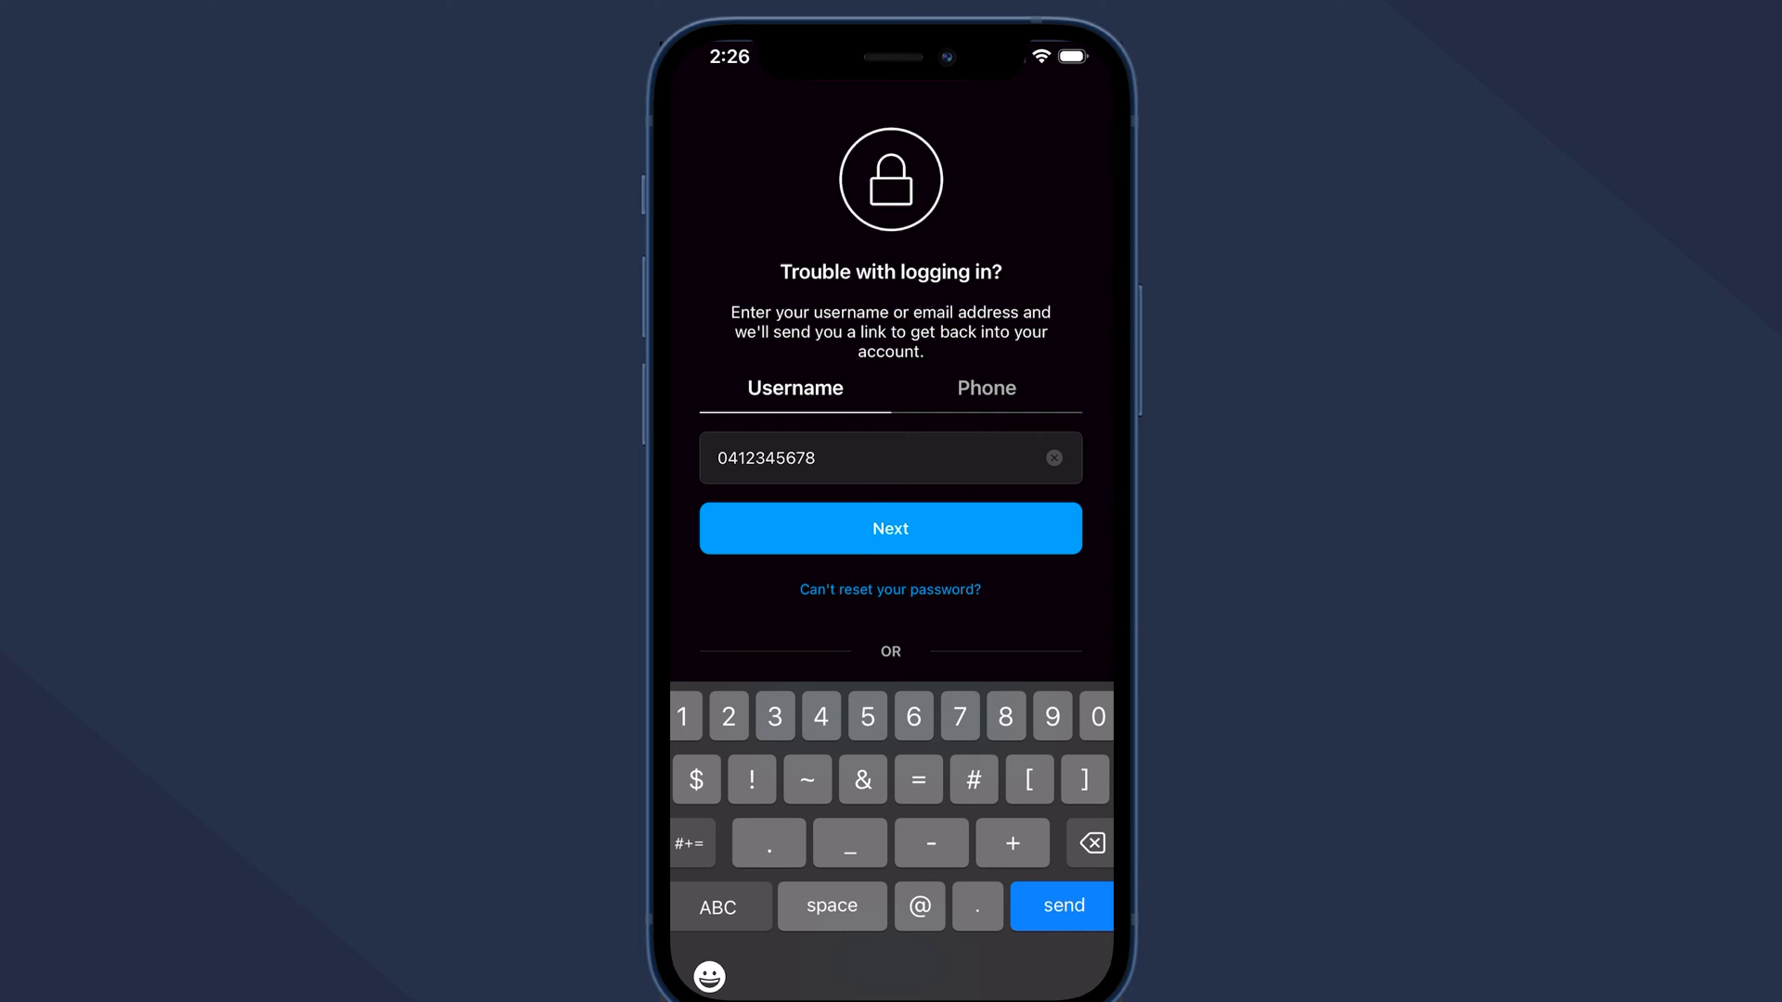
{"action": "left_click", "coordinate": [890, 528]}
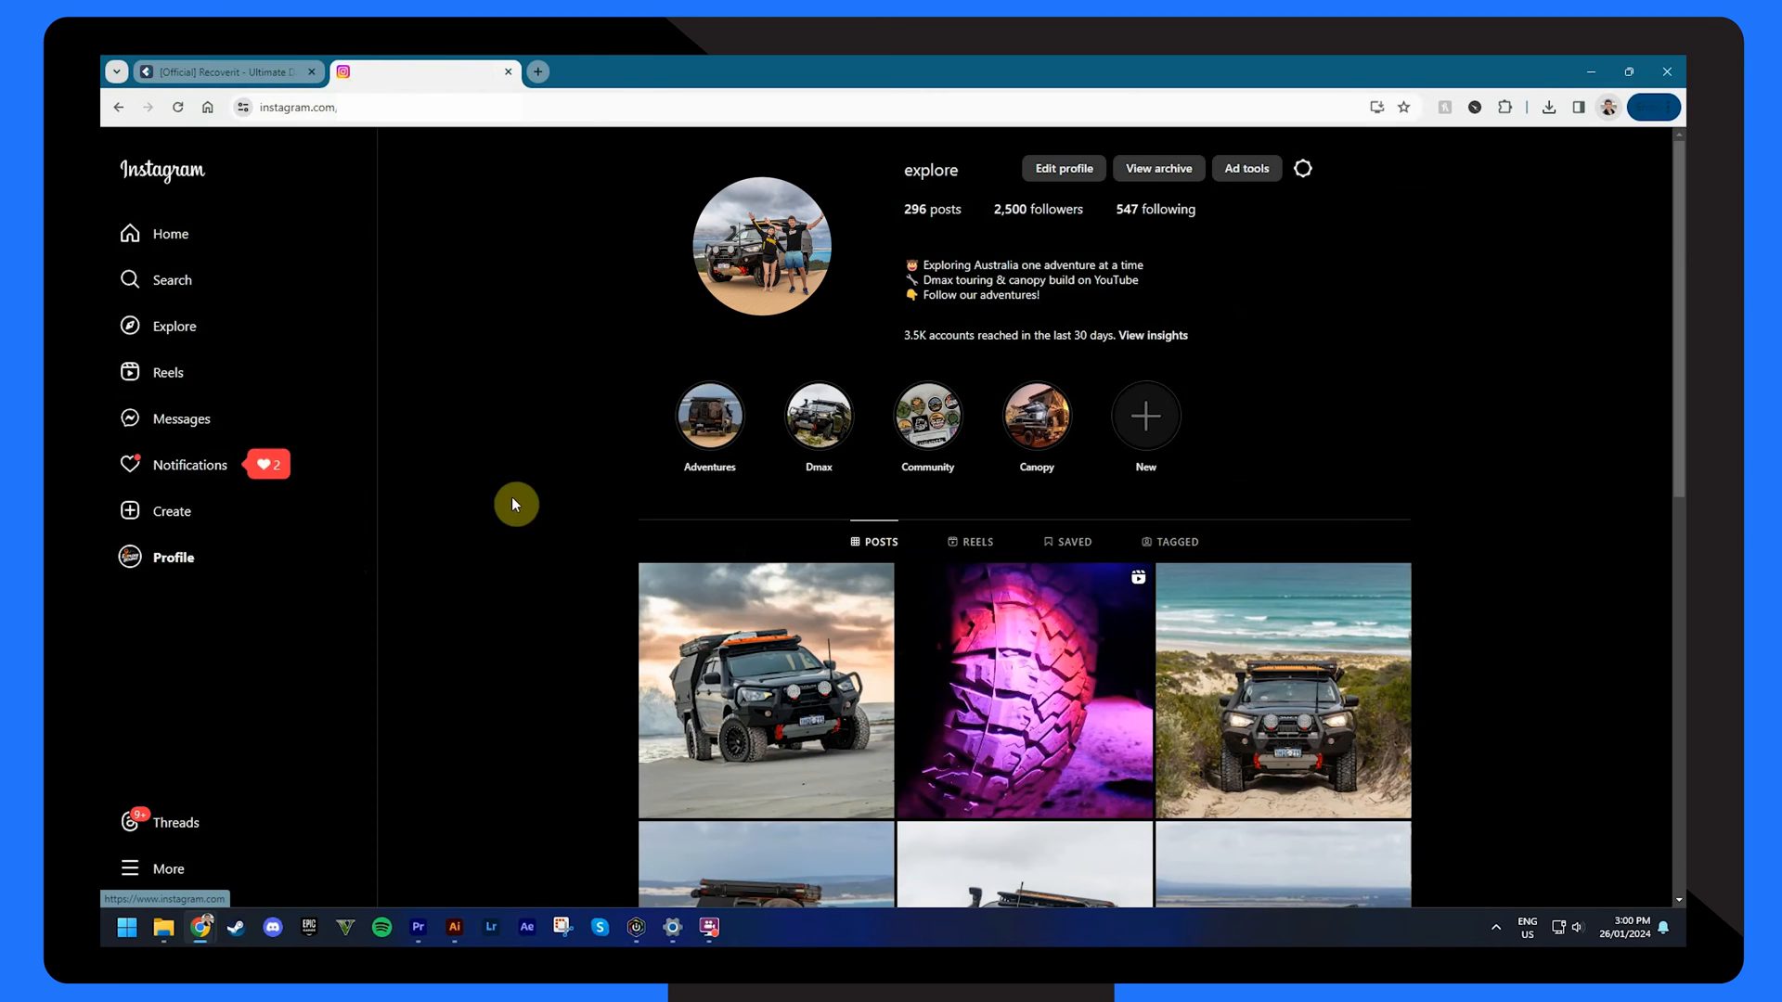
{"action": "mouse_move", "coordinate": [1302, 172]}
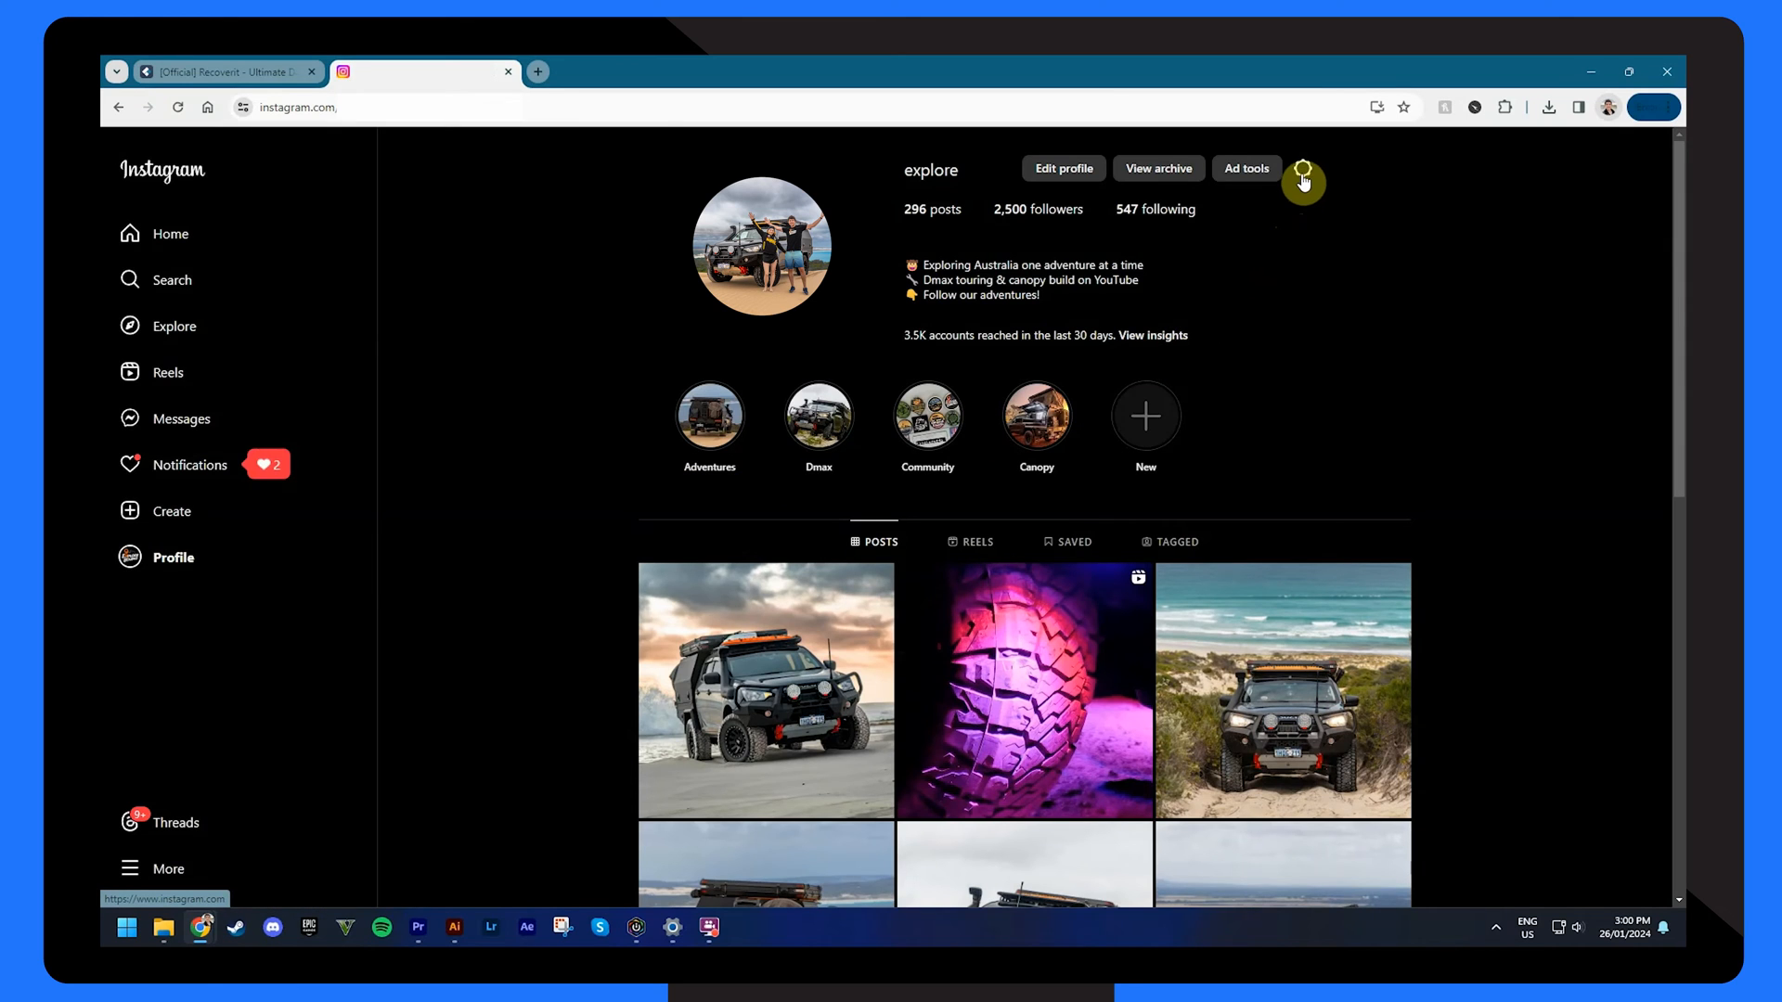
Step: Reach Accounts Center's Password and security > Change password form and enter the passwords
{"action": "left_click", "coordinate": [1302, 174]}
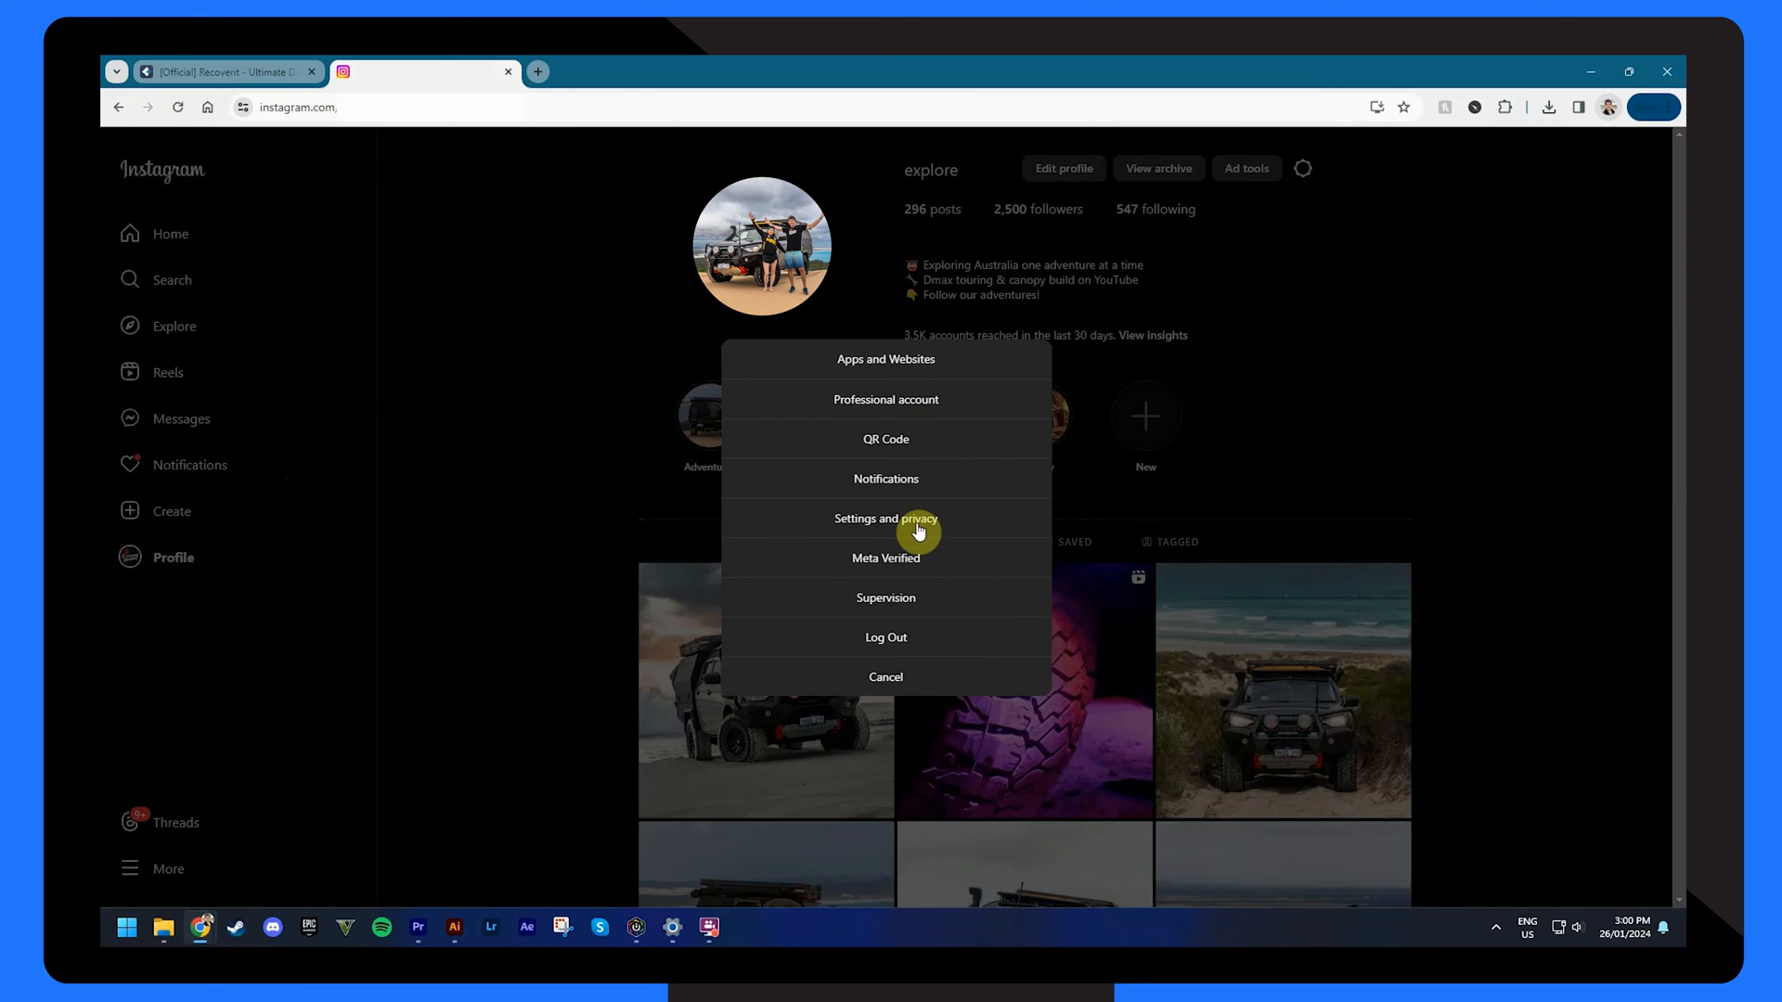
{"action": "left_click", "coordinate": [885, 519]}
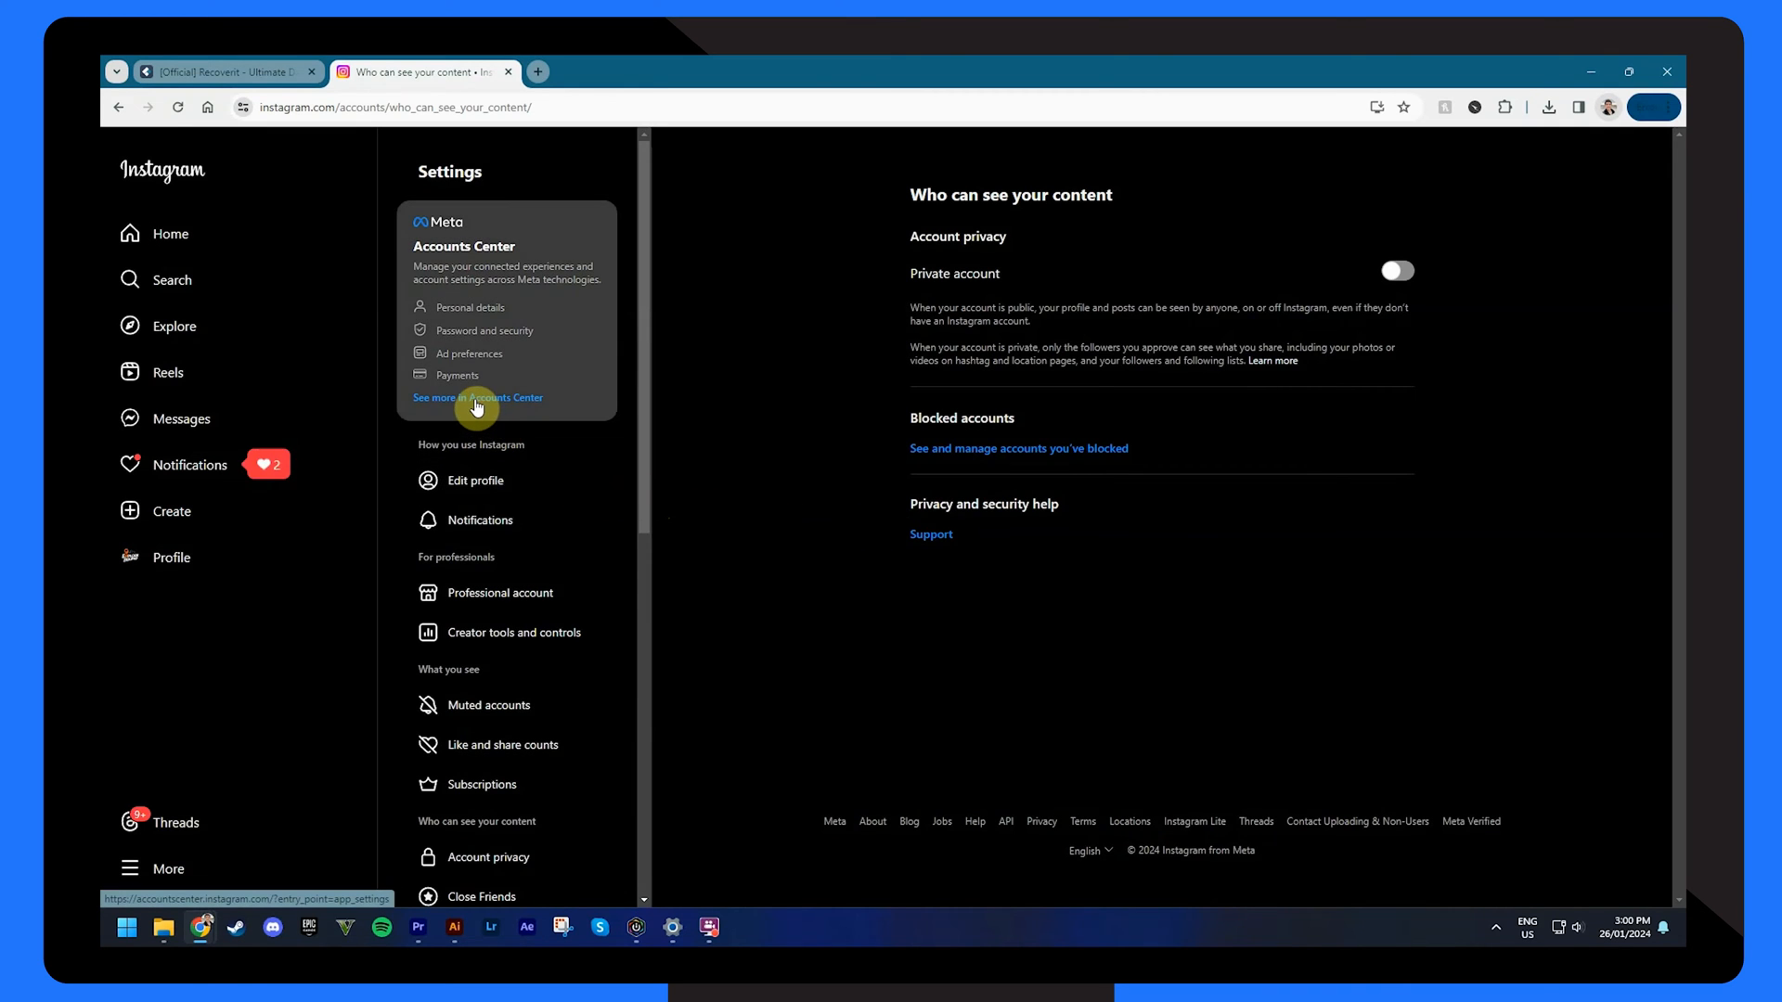
{"action": "left_click", "coordinate": [477, 398]}
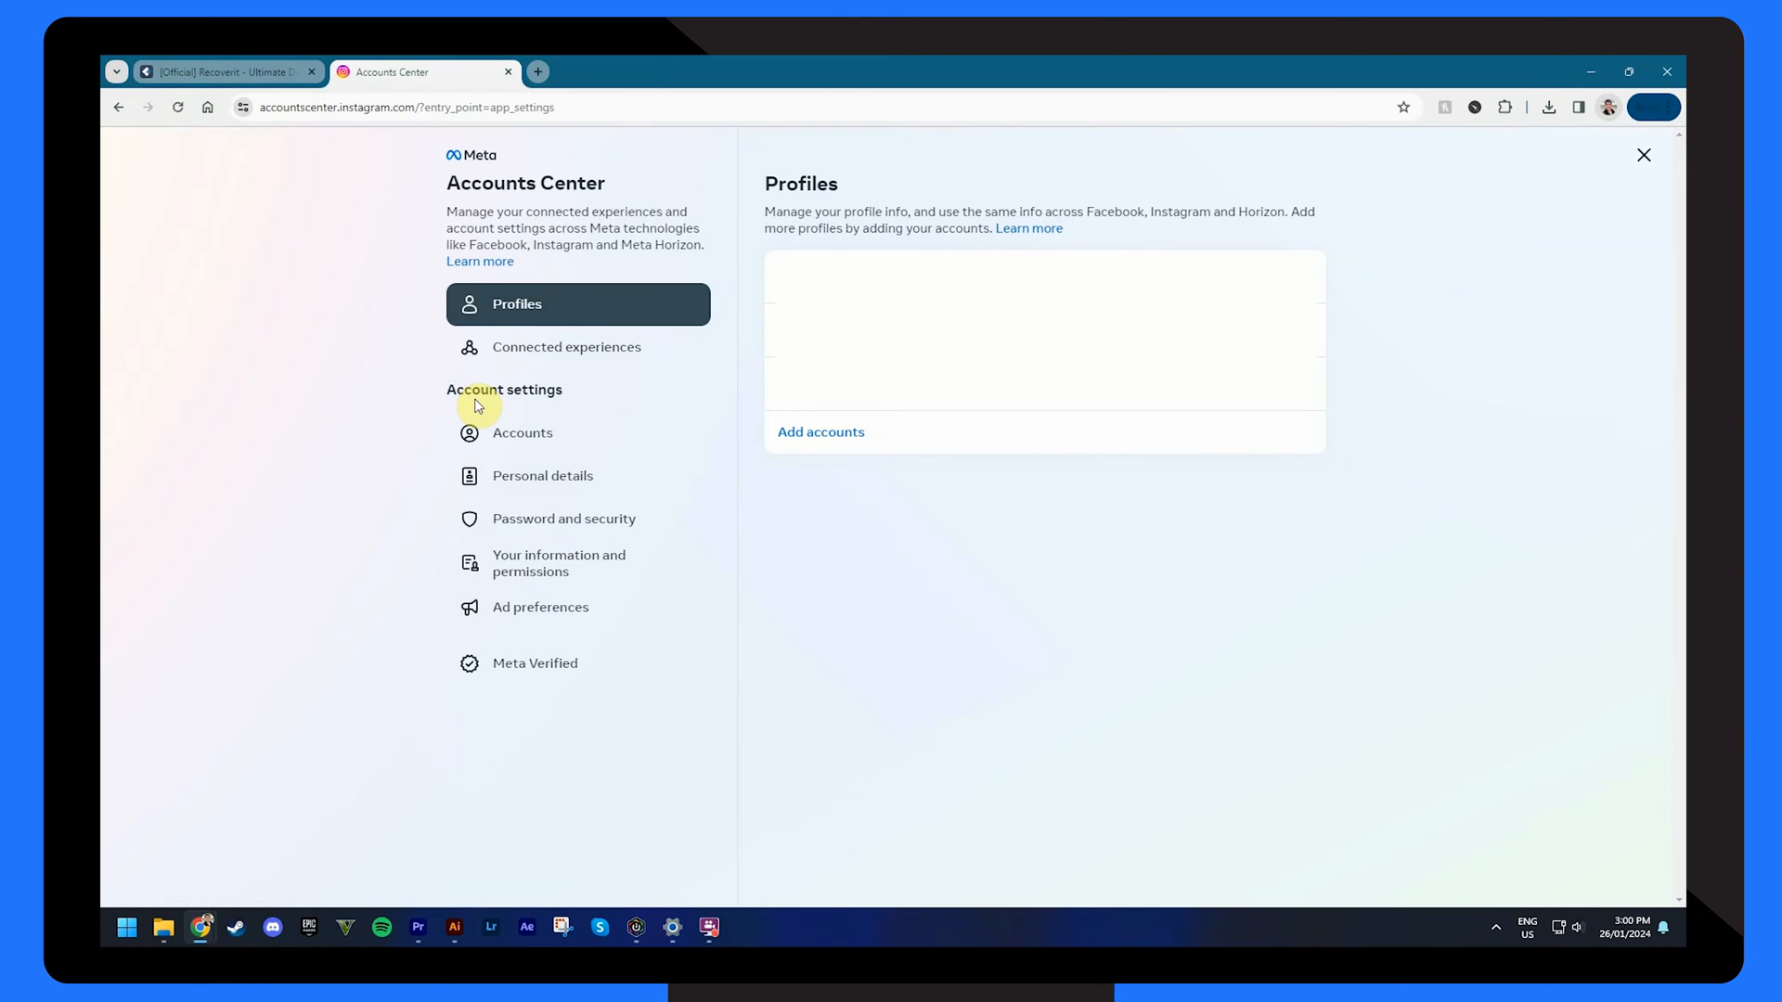
{"action": "left_click", "coordinate": [564, 519]}
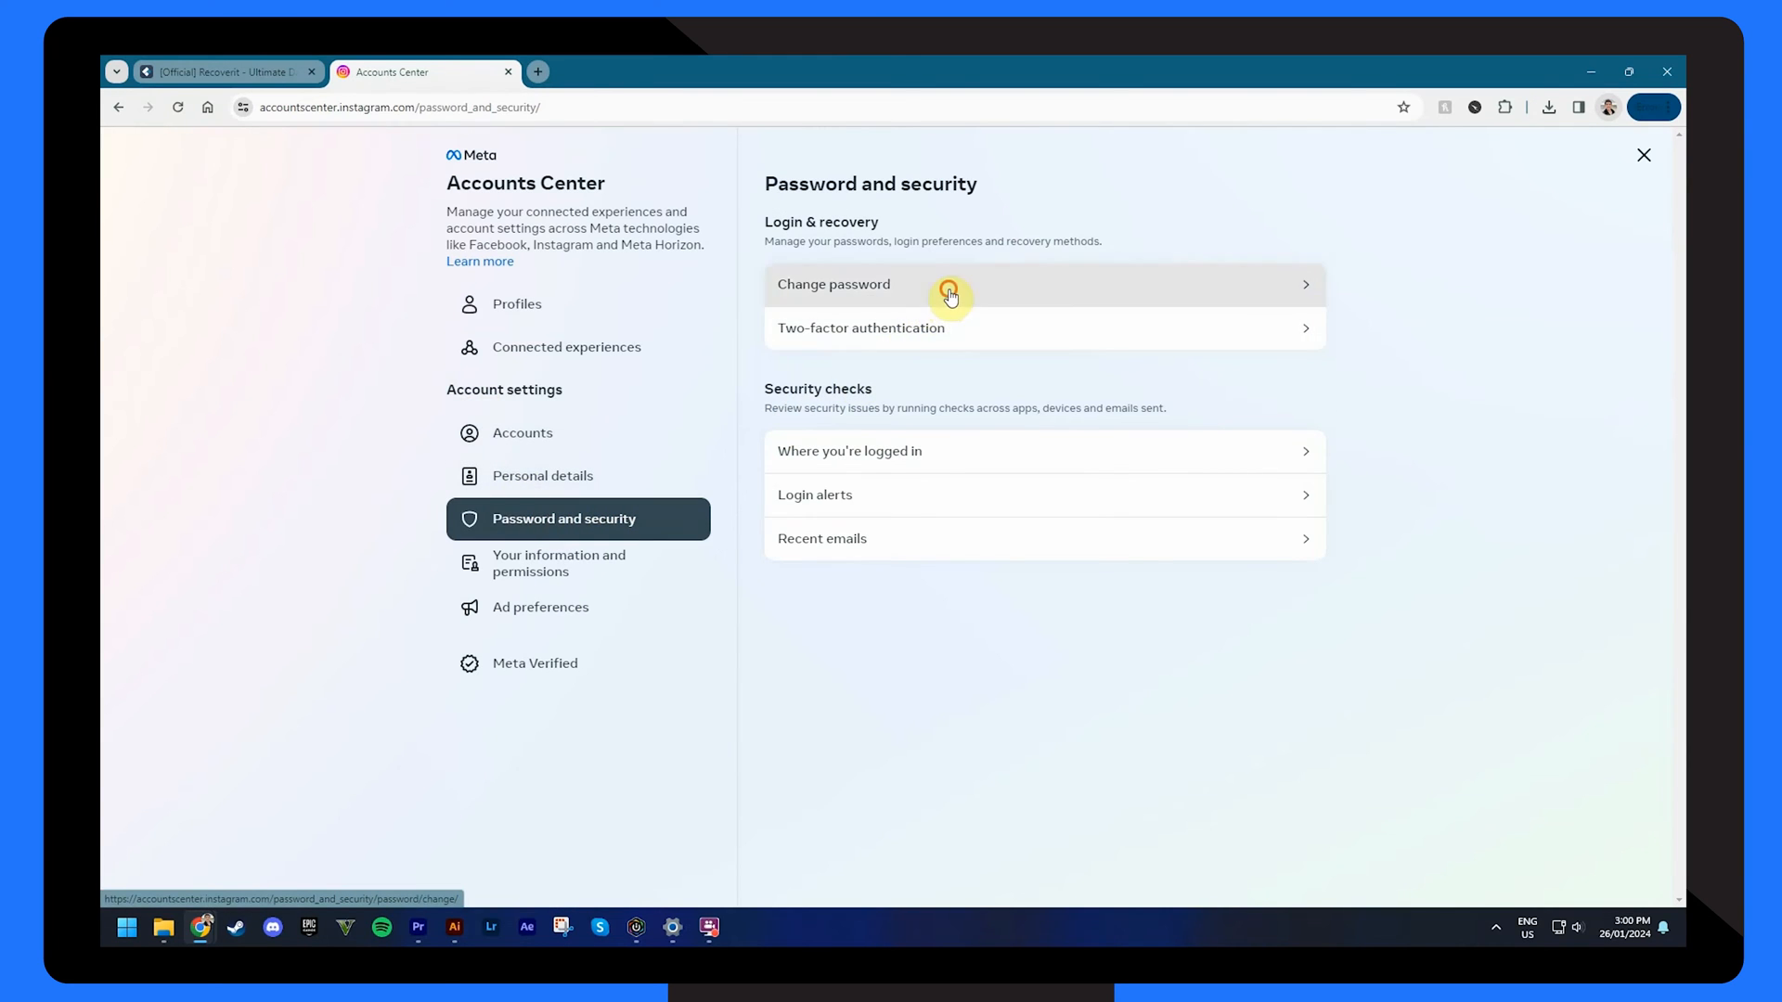
{"action": "left_click", "coordinate": [948, 285]}
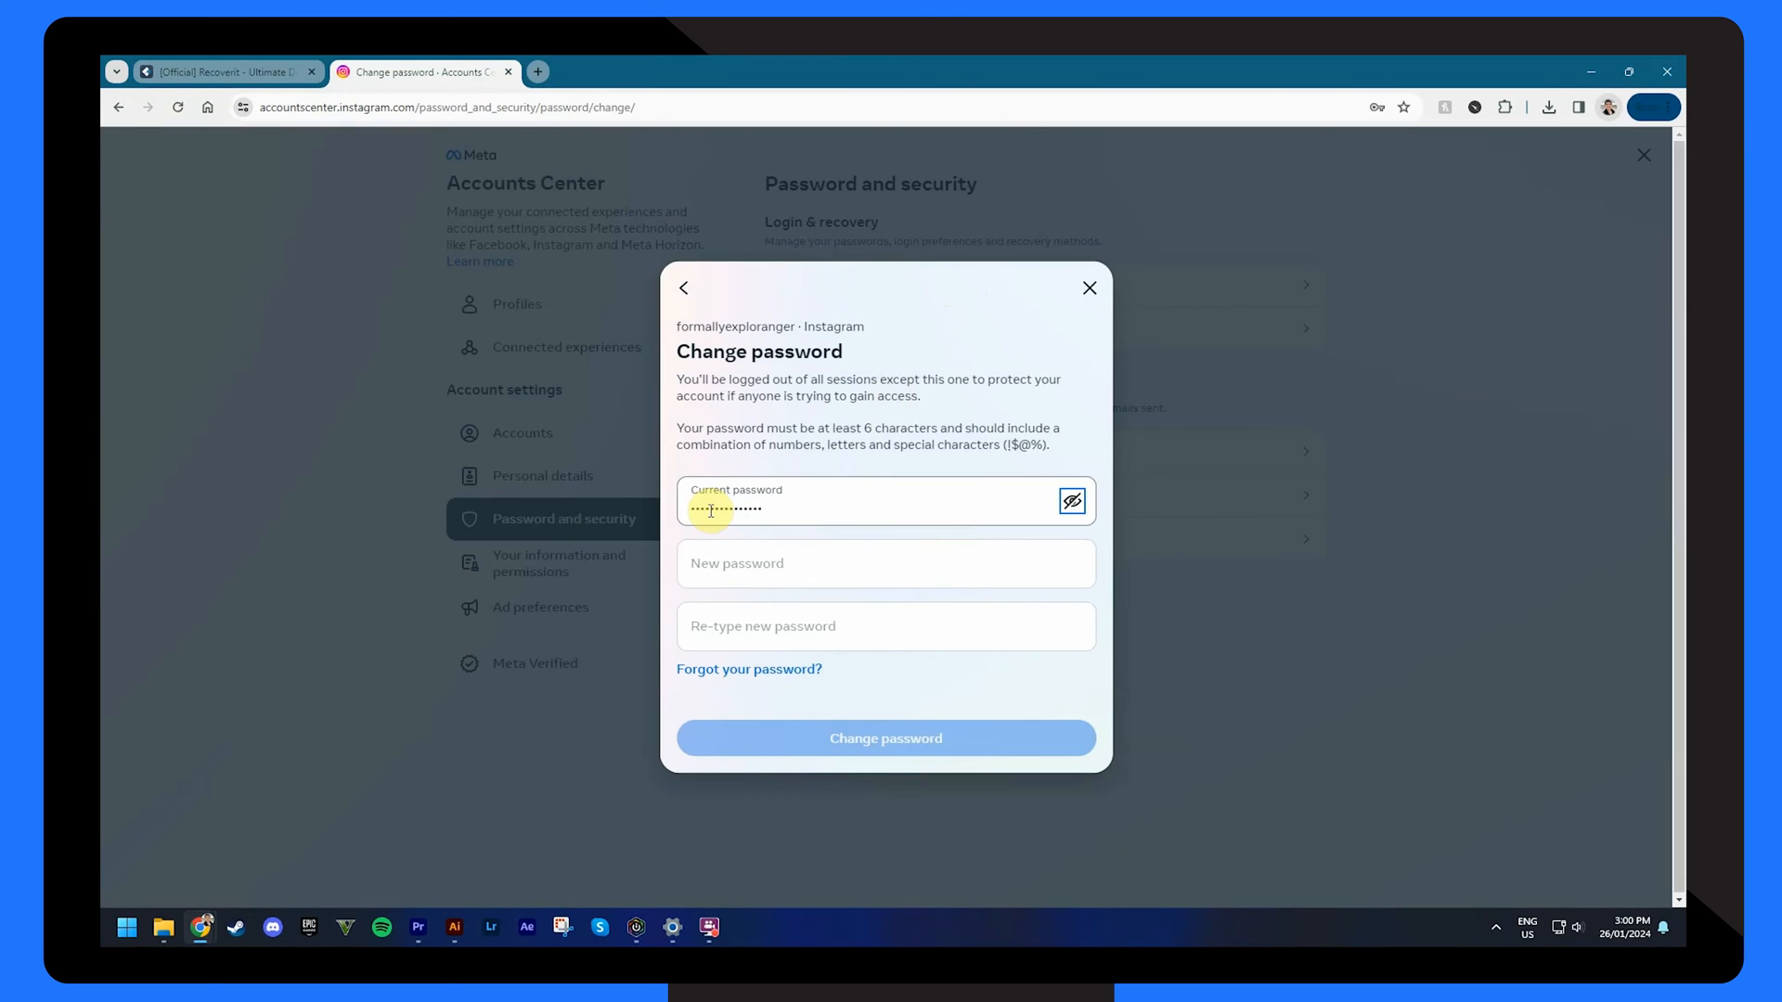
{"action": "type", "text": "••••••••"}
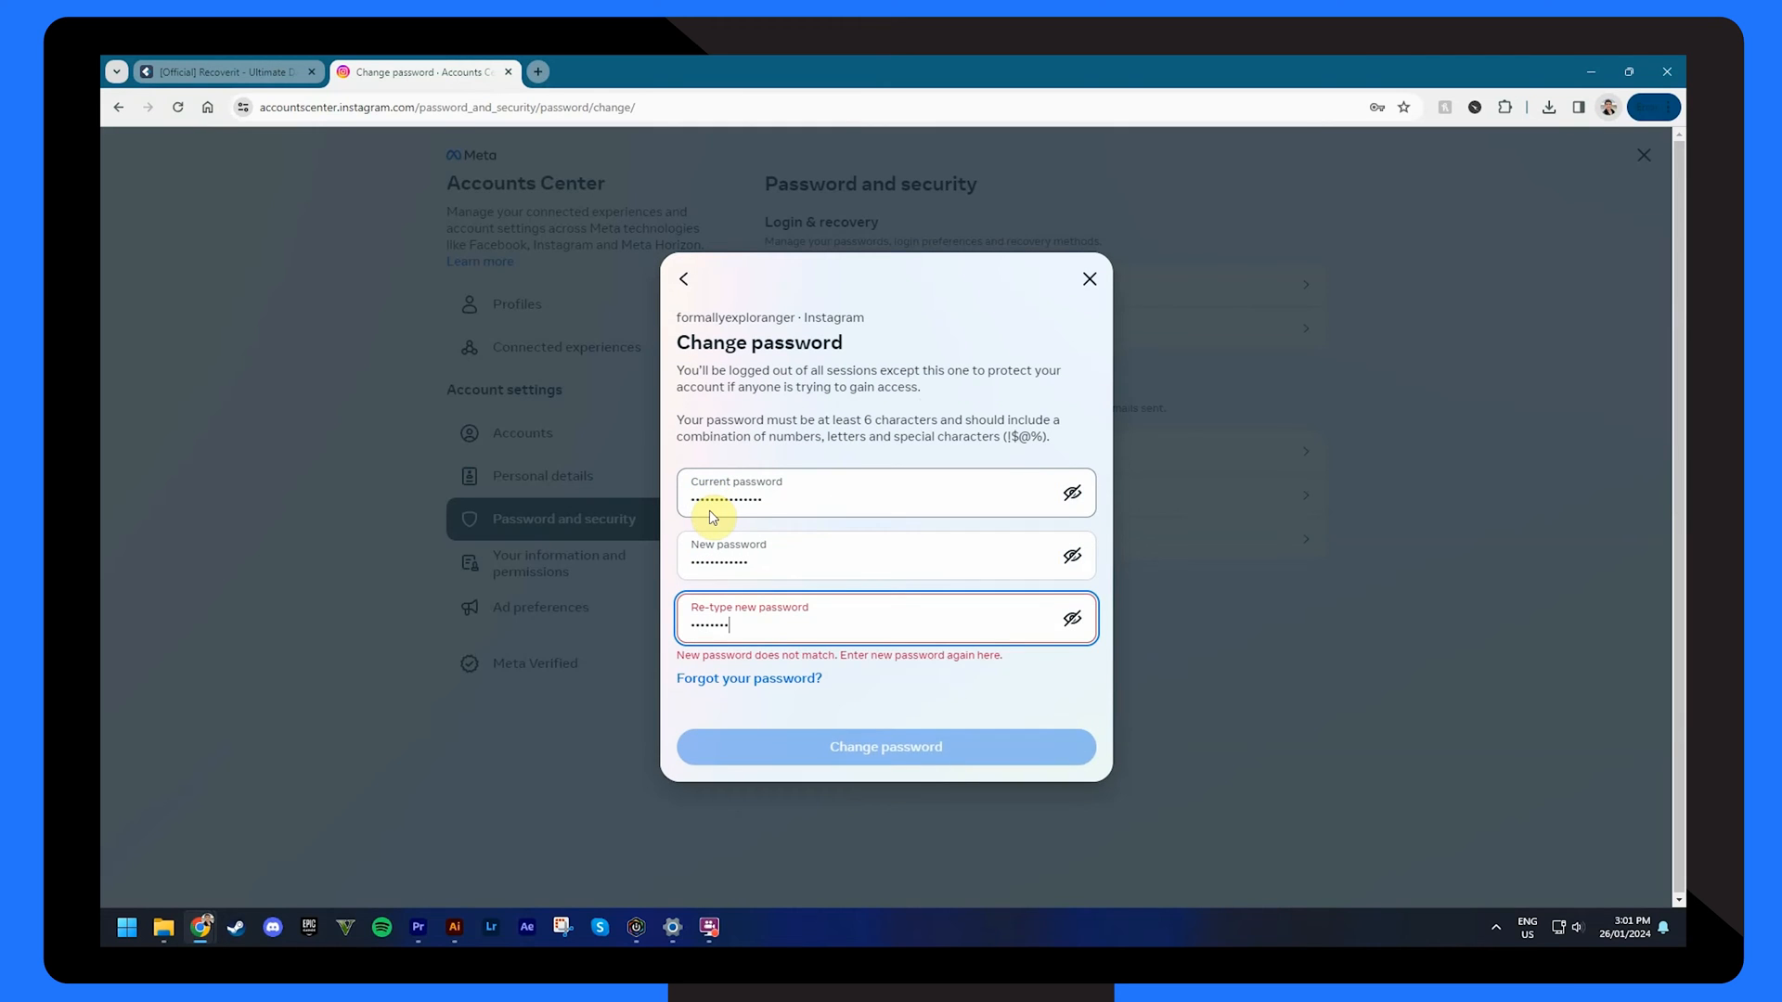
{"action": "left_click", "coordinate": [838, 737]}
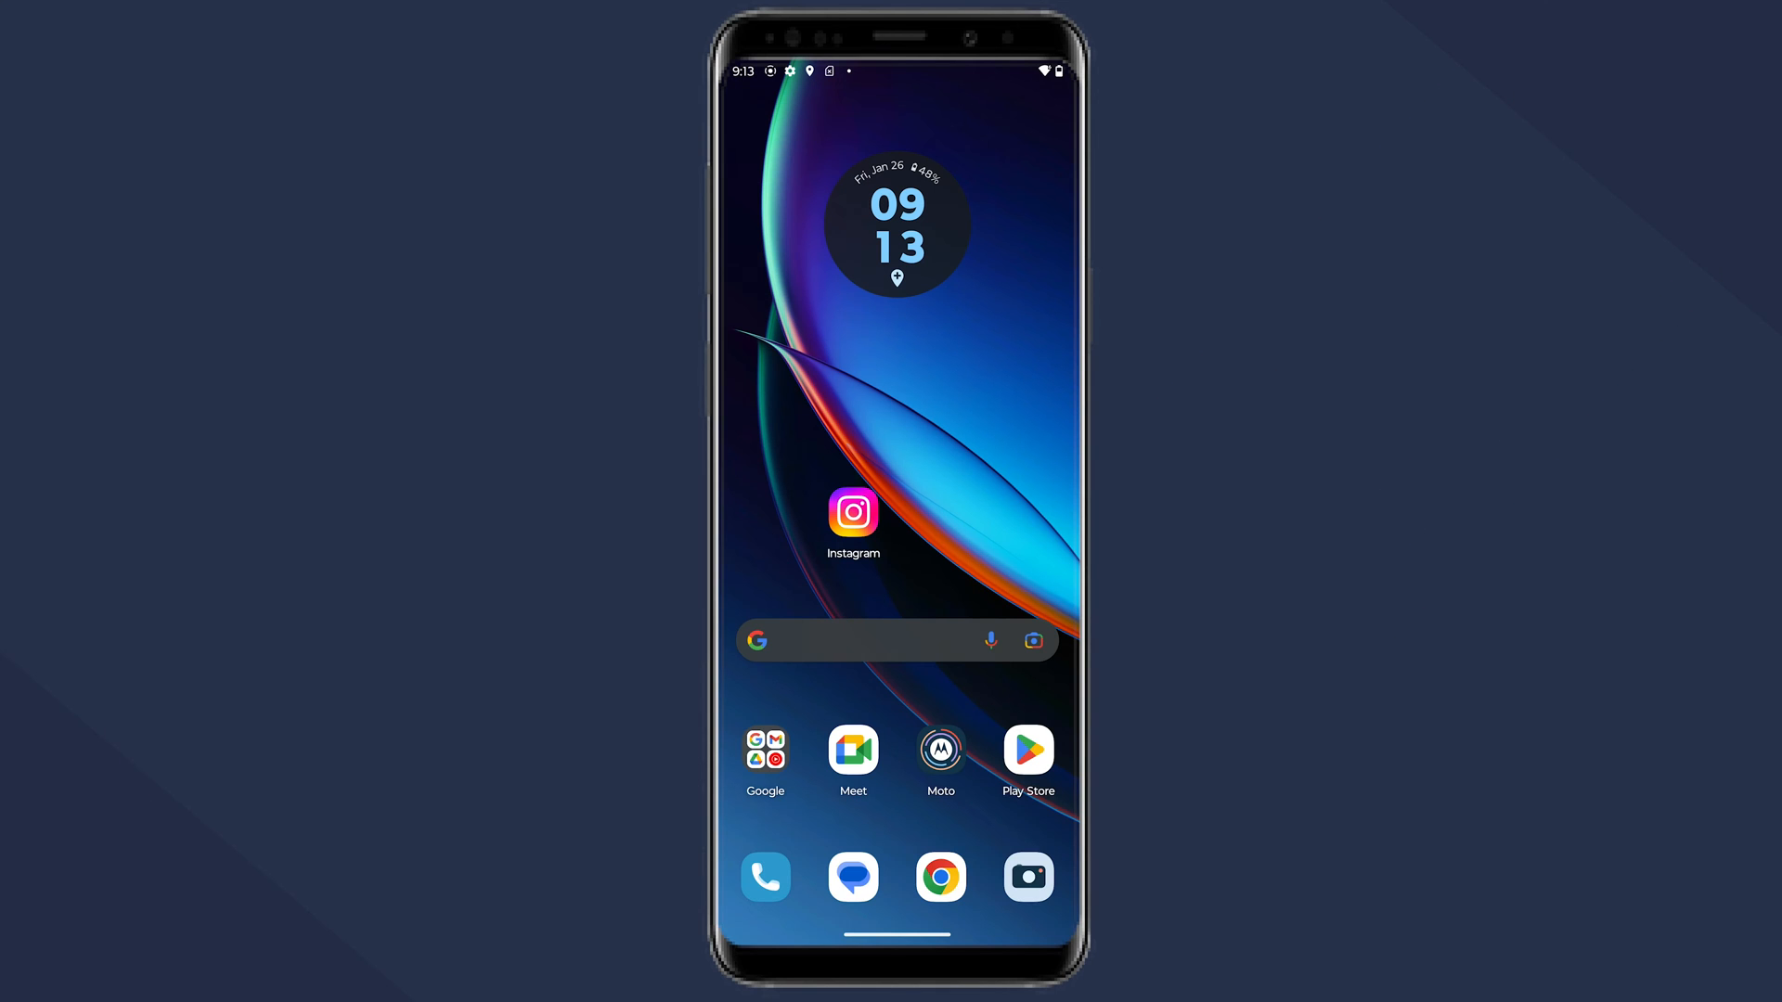
Step: Log in on Android, reach Accounts Center's Change password form, and enter current and new passwords
{"action": "left_click", "coordinate": [853, 513]}
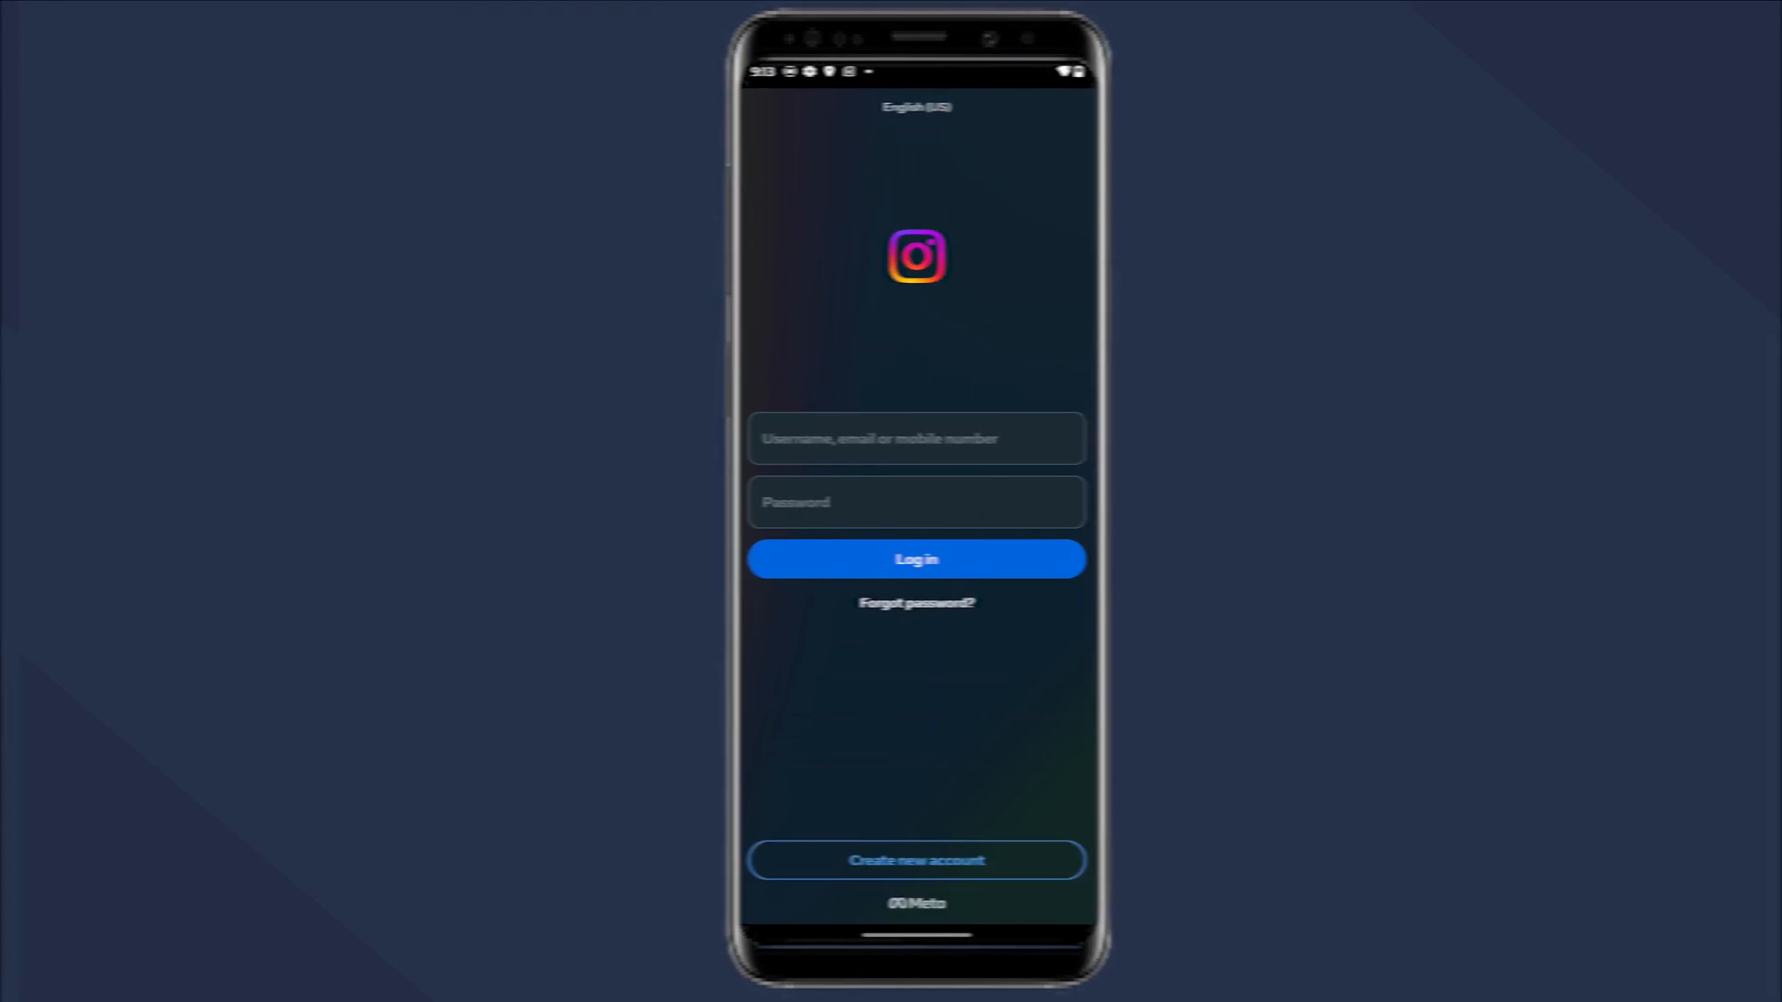
{"action": "left_click", "coordinate": [917, 558]}
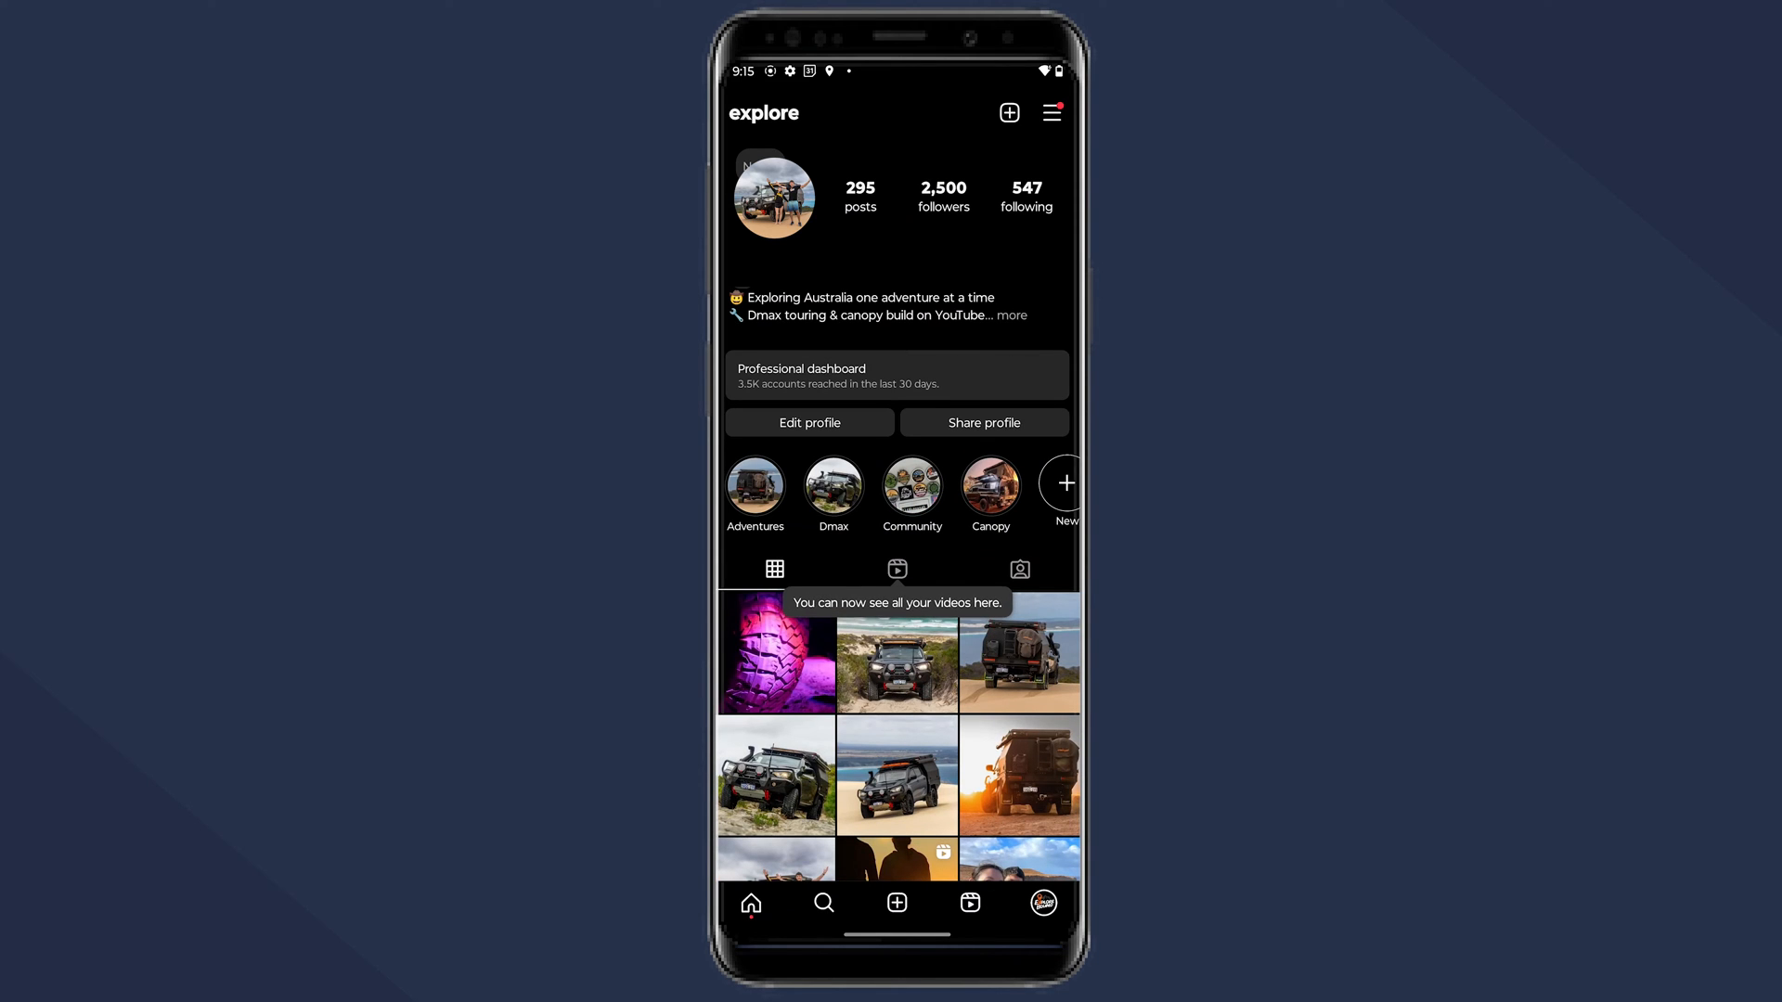
{"action": "left_click", "coordinate": [1052, 113]}
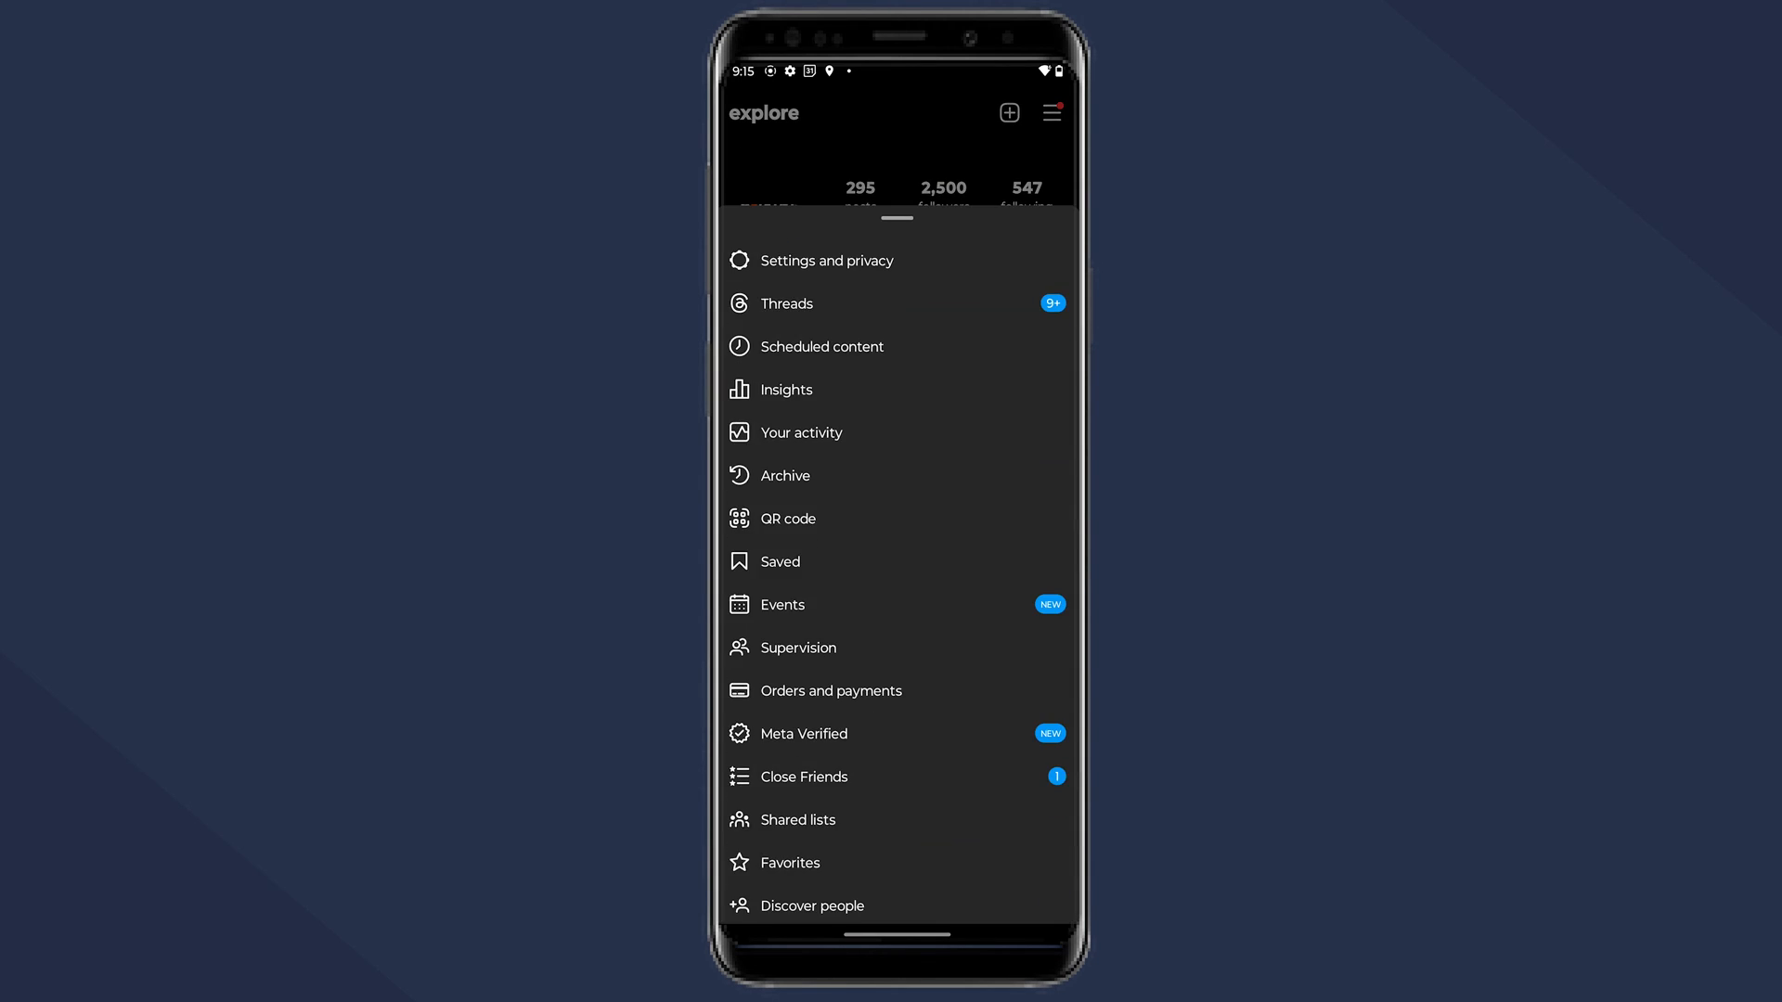
{"action": "left_click", "coordinate": [827, 261]}
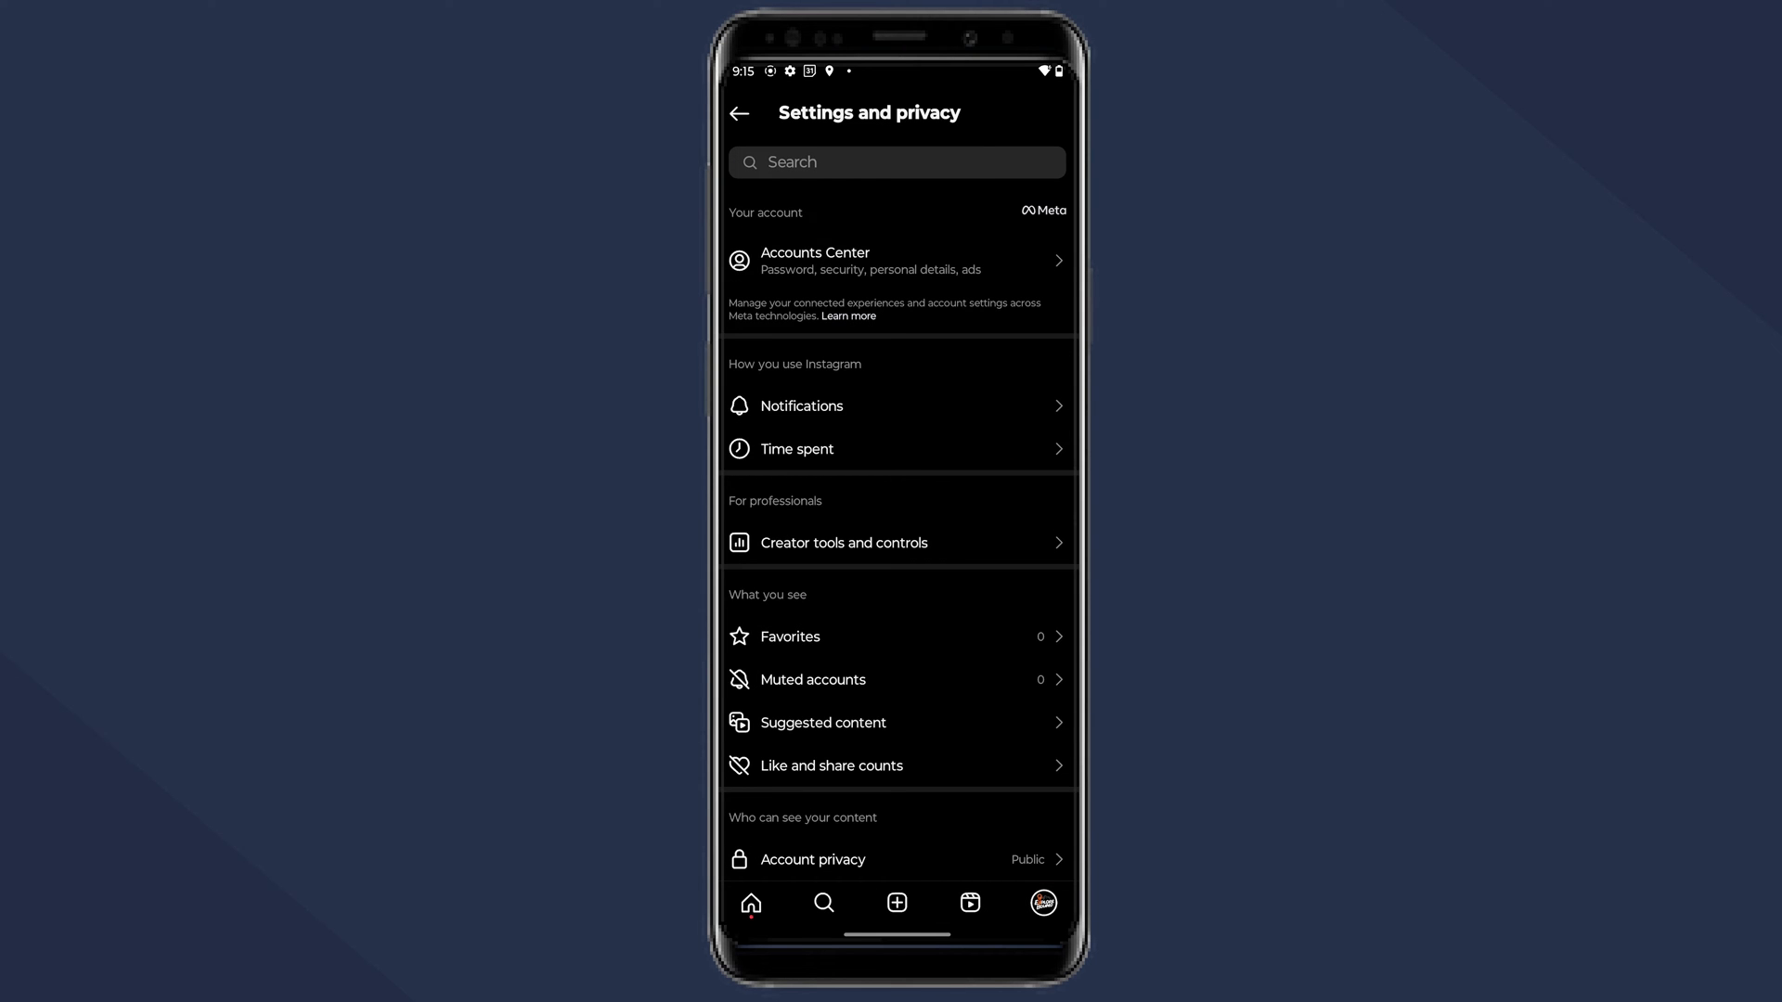
{"action": "left_click", "coordinate": [898, 261]}
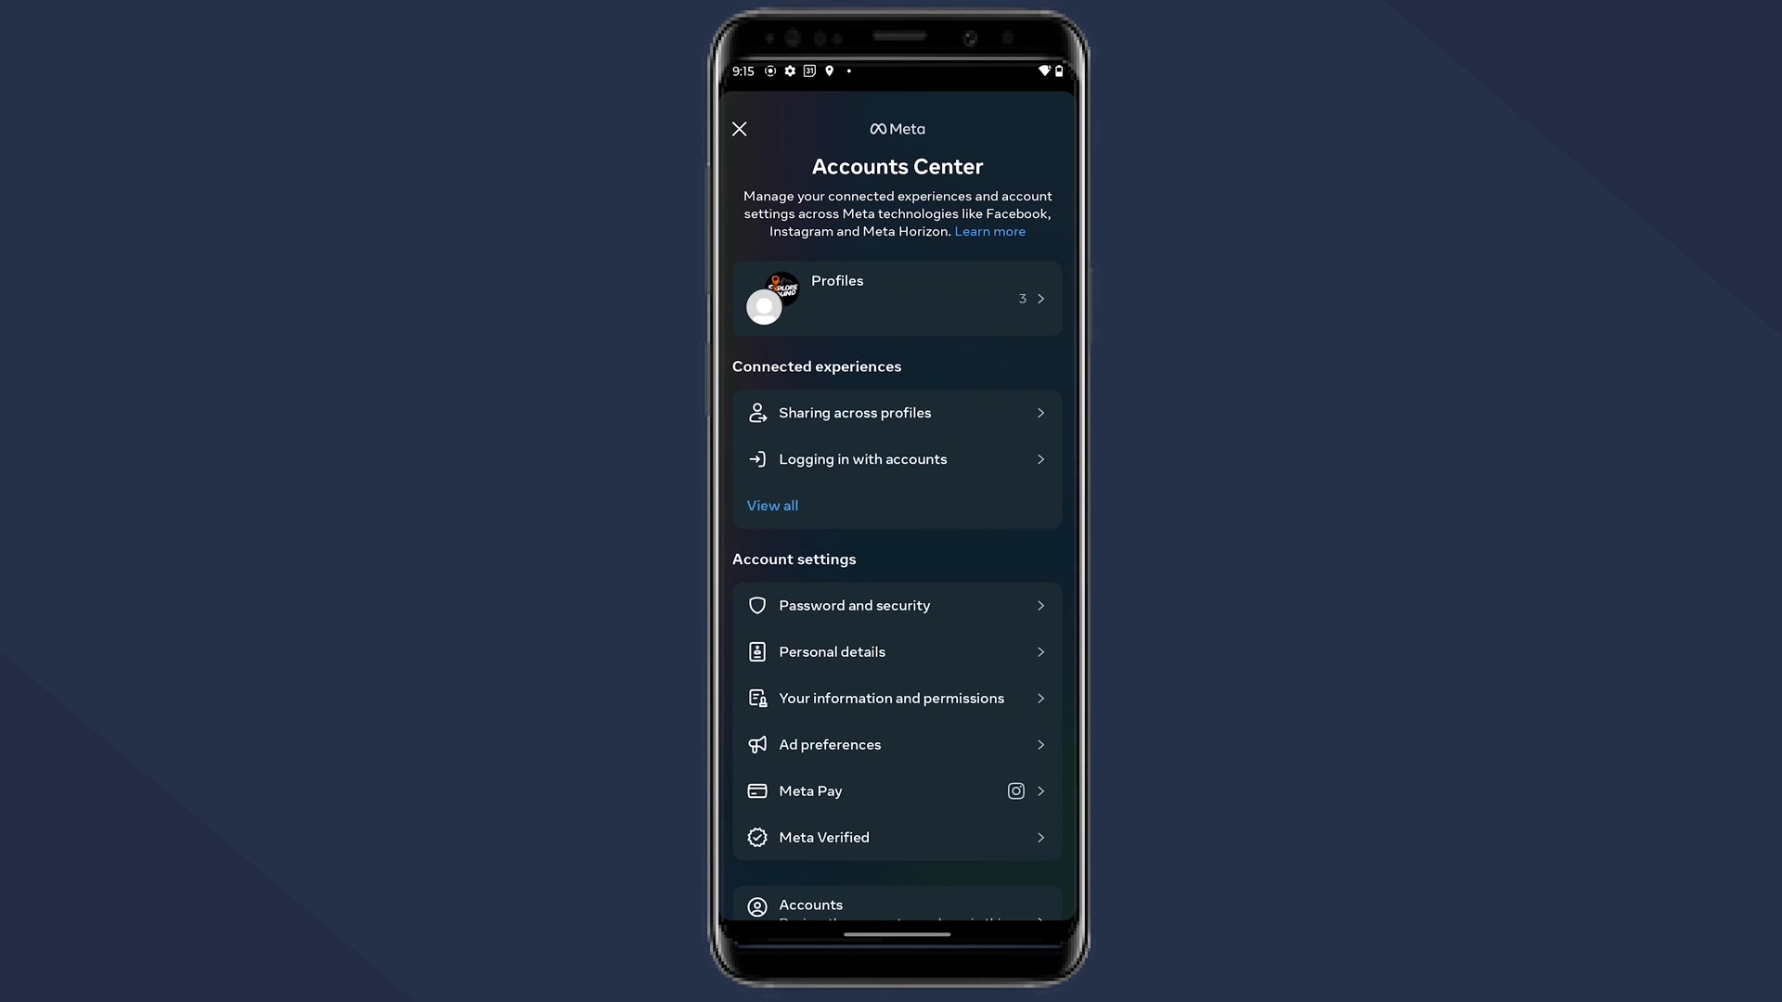
{"action": "left_click", "coordinate": [855, 605]}
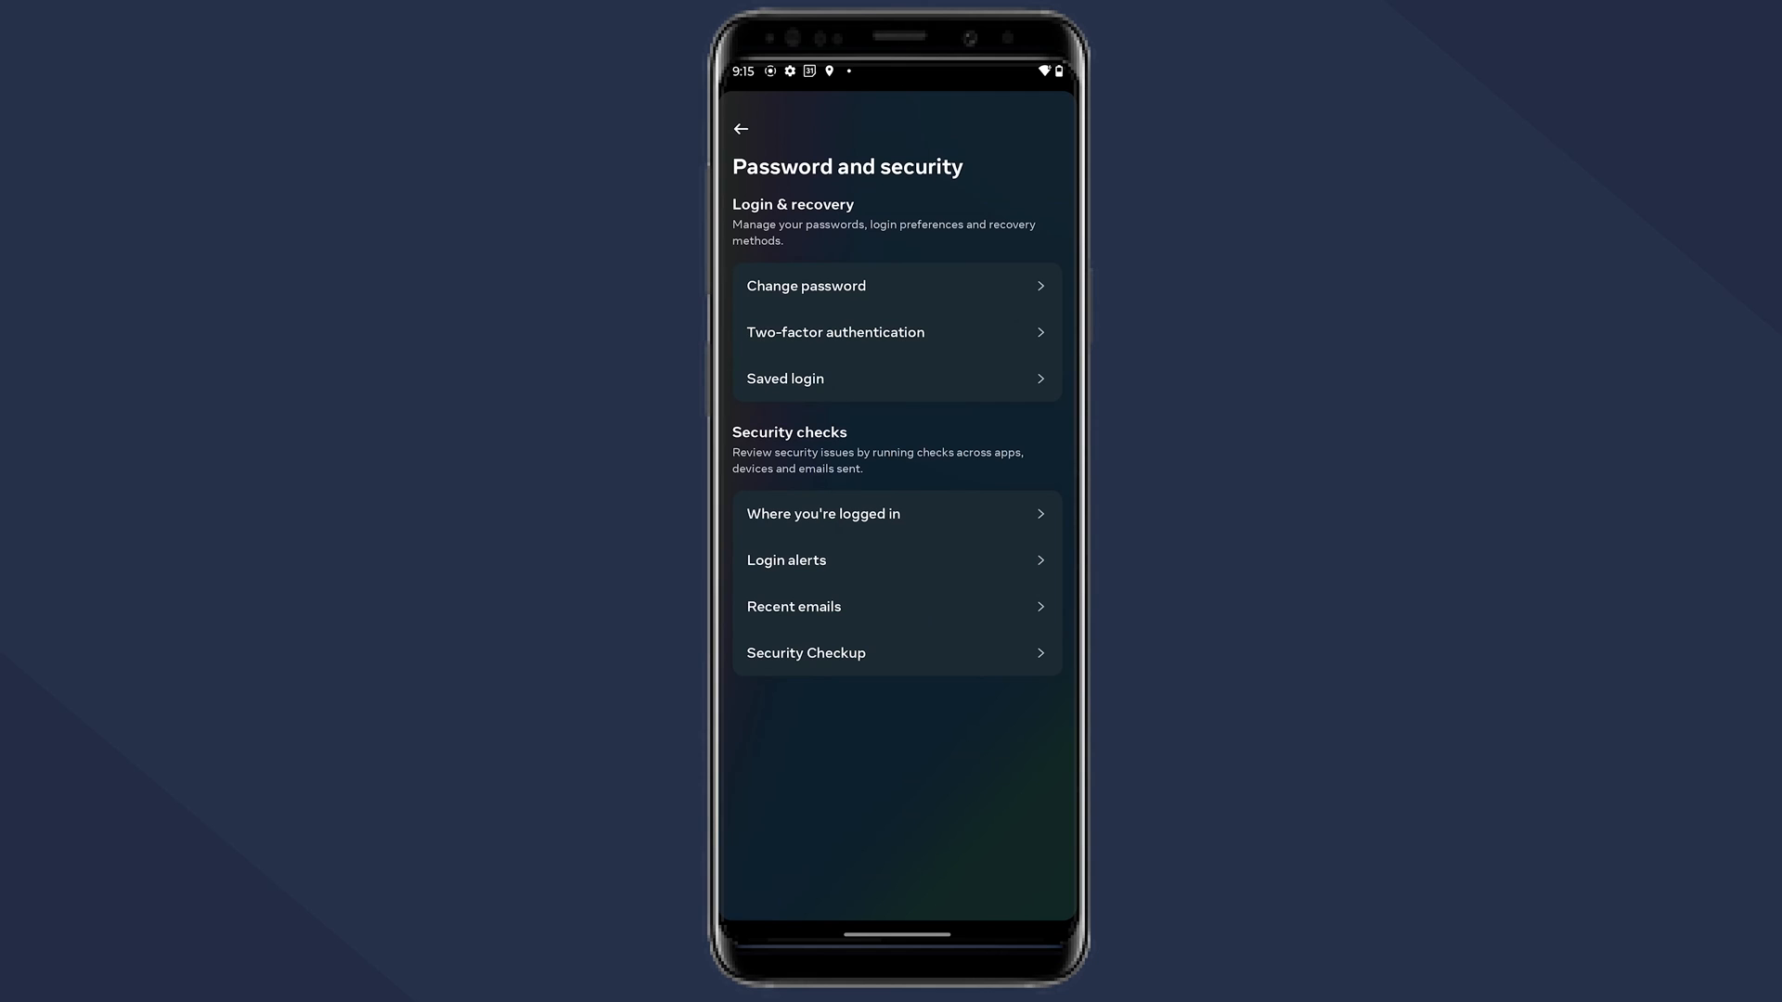
{"action": "left_click", "coordinate": [806, 286]}
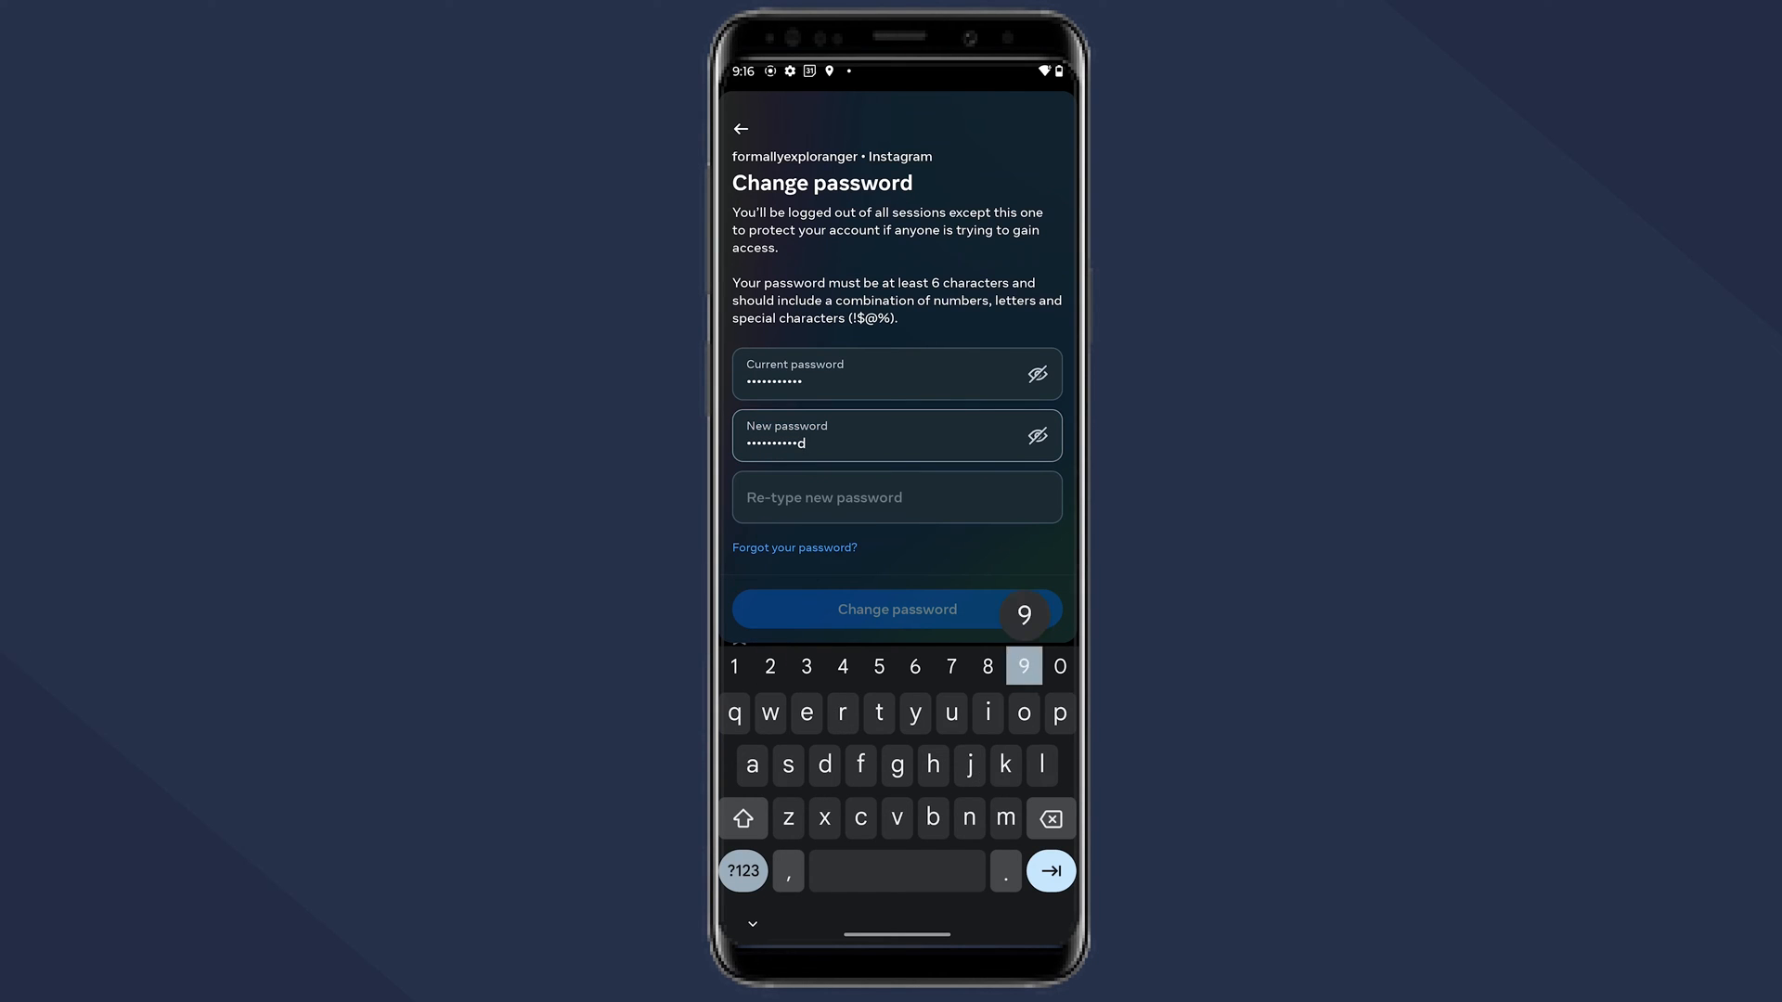
{"action": "left_click", "coordinate": [897, 497]}
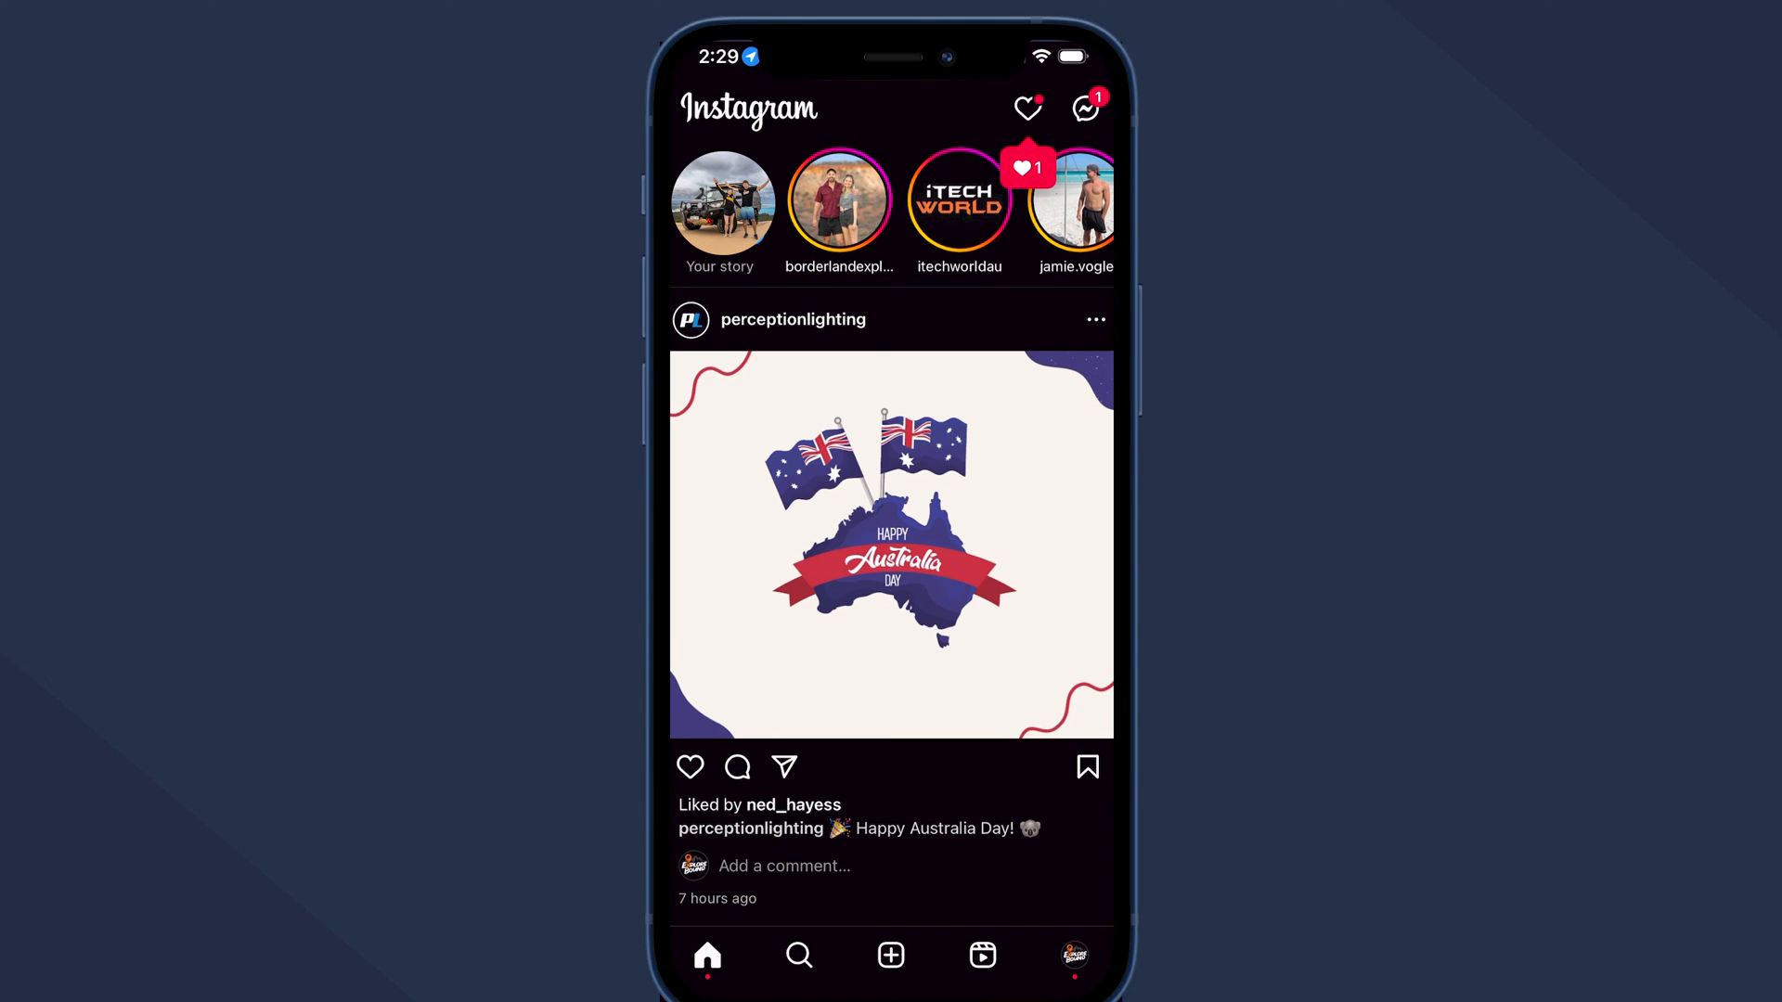
Step: From the iPhone profile tab, open the menu, Settings and privacy, then Accounts Center
{"action": "left_click", "coordinate": [1074, 956]}
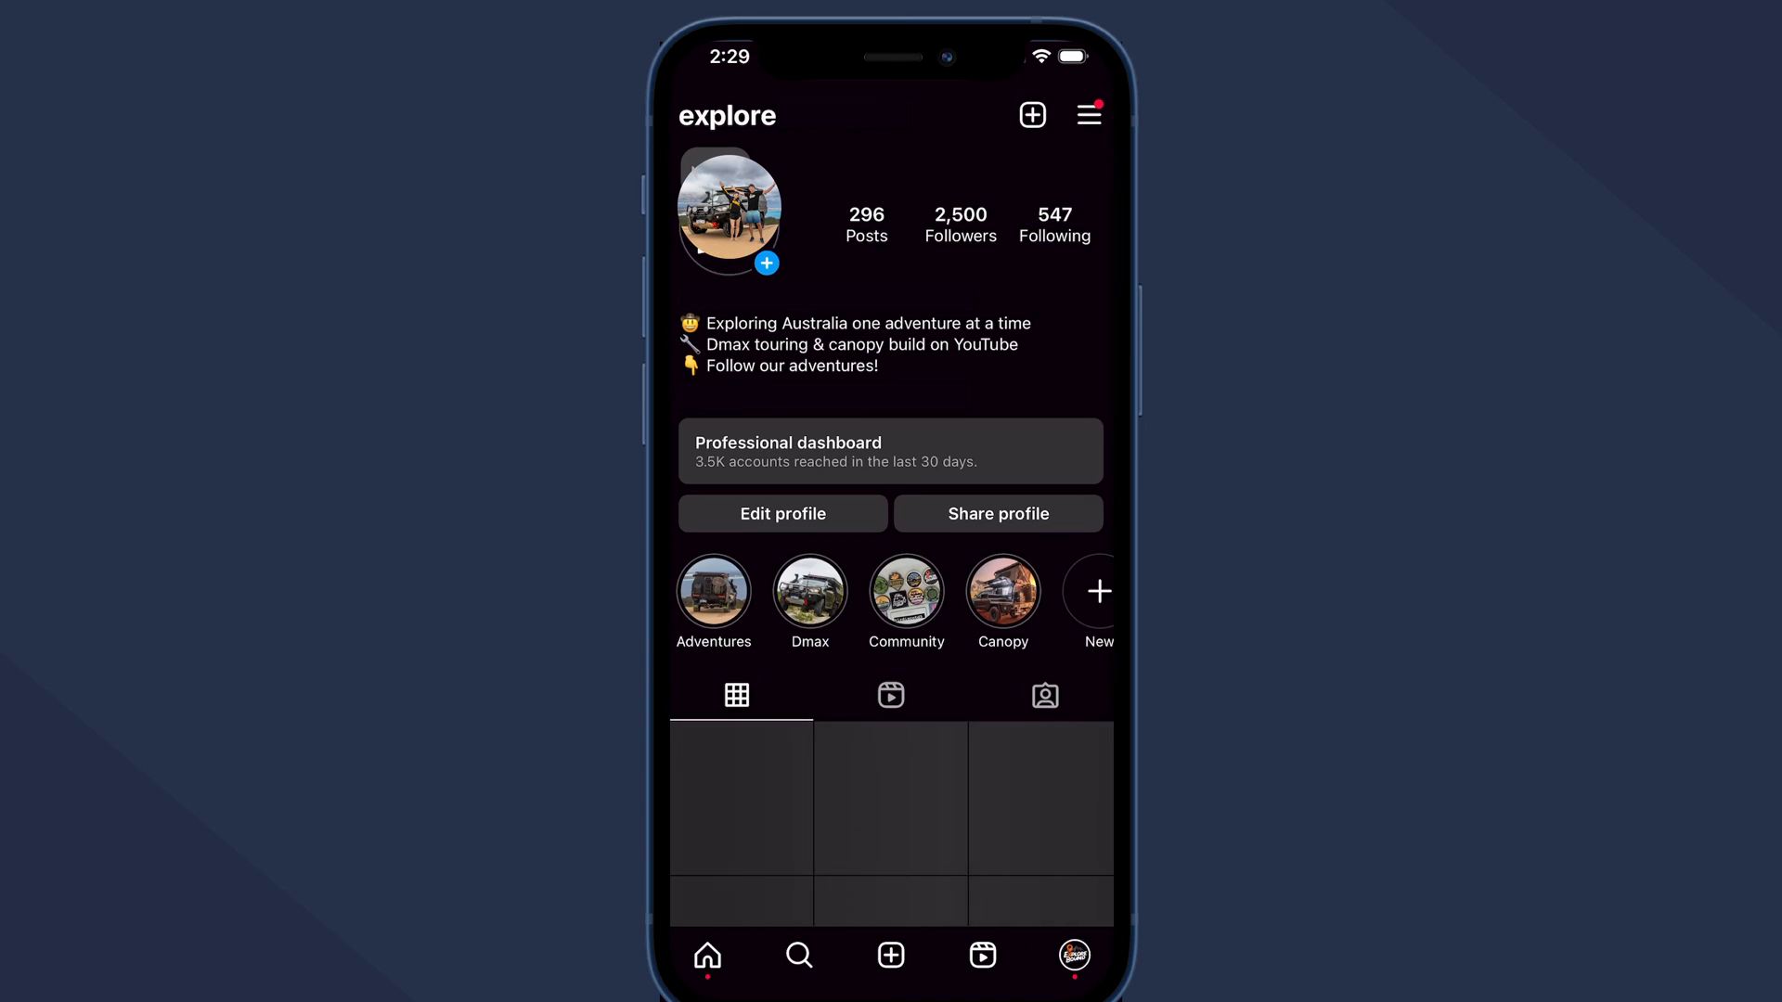
{"action": "left_click", "coordinate": [1088, 115]}
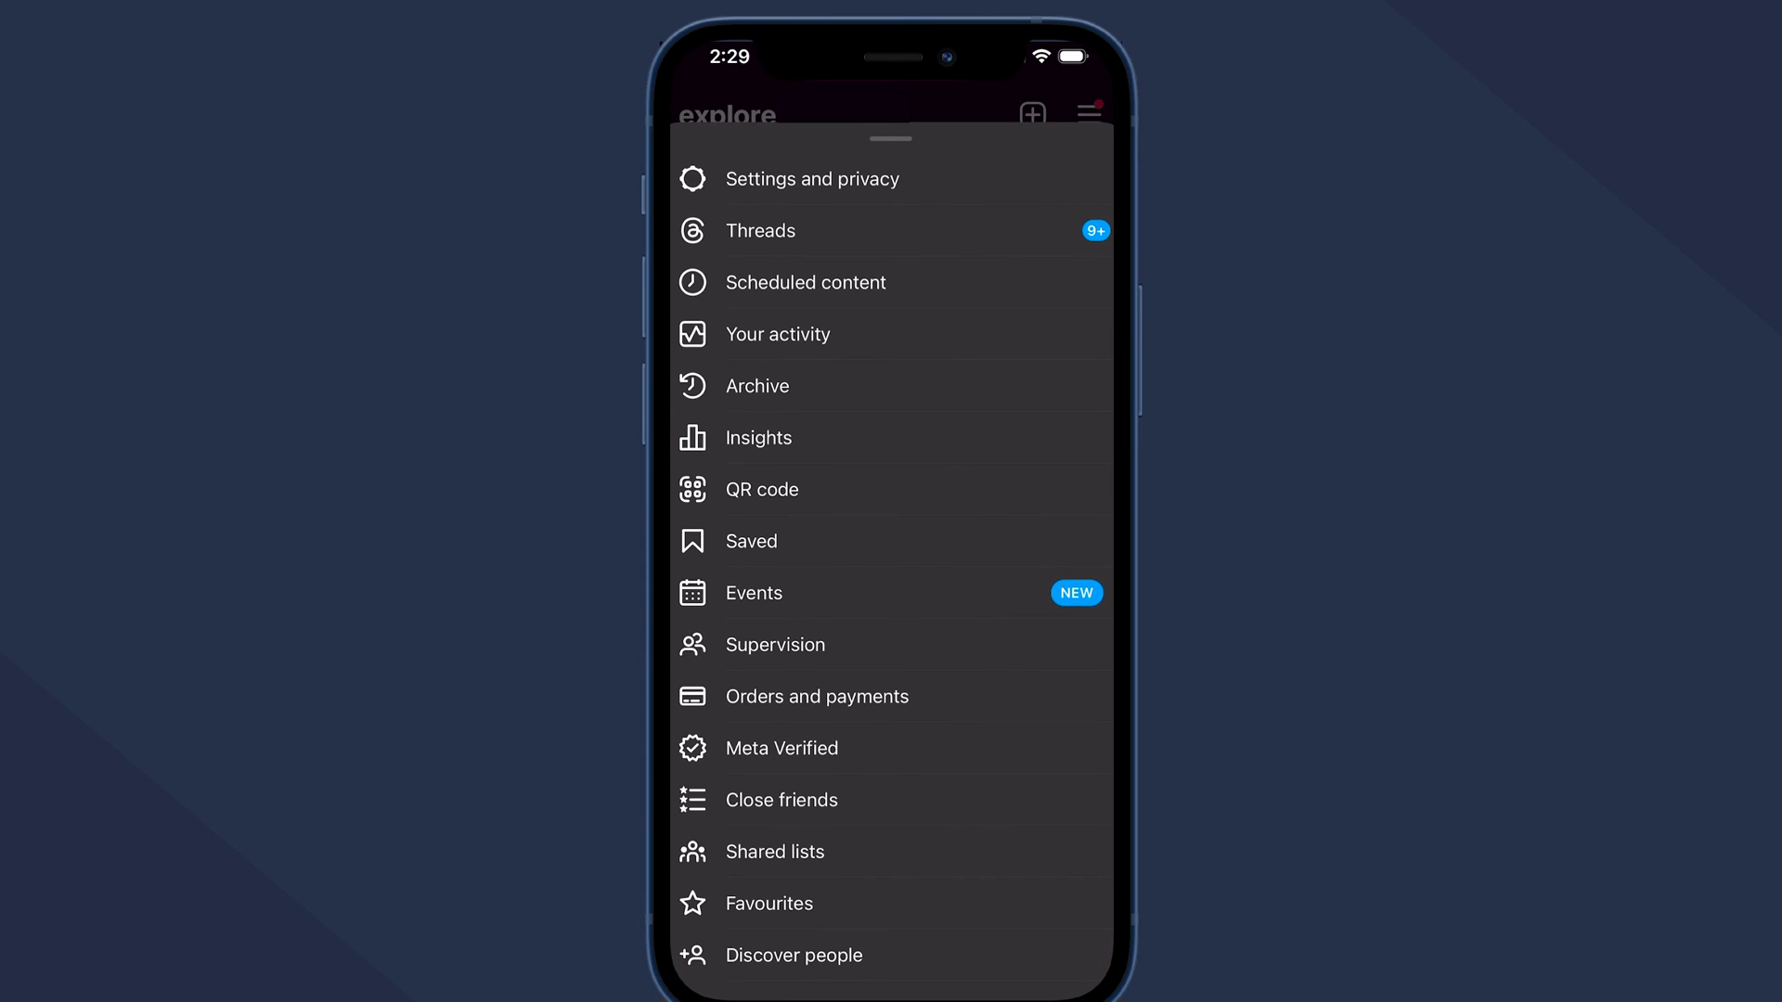
{"action": "left_click", "coordinate": [812, 178]}
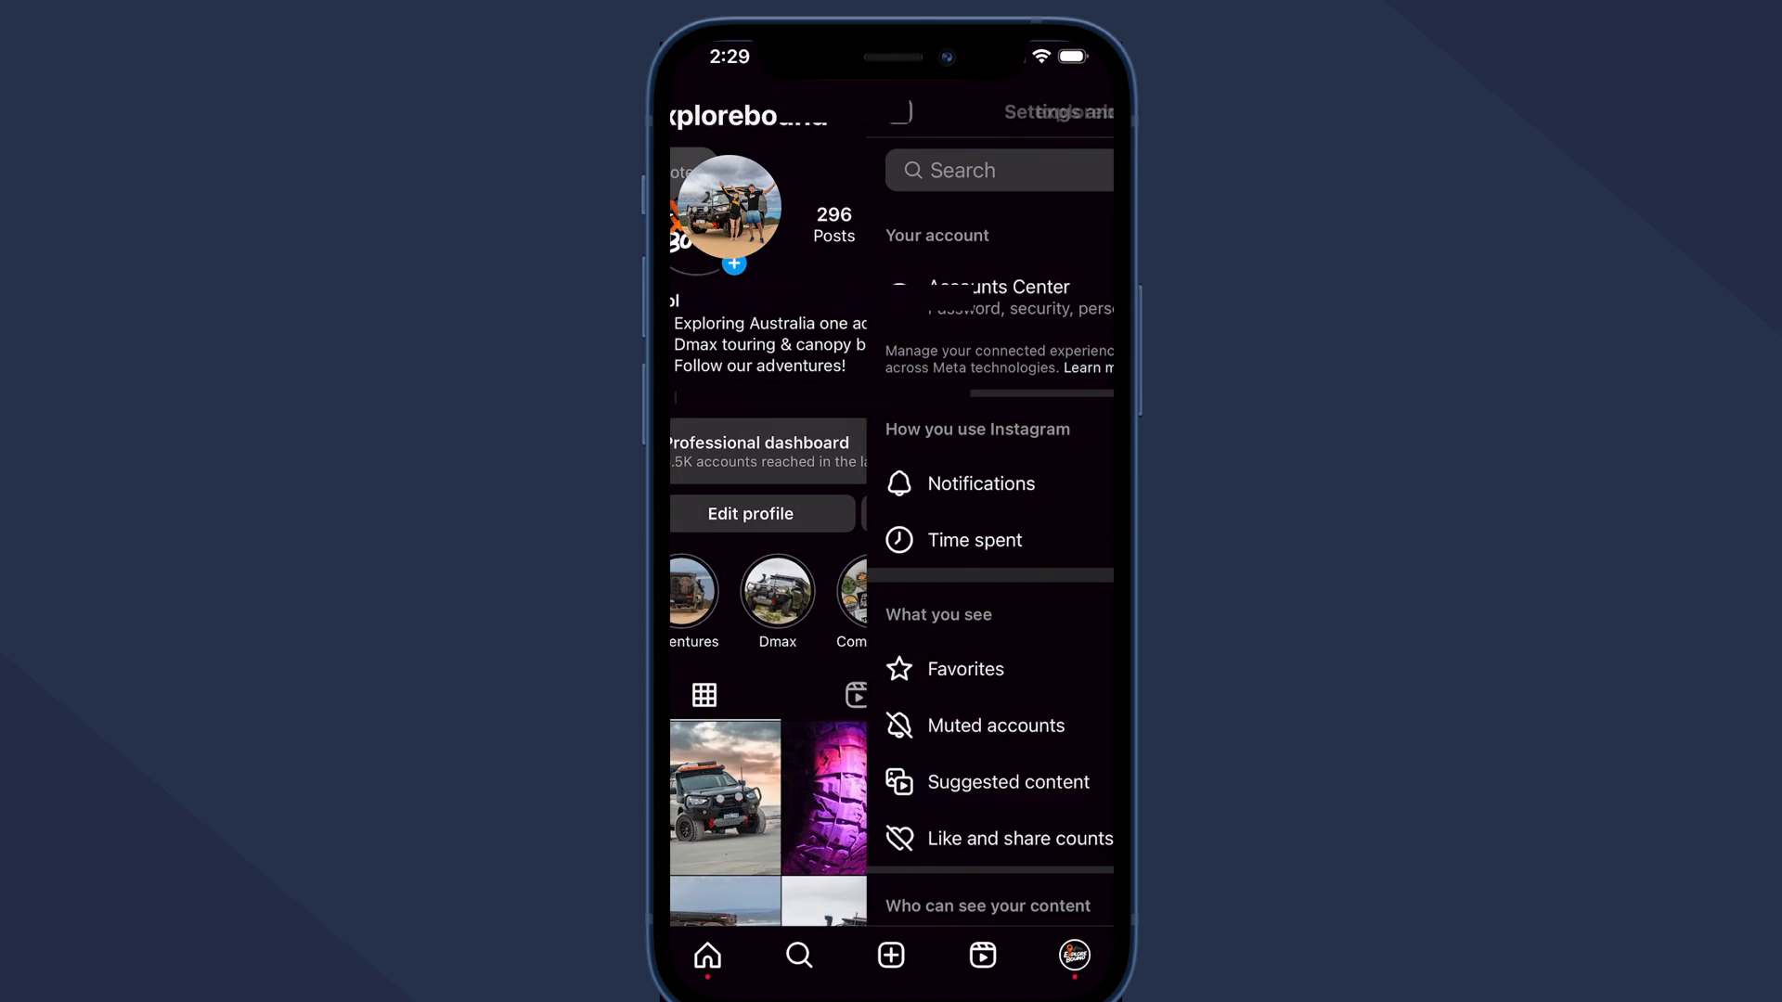
{"action": "left_click", "coordinate": [998, 288]}
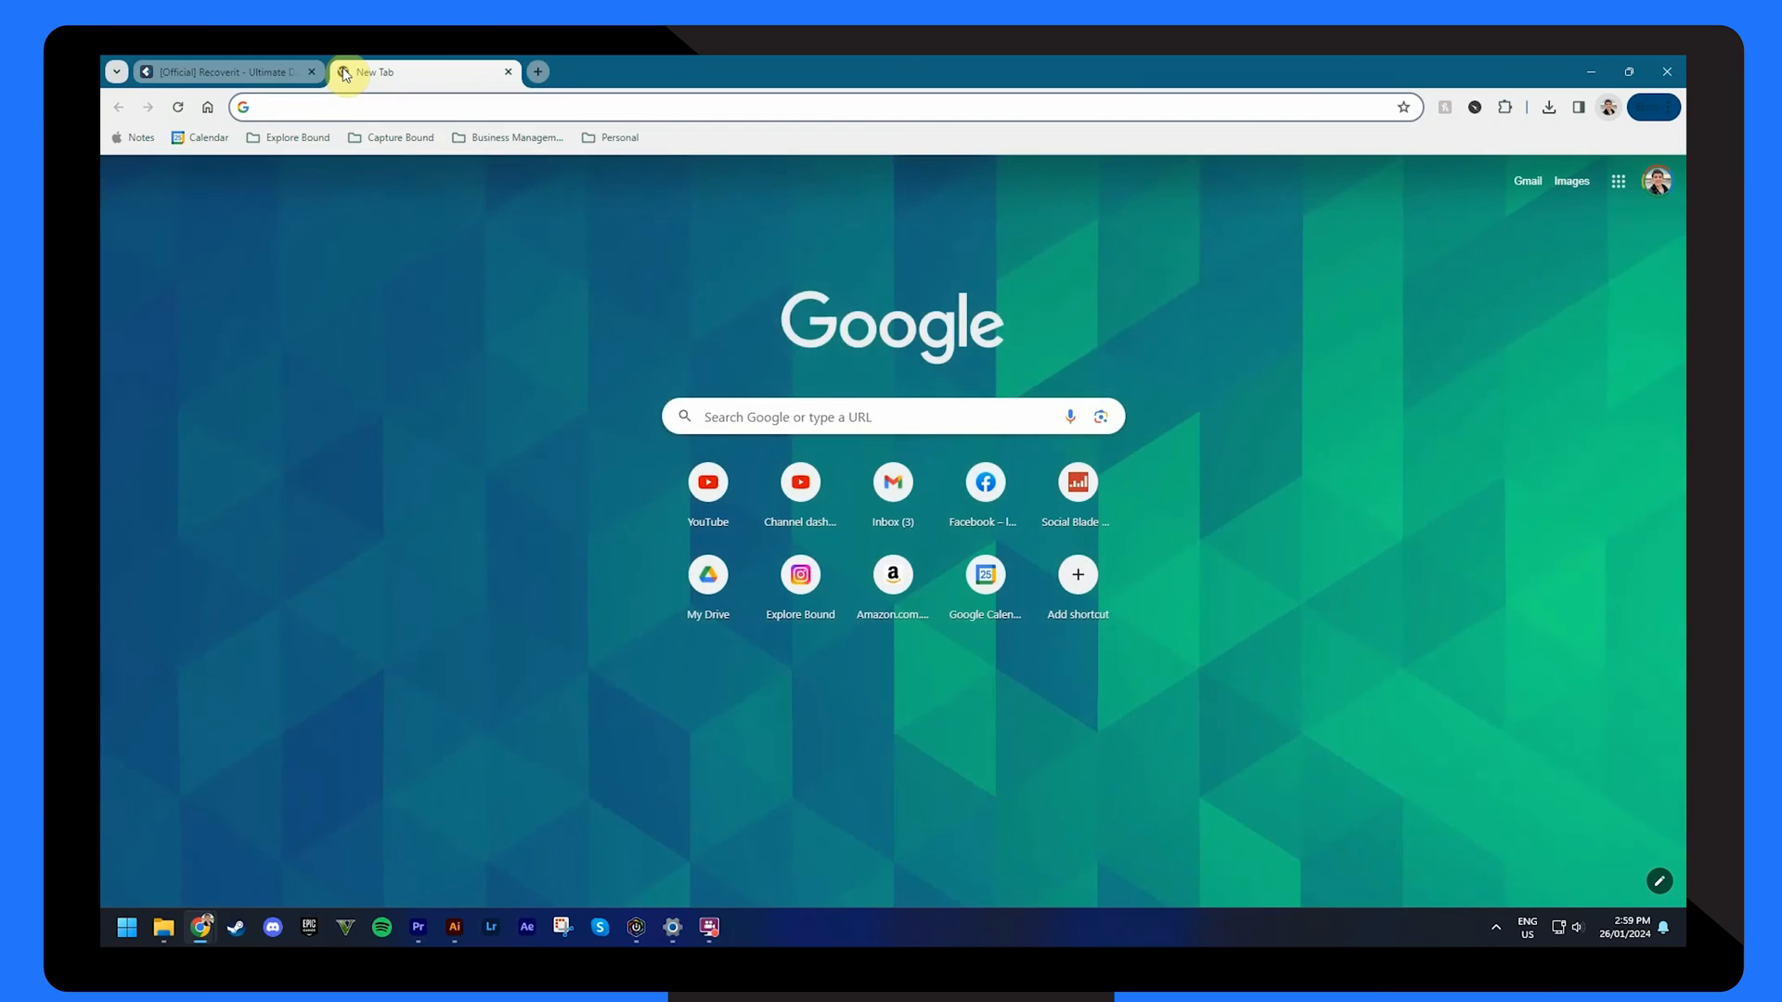
Step: Load instagram.com and open Accounts Center from Settings and privacy
{"action": "type", "text": "instagram.com"}
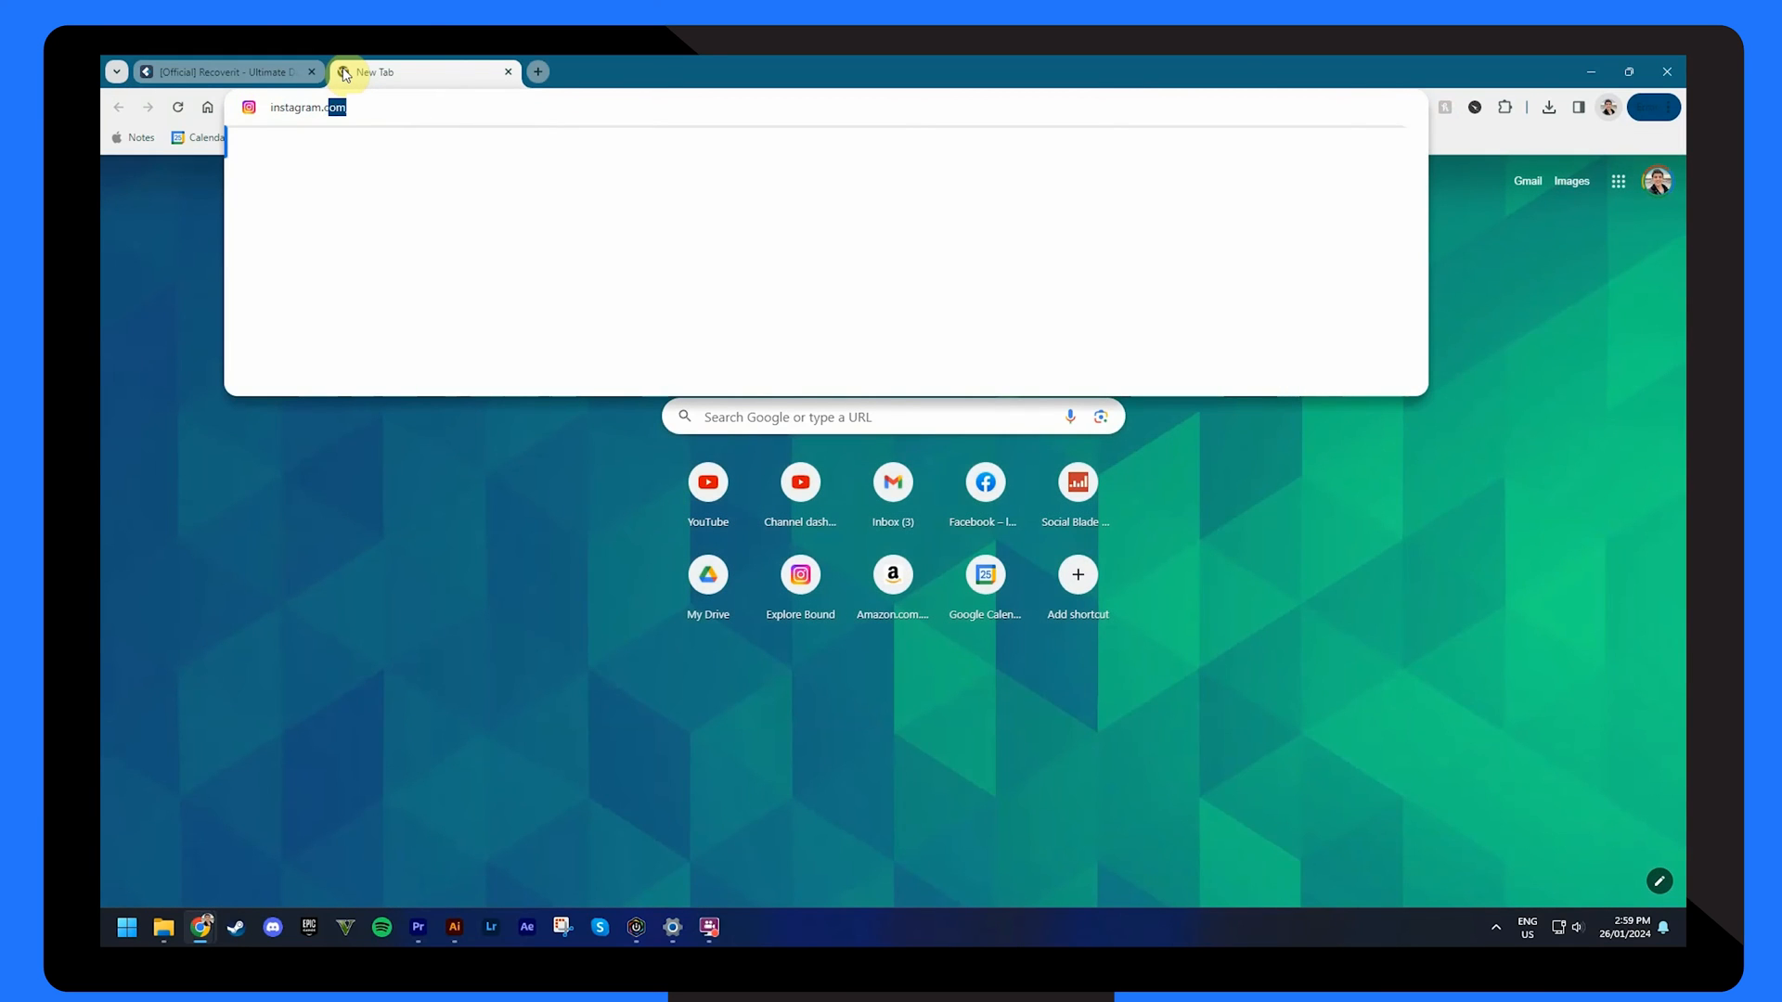
{"action": "key", "text": "Enter"}
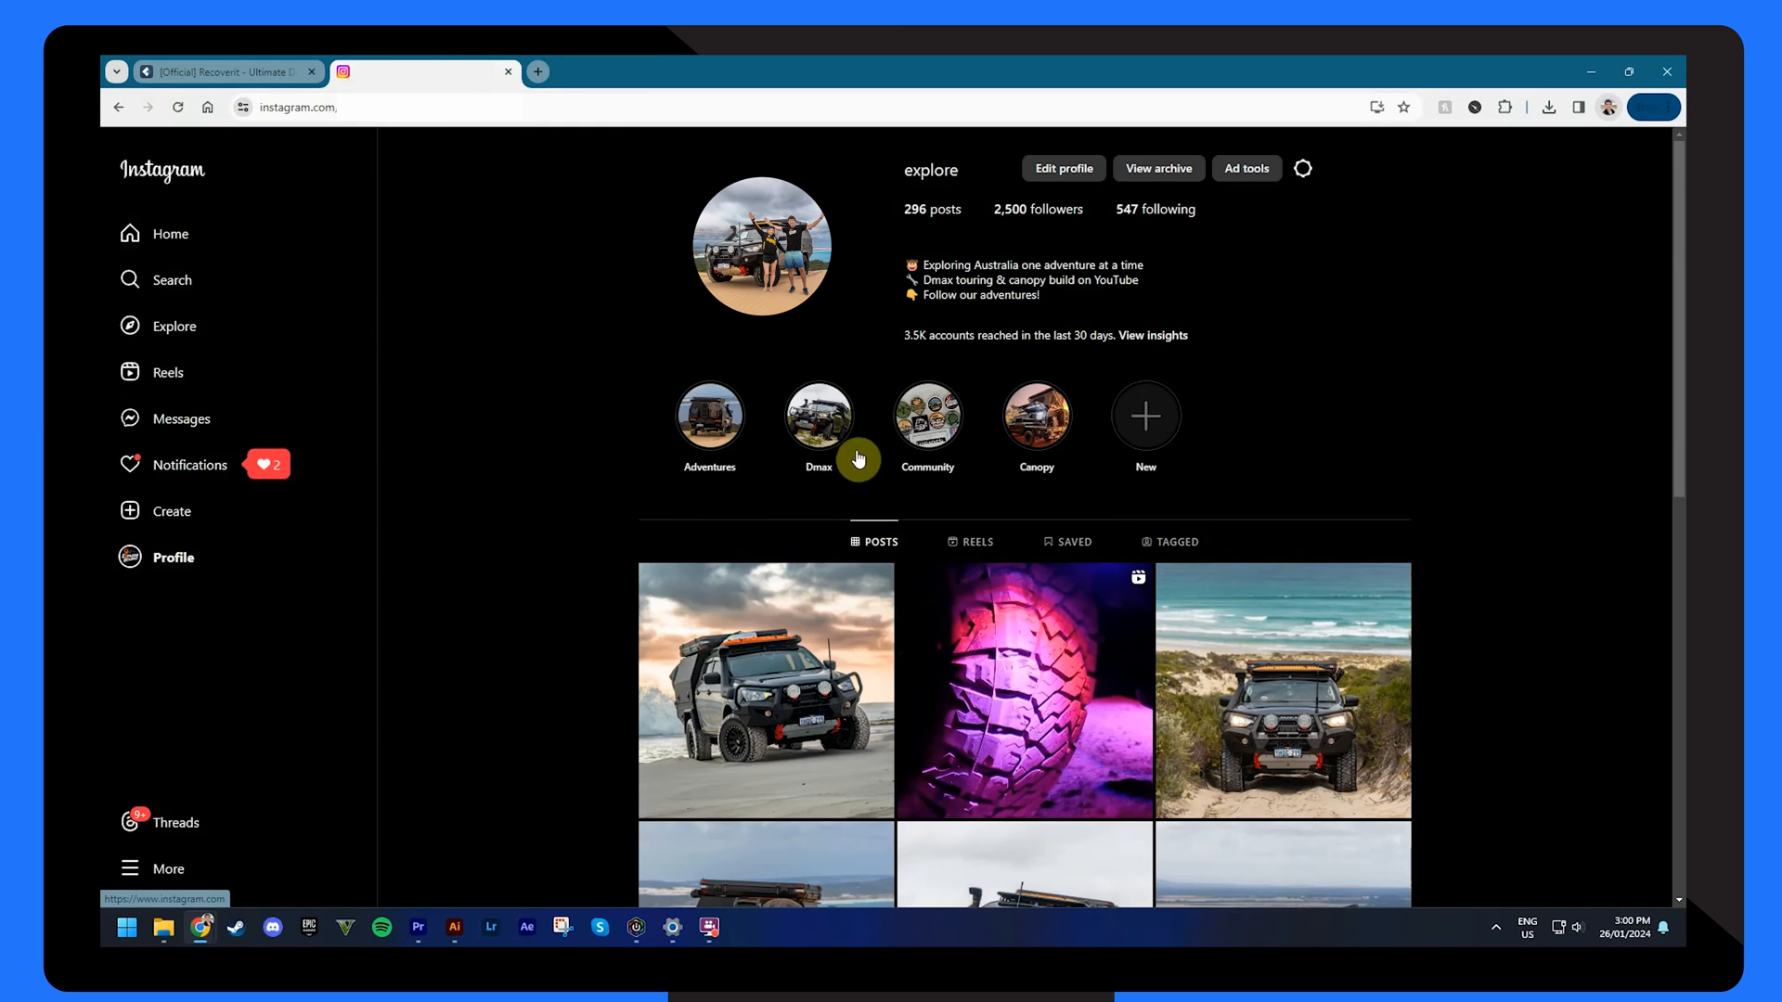
{"action": "left_click", "coordinate": [1302, 168]}
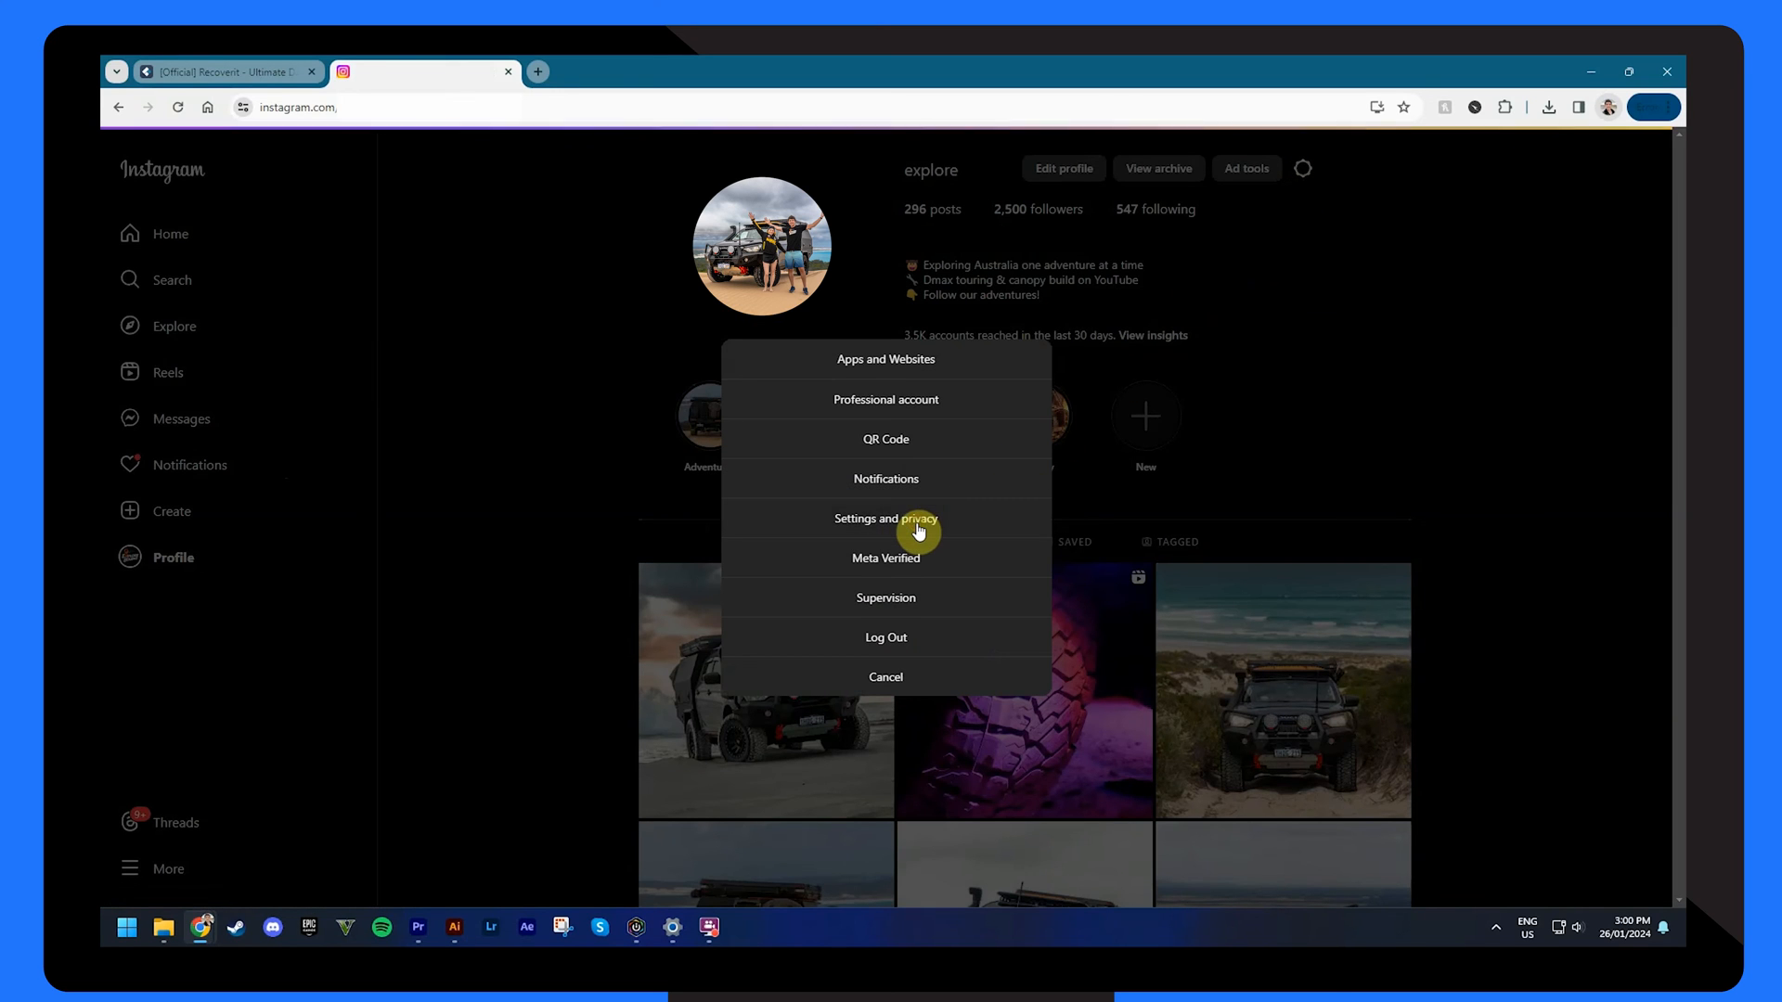
{"action": "left_click", "coordinate": [885, 519]}
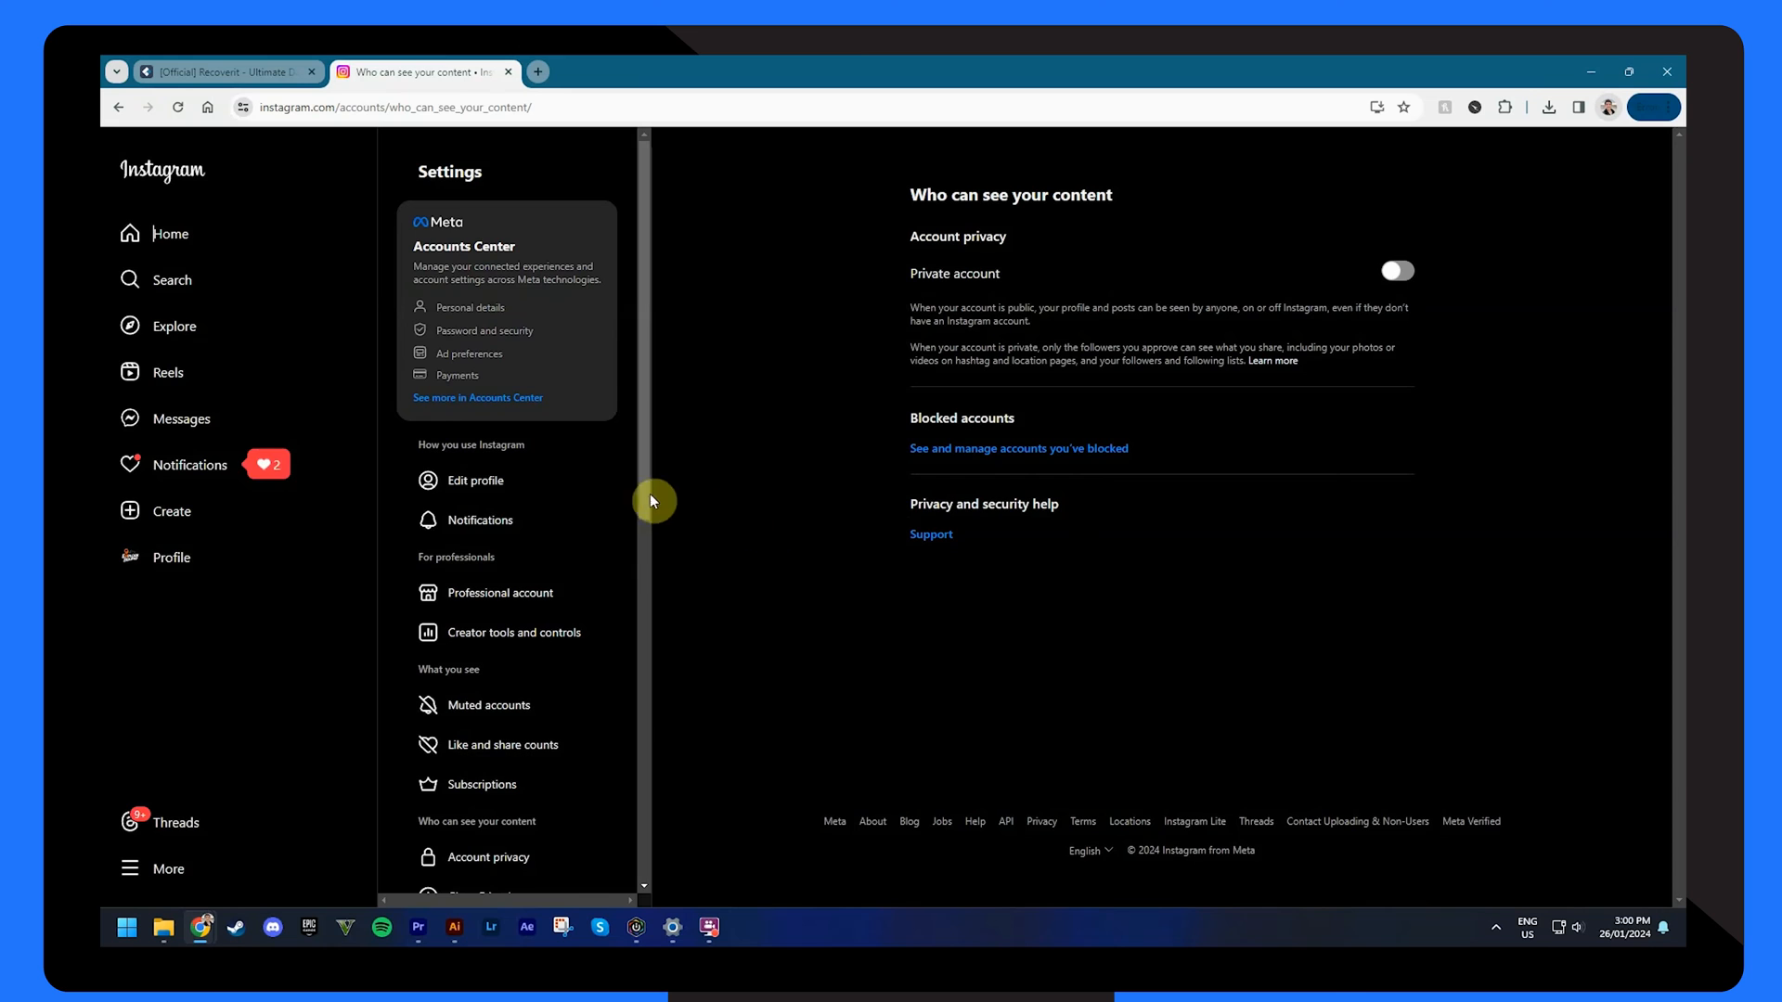
{"action": "left_click", "coordinate": [477, 397]}
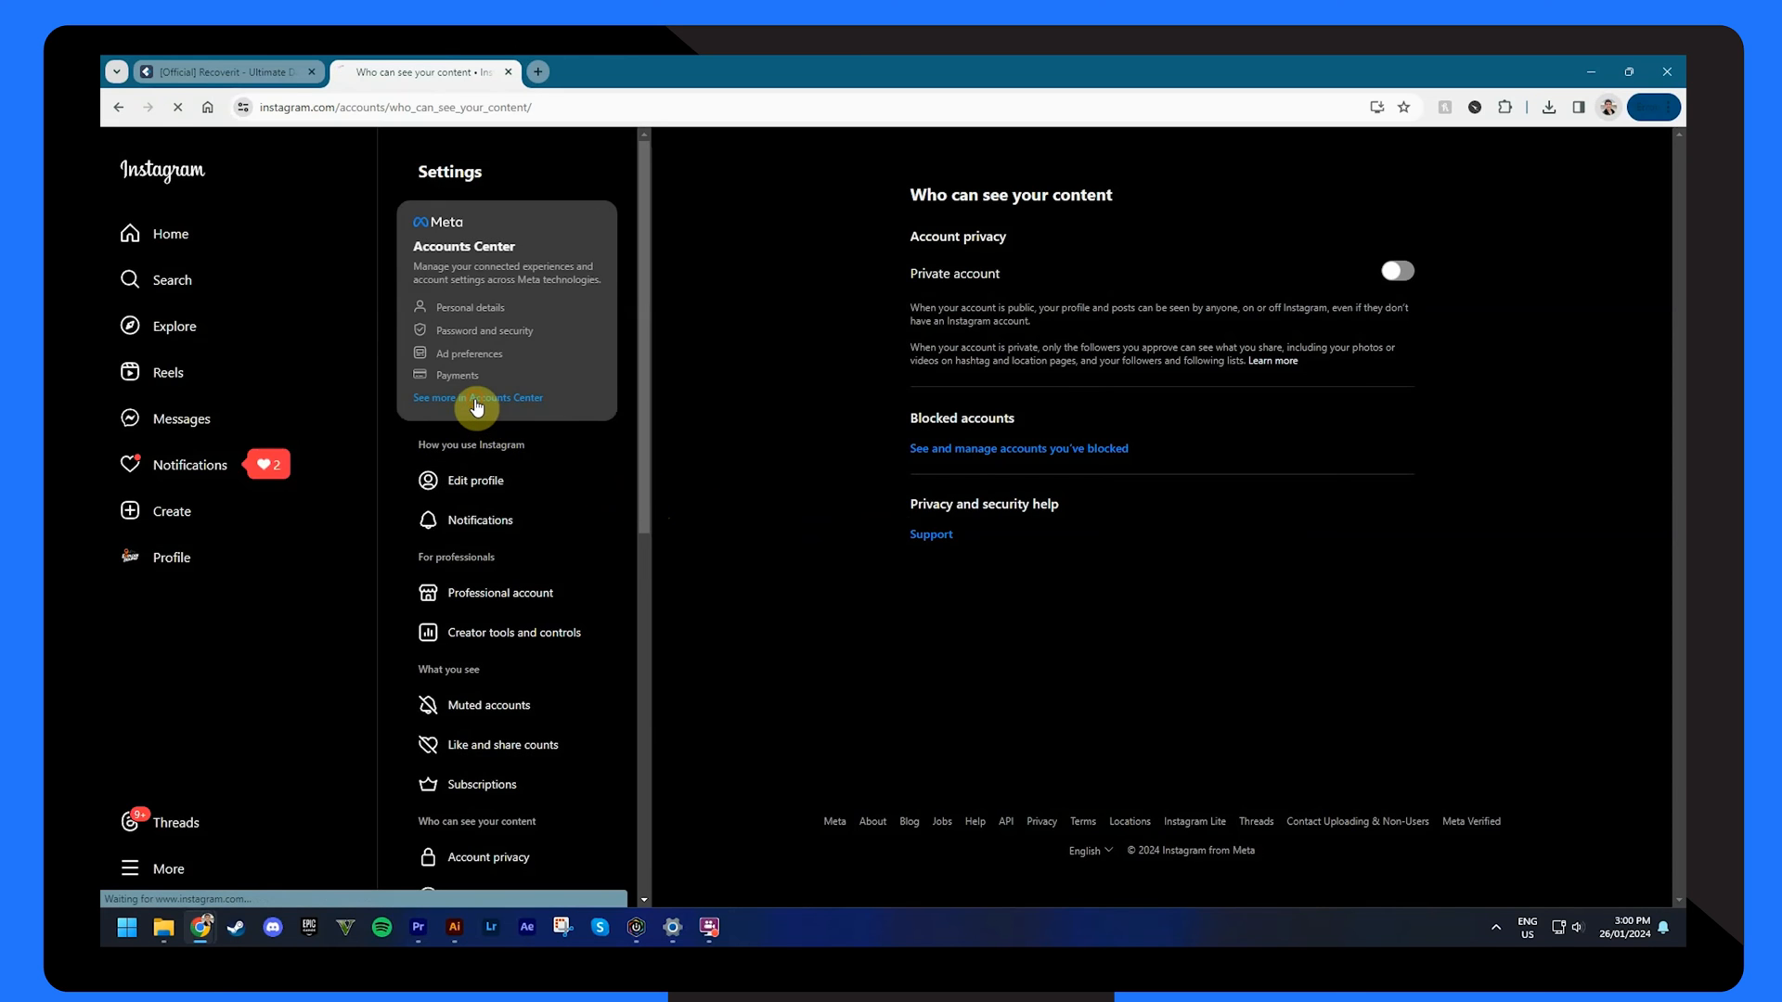
{"action": "left_click", "coordinate": [476, 398]}
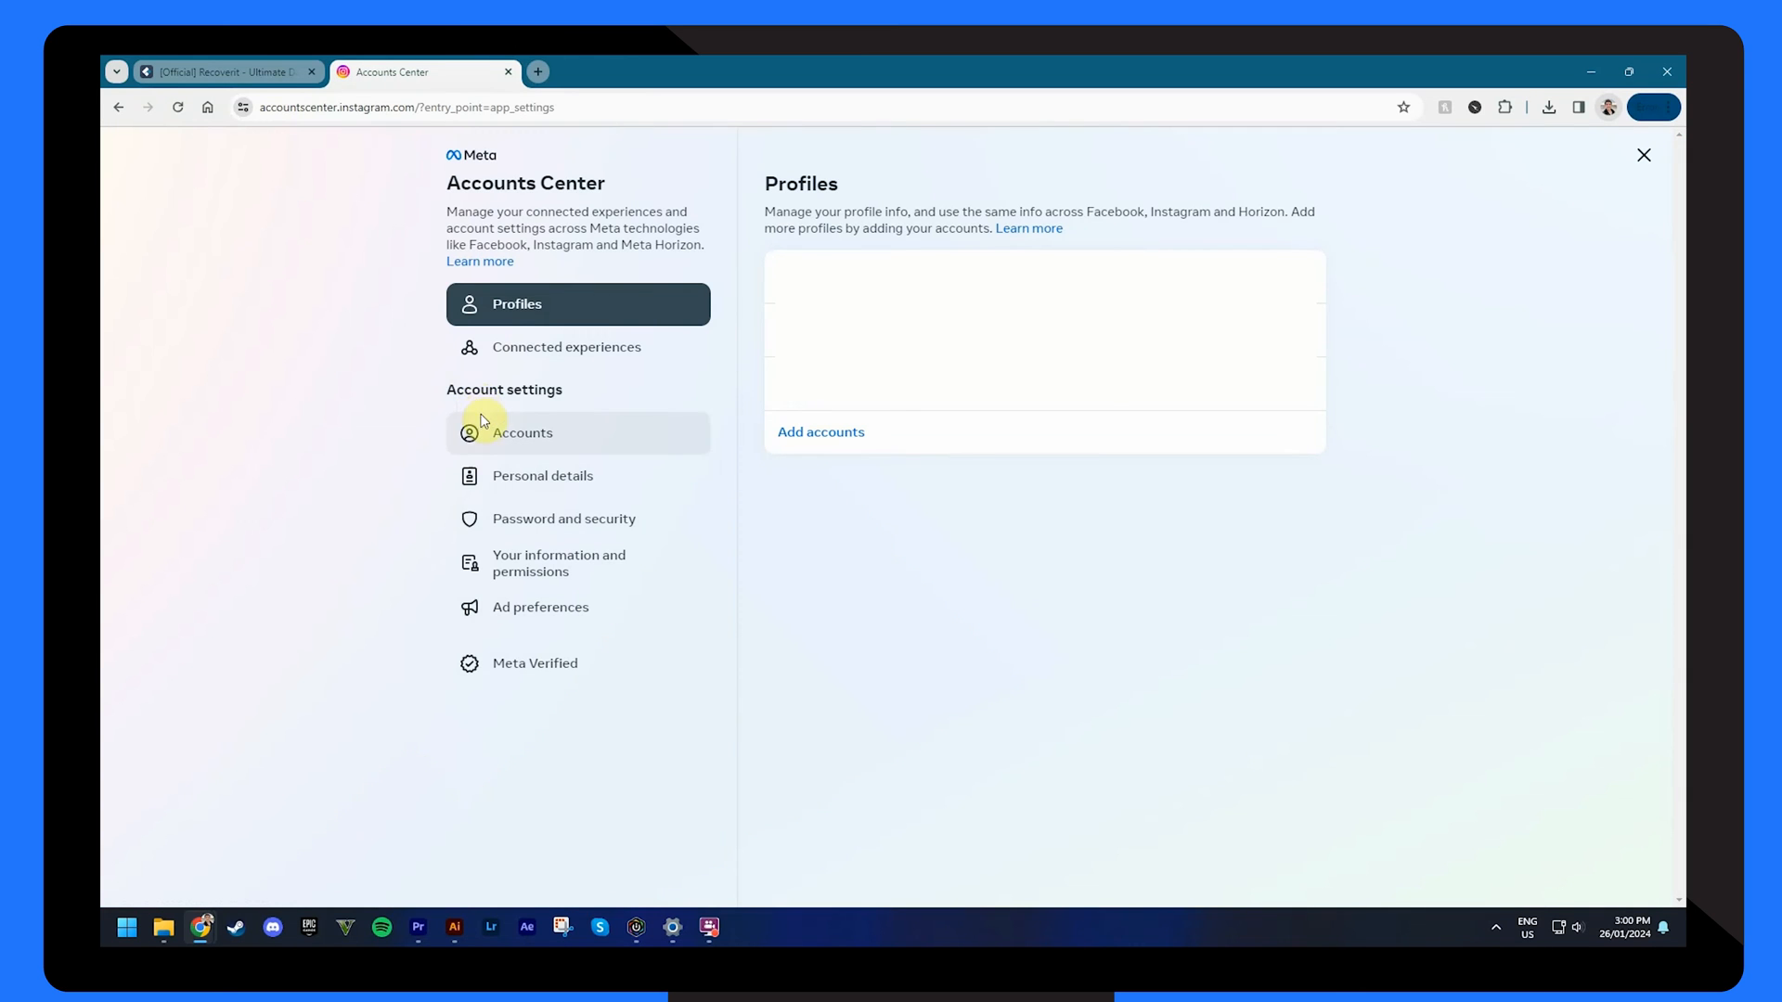
Step: Open Password and security > Change password and choose Forgot your password?
{"action": "left_click", "coordinate": [563, 518]}
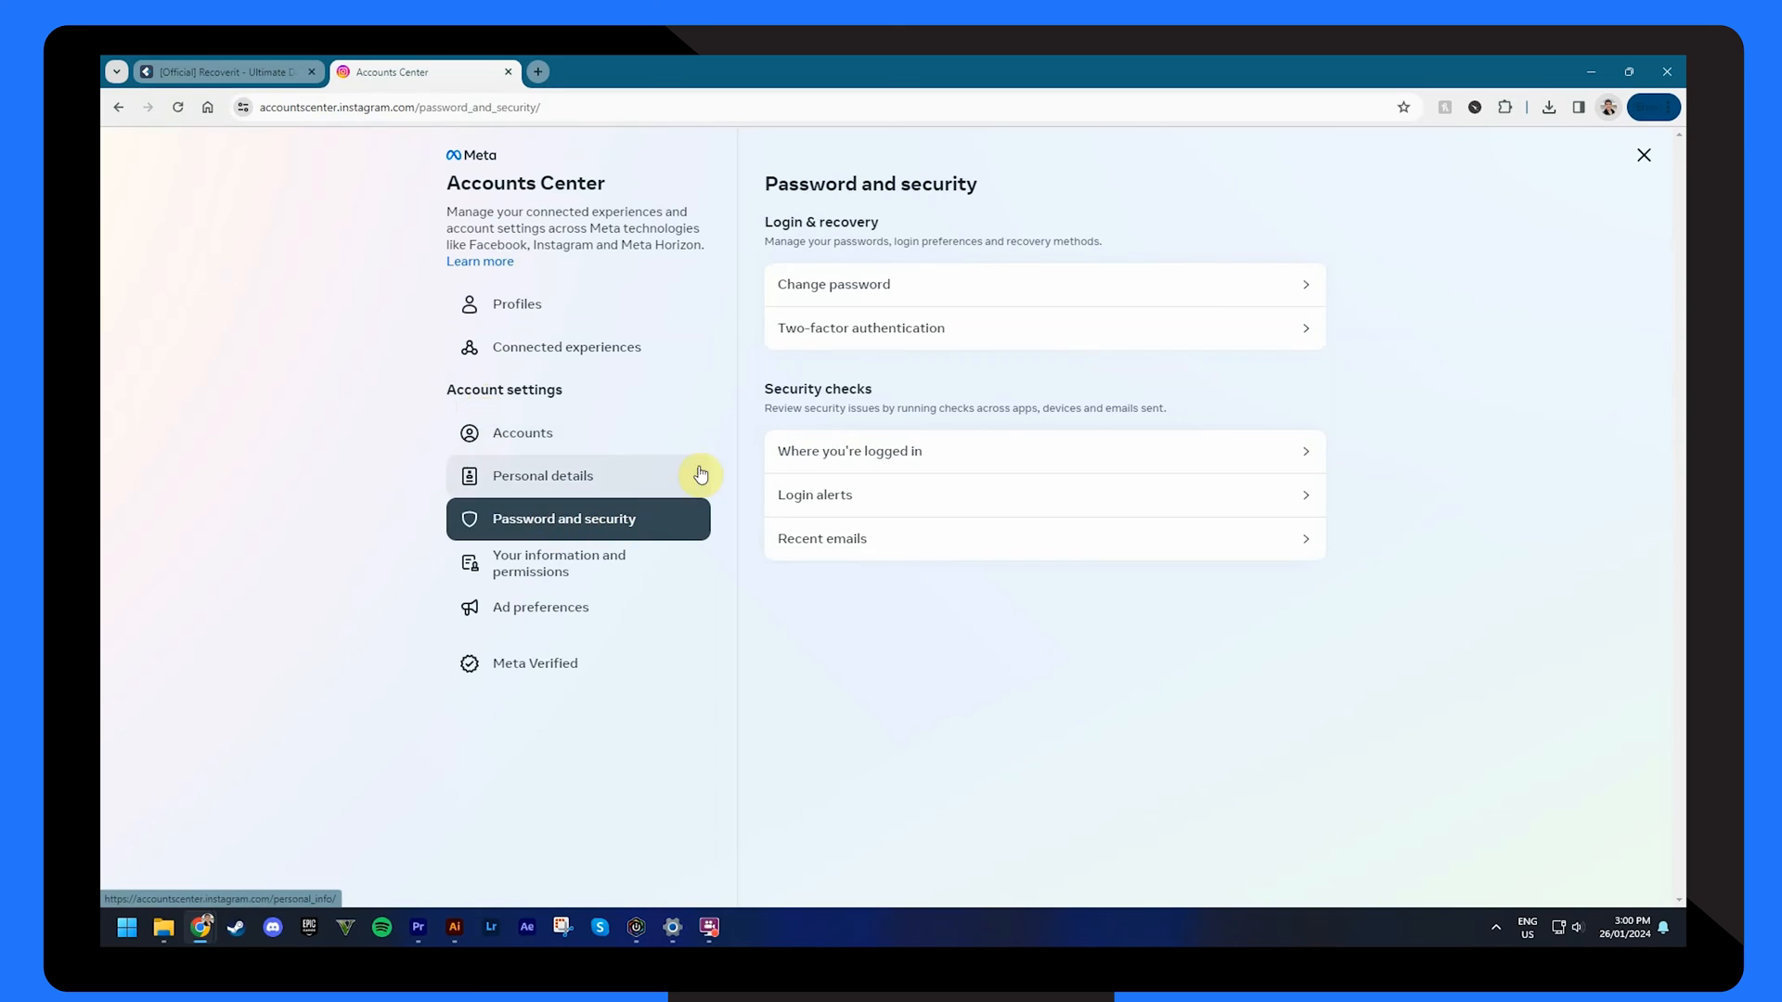
{"action": "left_click", "coordinate": [833, 284]}
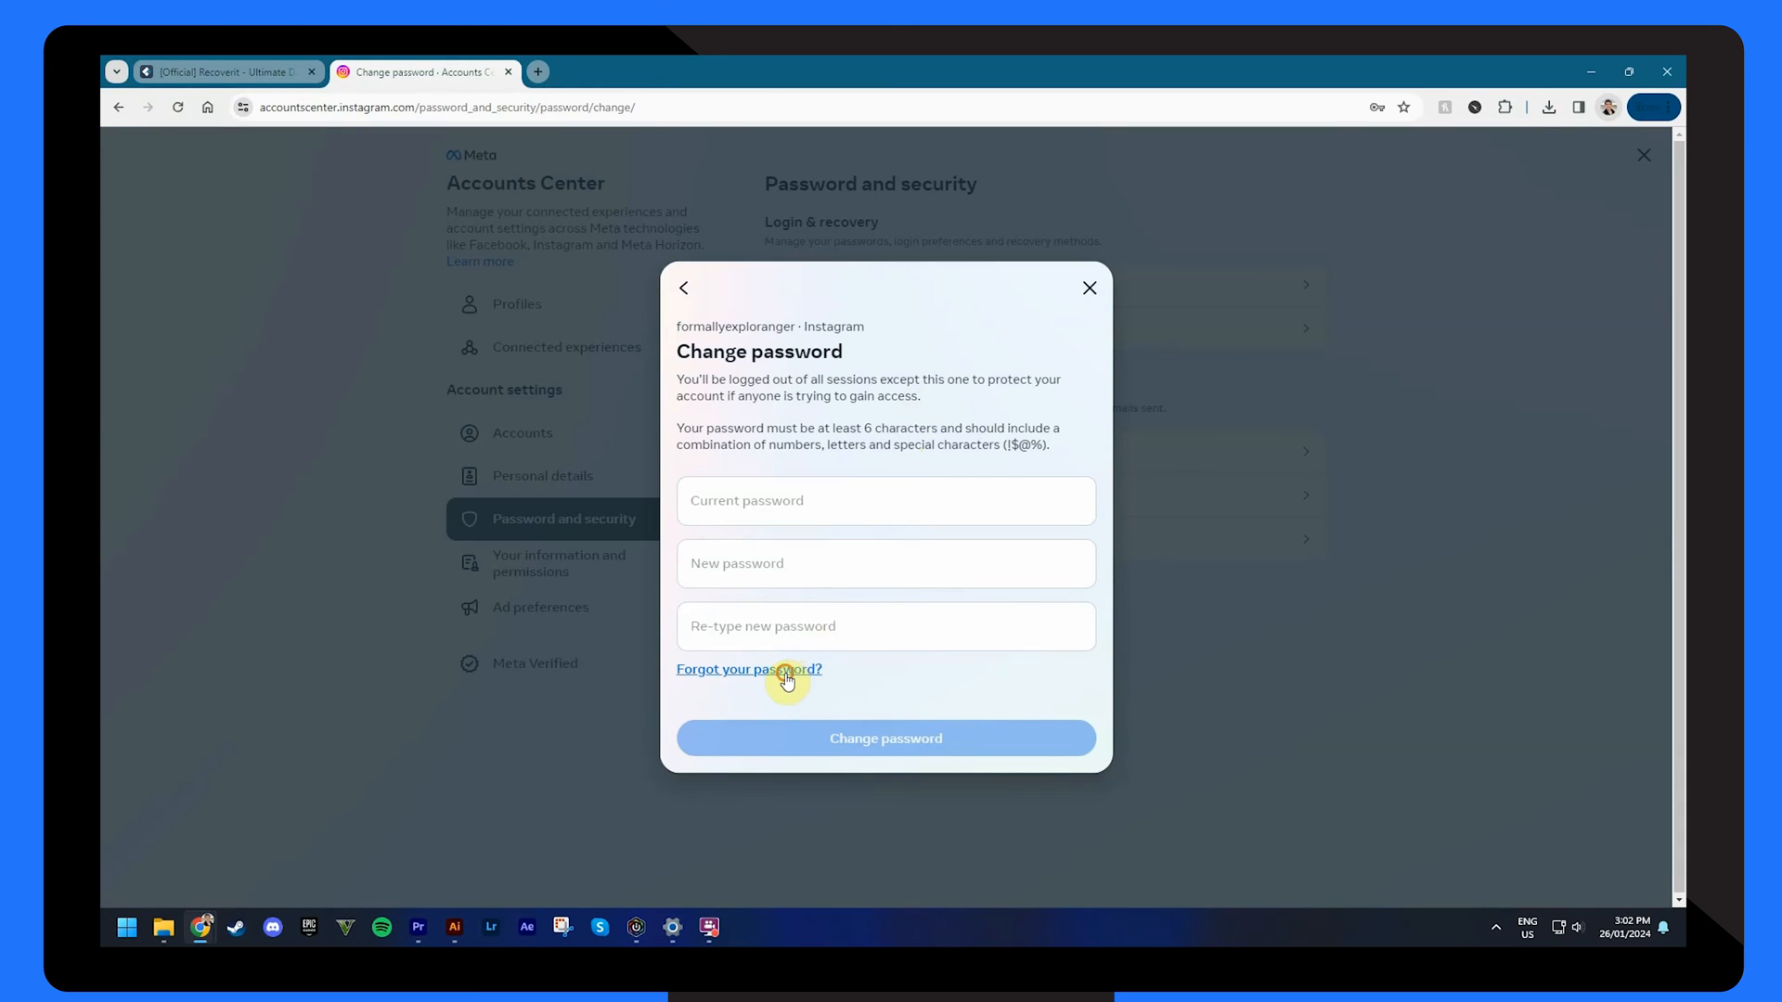
{"action": "left_click", "coordinate": [749, 669]}
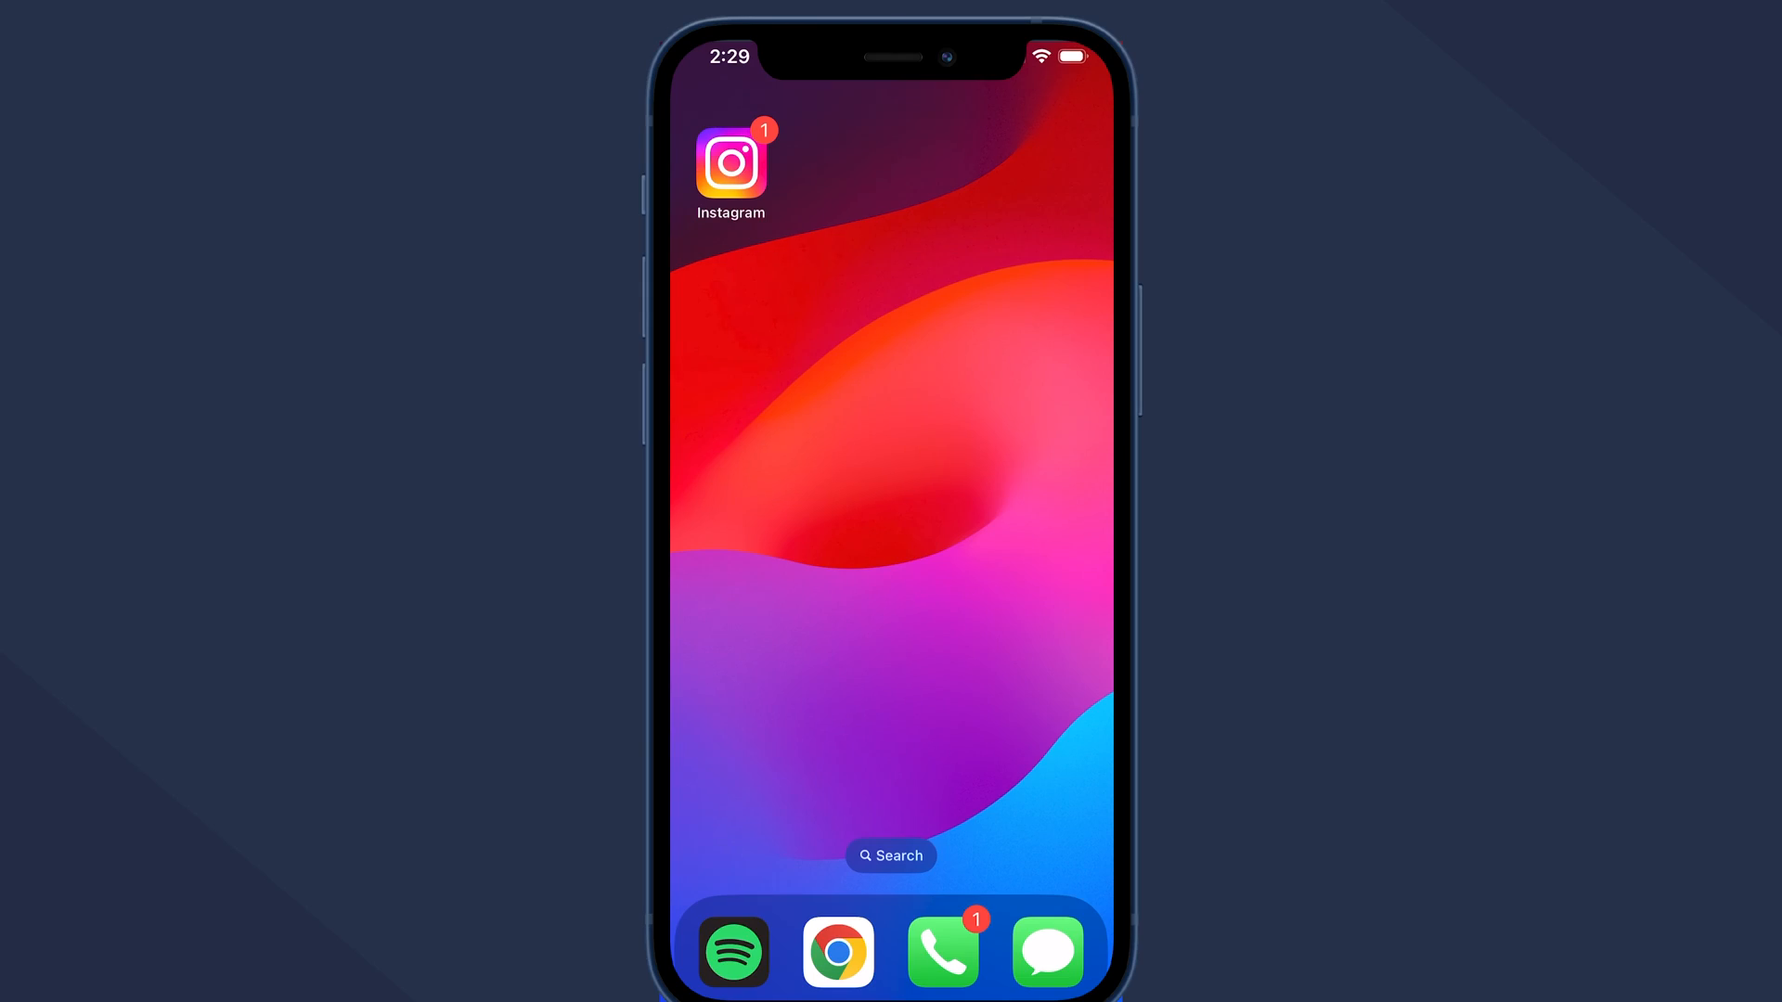
Step: Launch Instagram and go Edit profile > Personal information > Contact info > Add new contact
{"action": "left_click", "coordinate": [729, 165]}
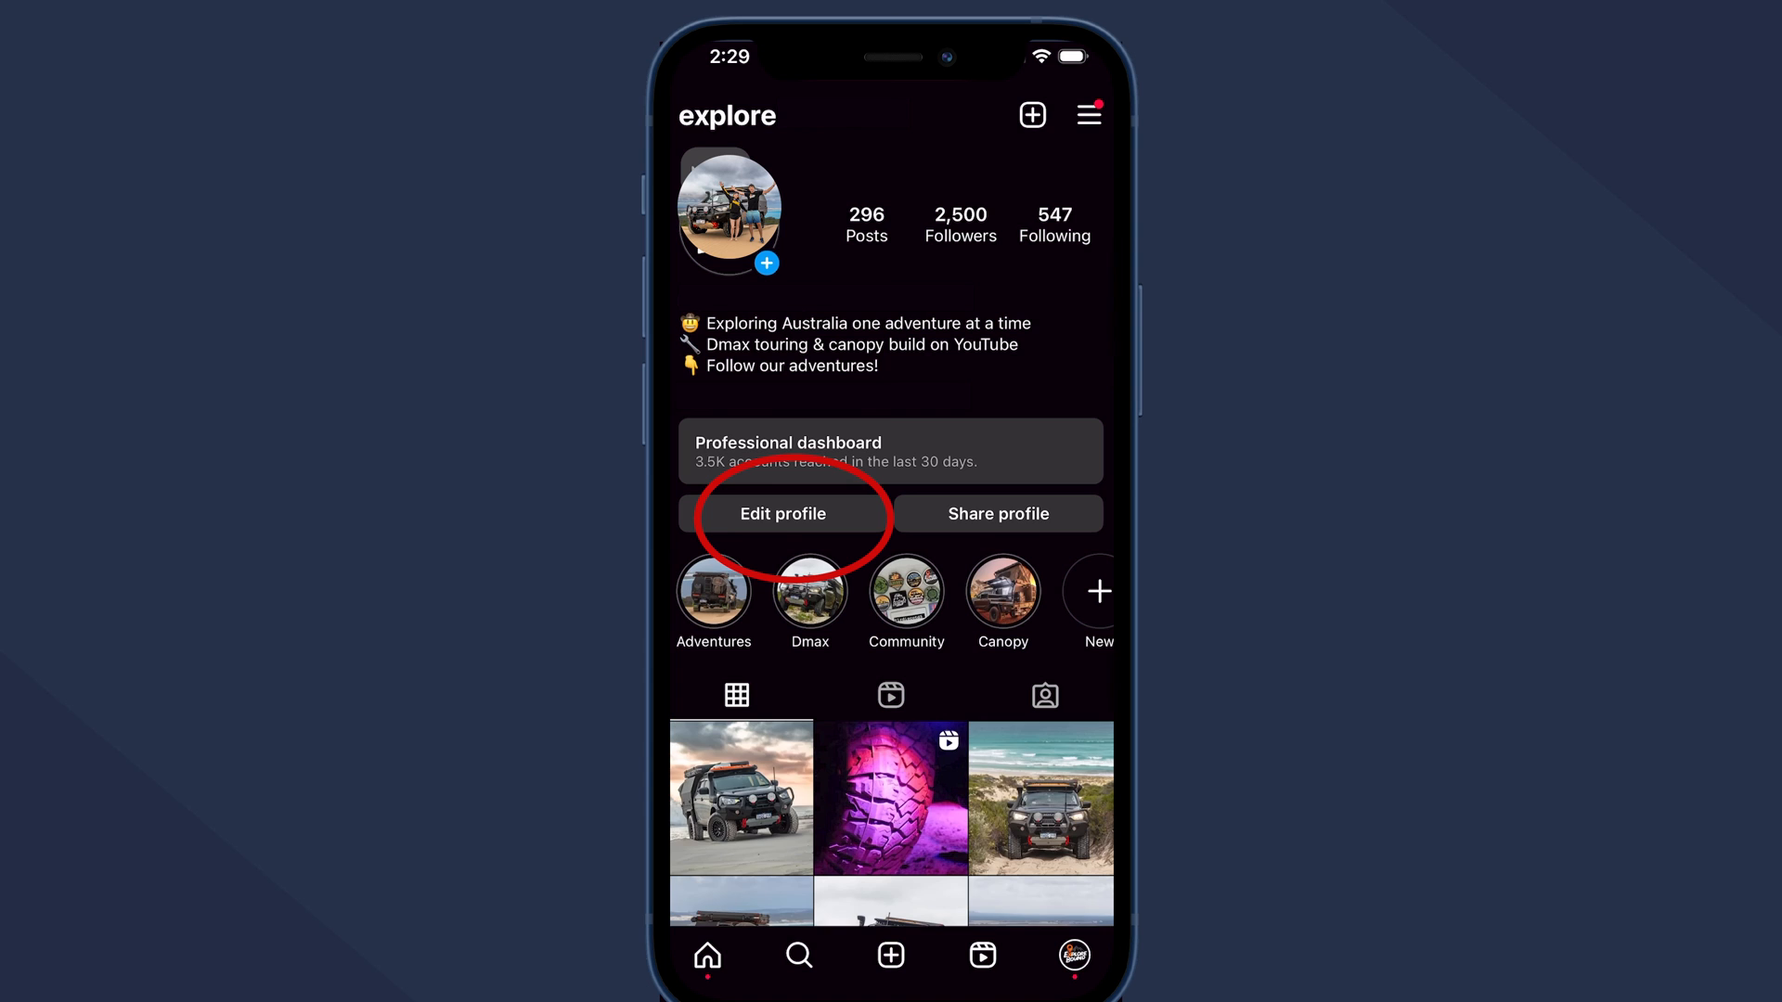
{"action": "left_click", "coordinate": [782, 514]}
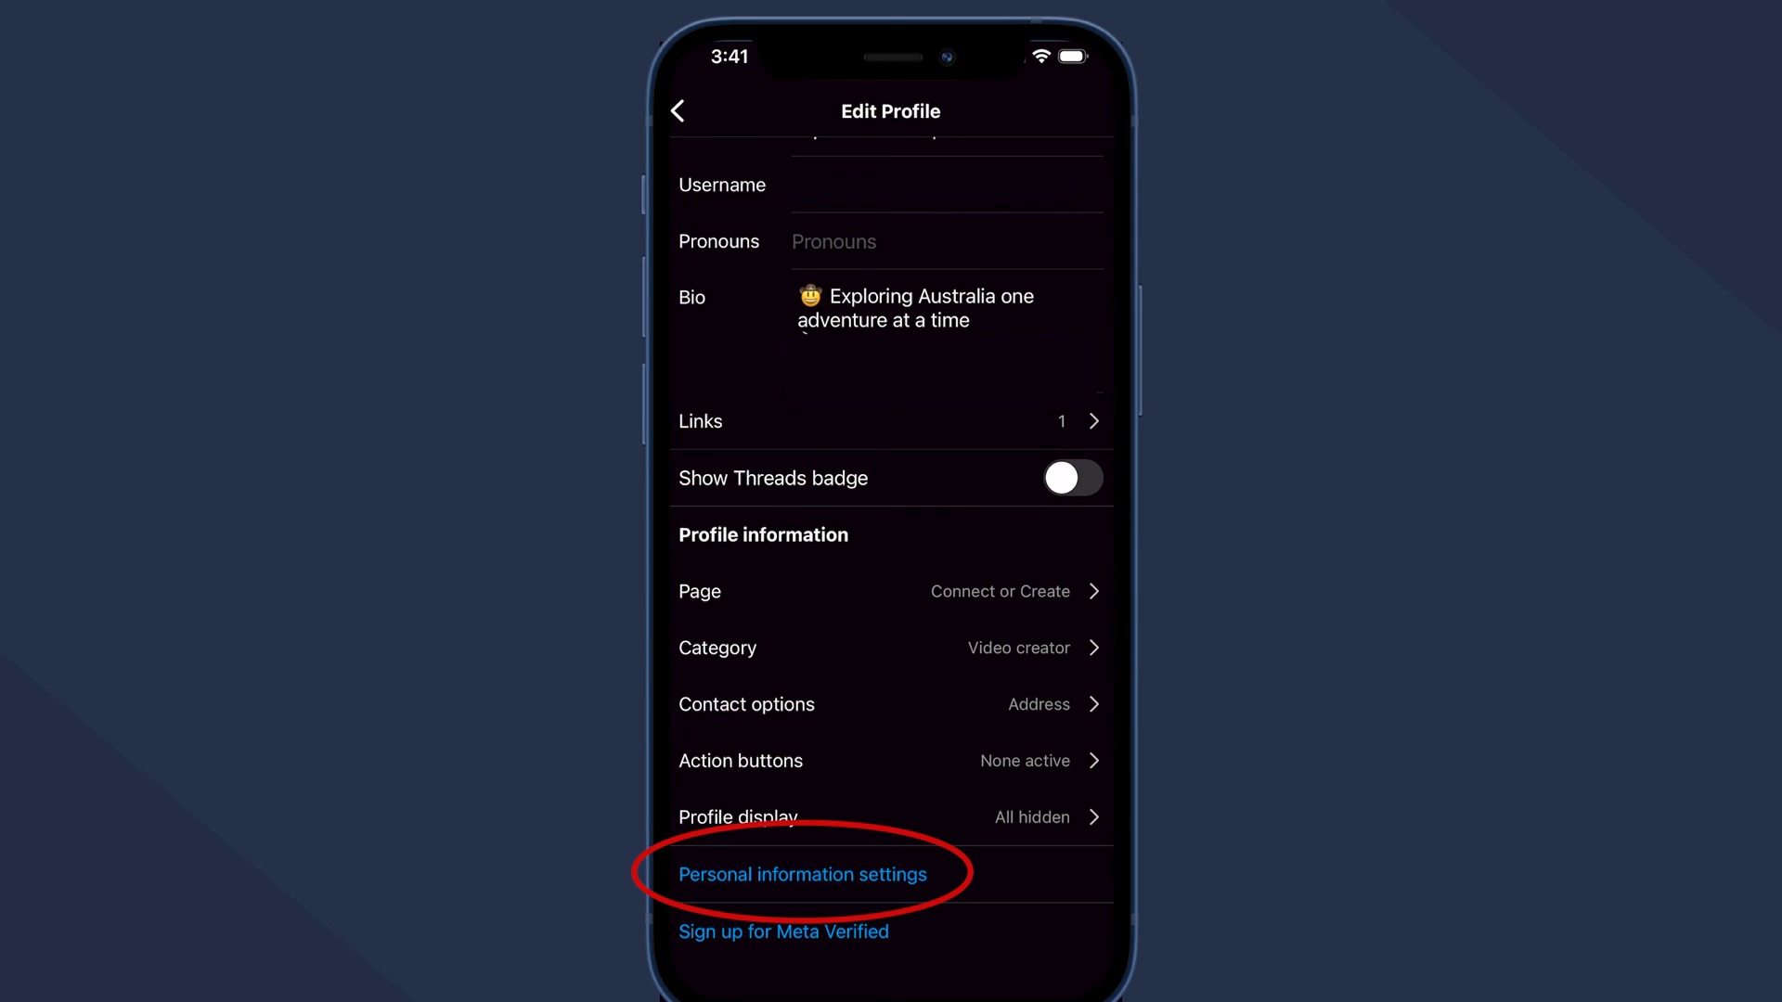
{"action": "left_click", "coordinate": [802, 874]}
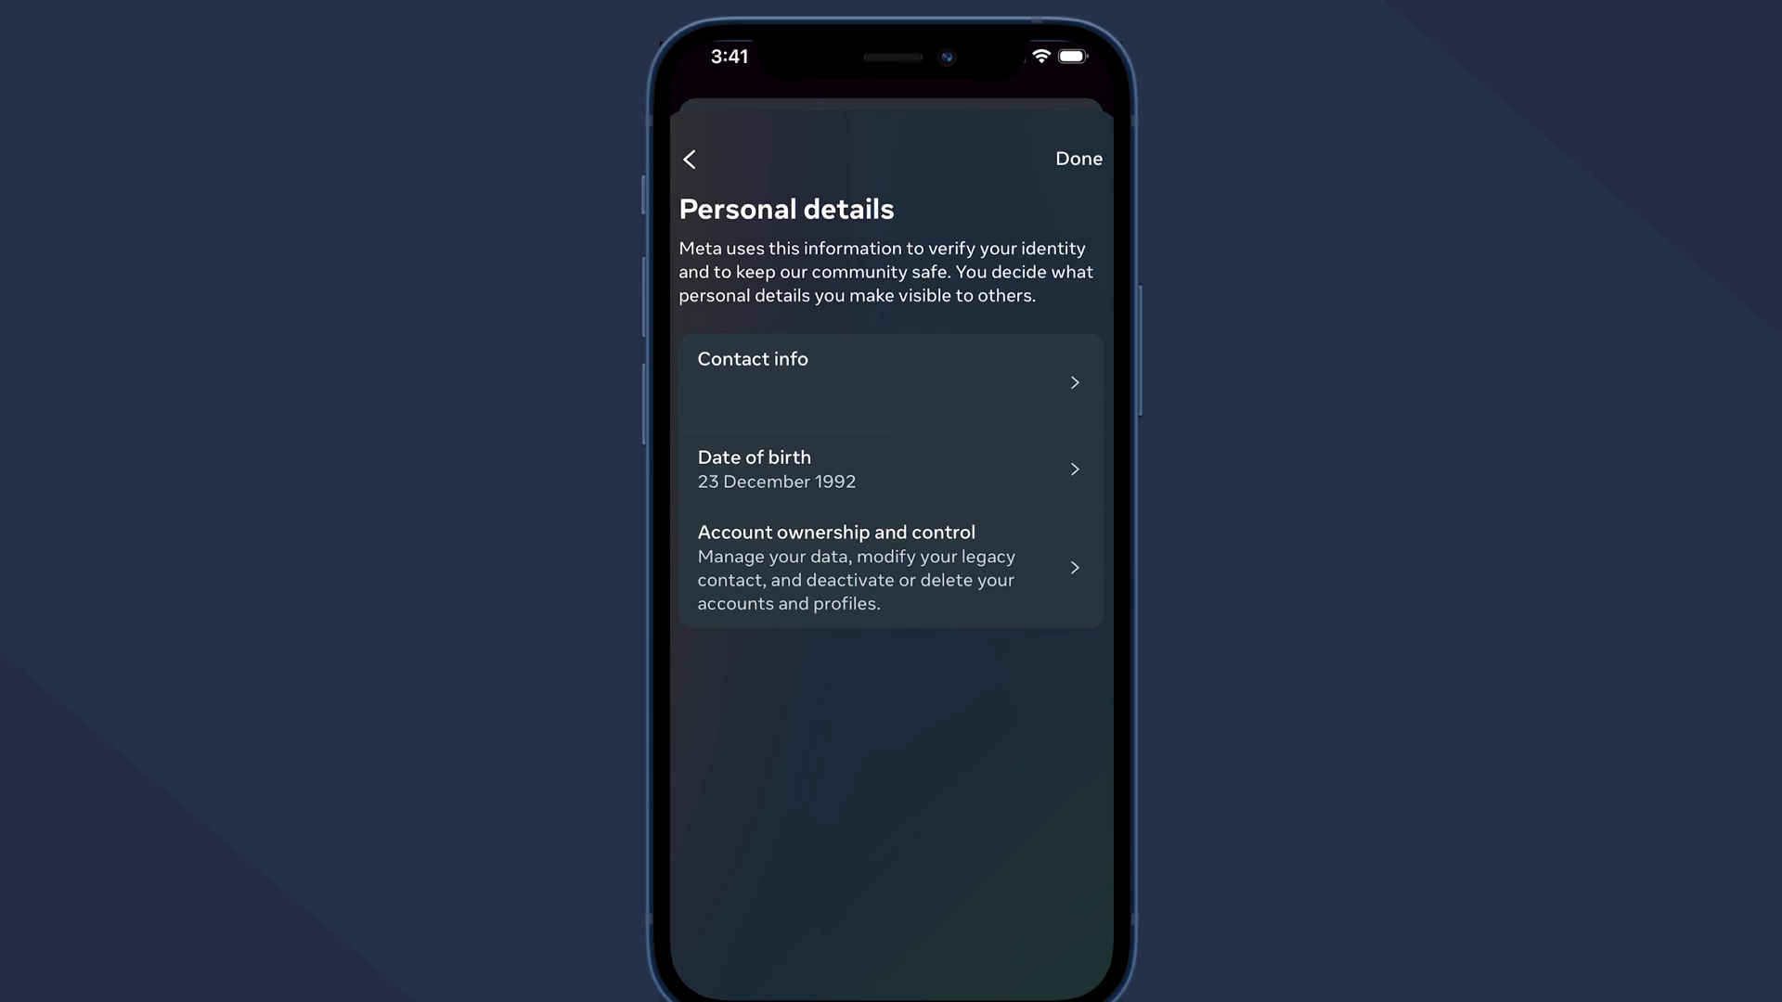
{"action": "left_click", "coordinate": [889, 381]}
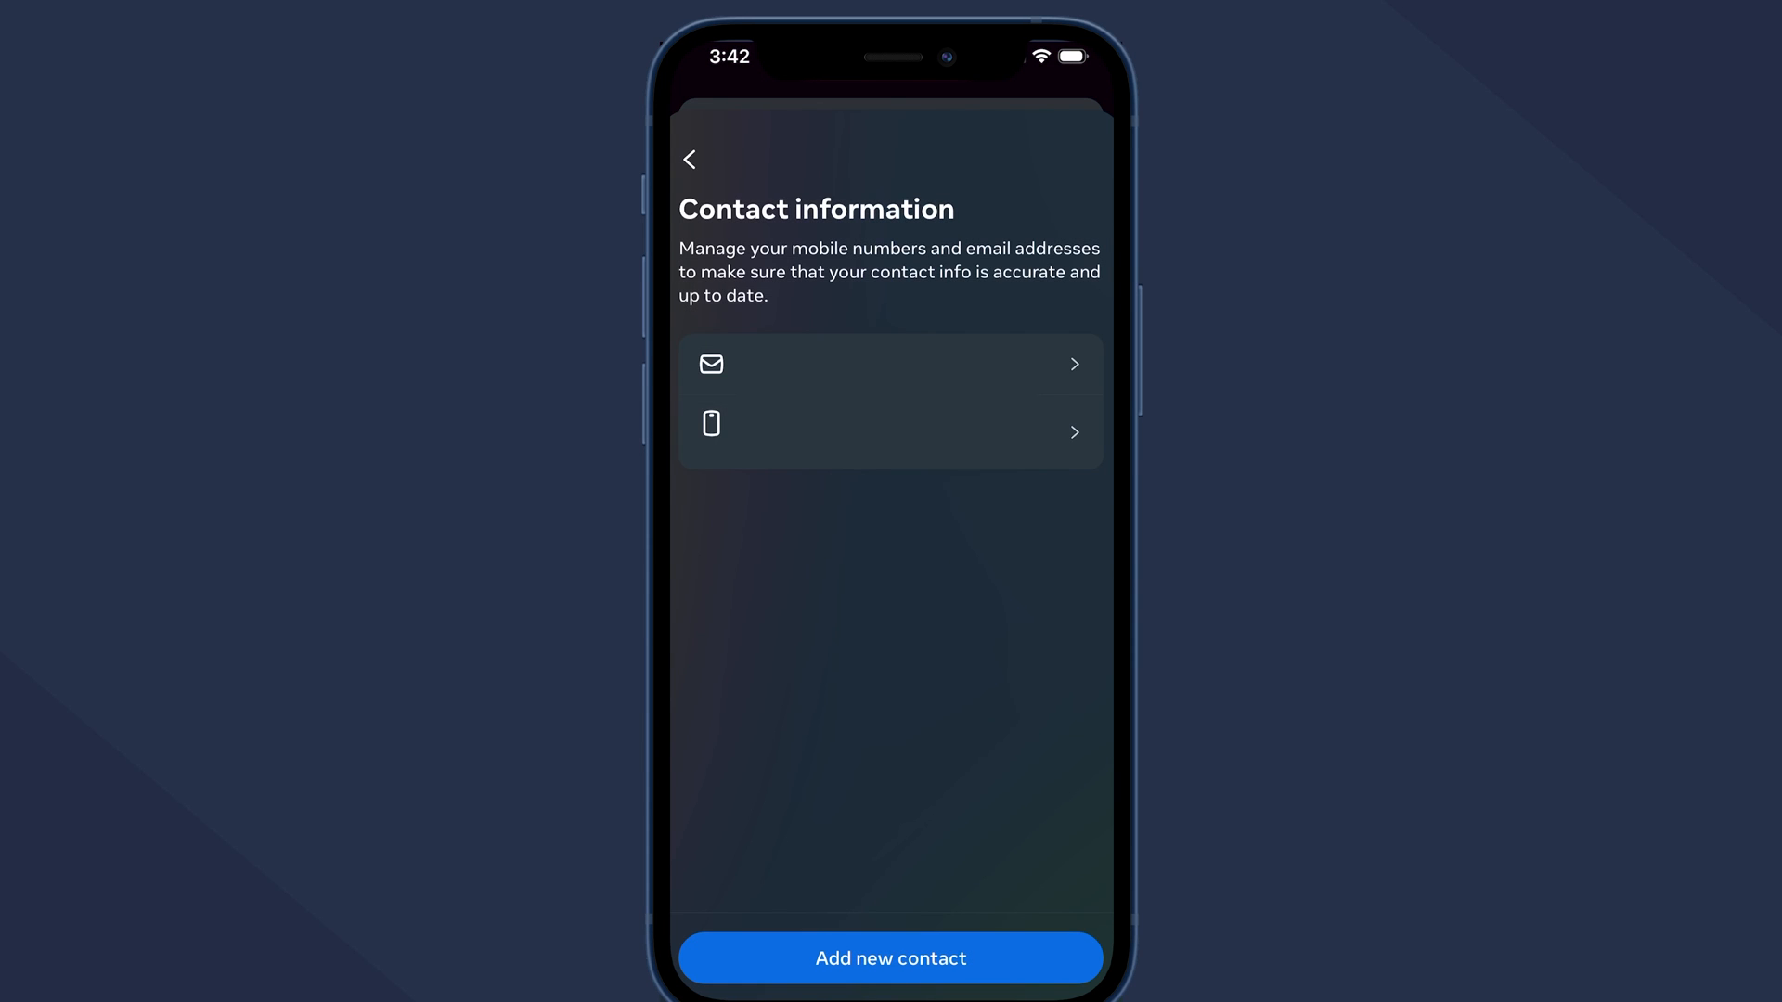
{"action": "left_click", "coordinate": [889, 984]}
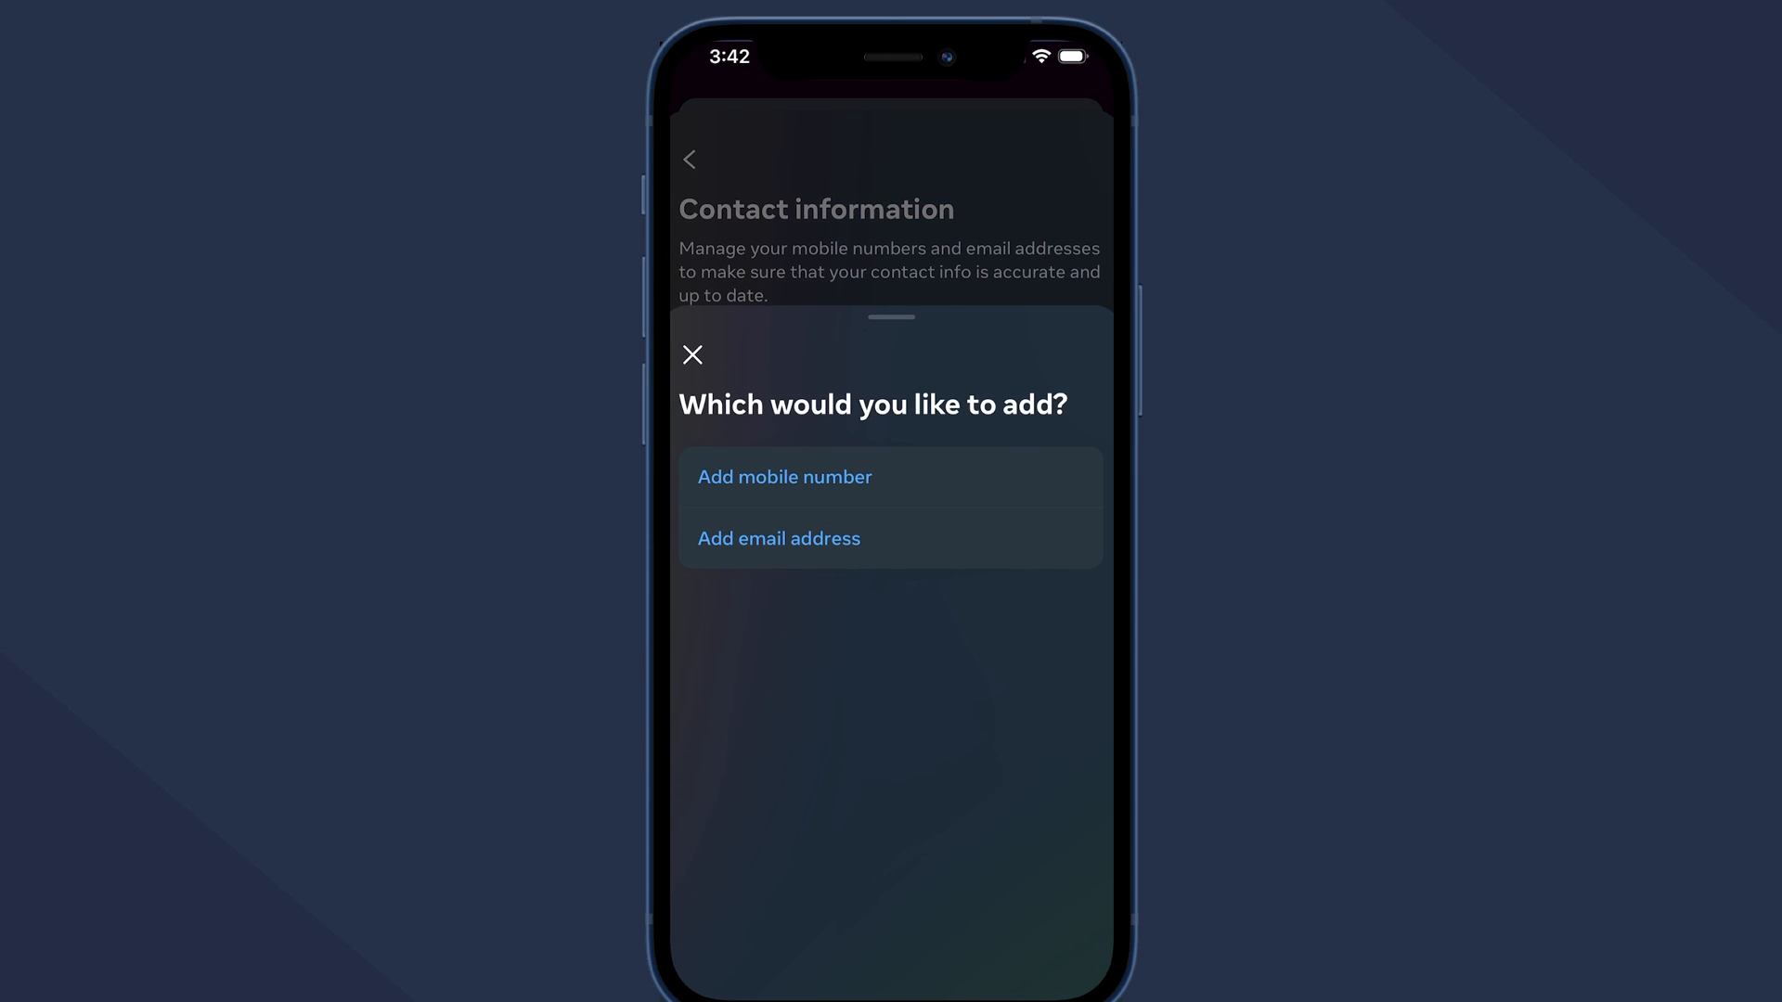